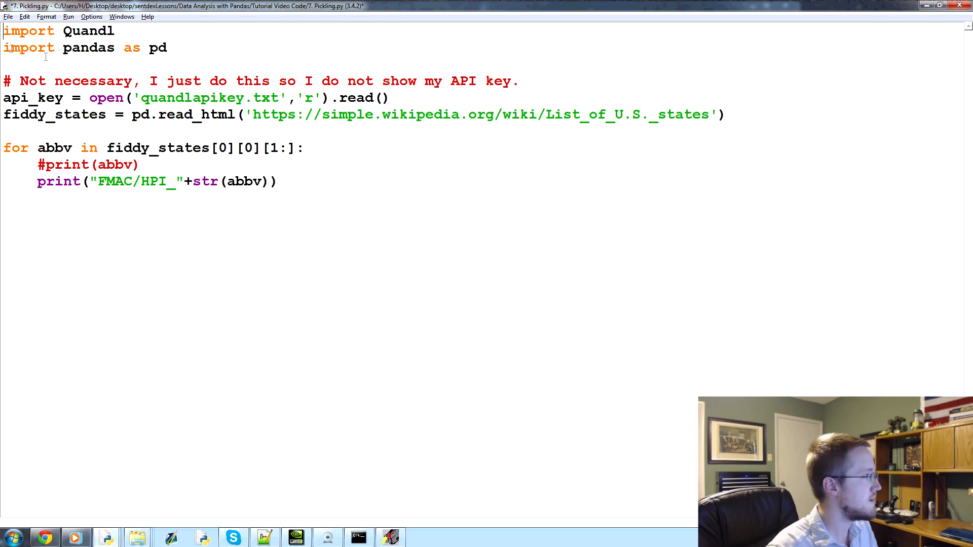
# Remove the commented '#print(abbv)' line, run the script and confirm saving it first
pyautogui.press('Delete')
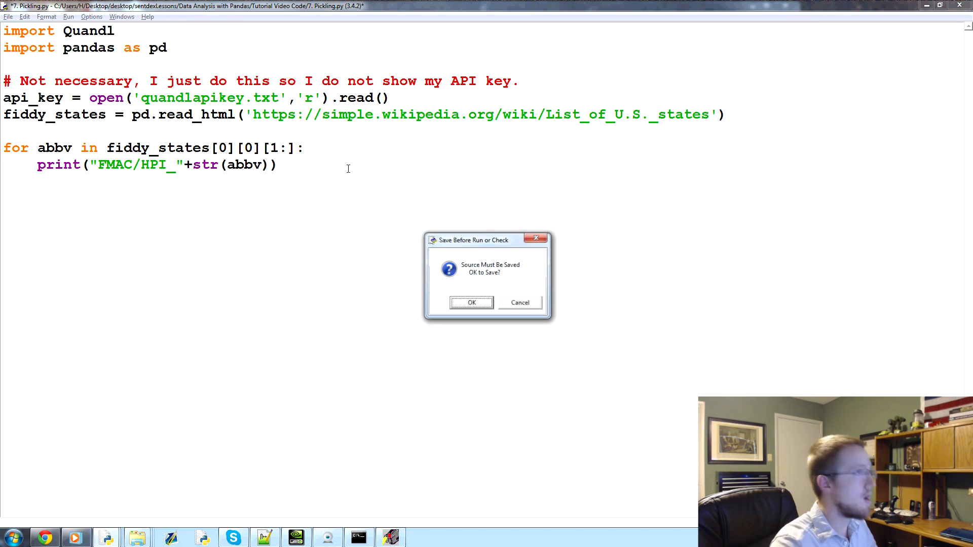
pyautogui.click(471, 303)
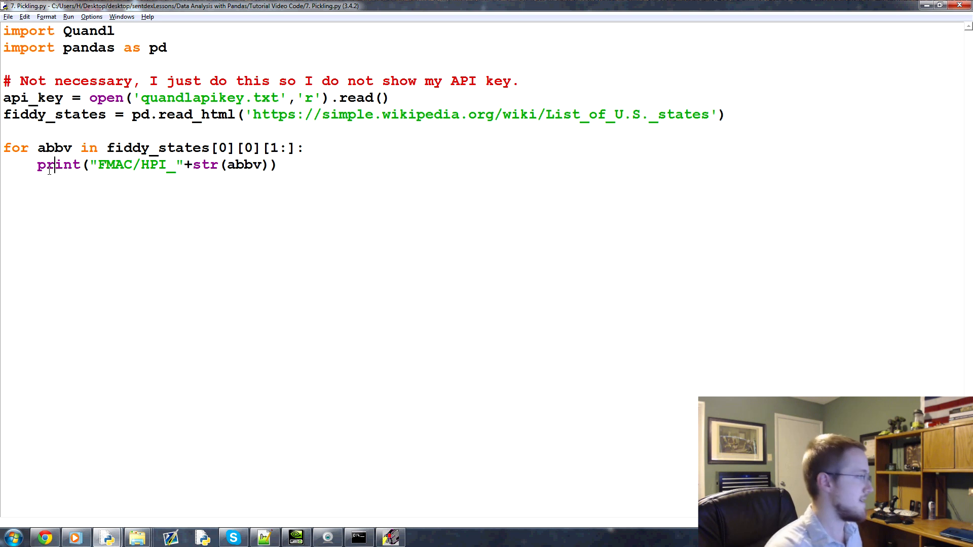
pyautogui.moveTo(194, 252)
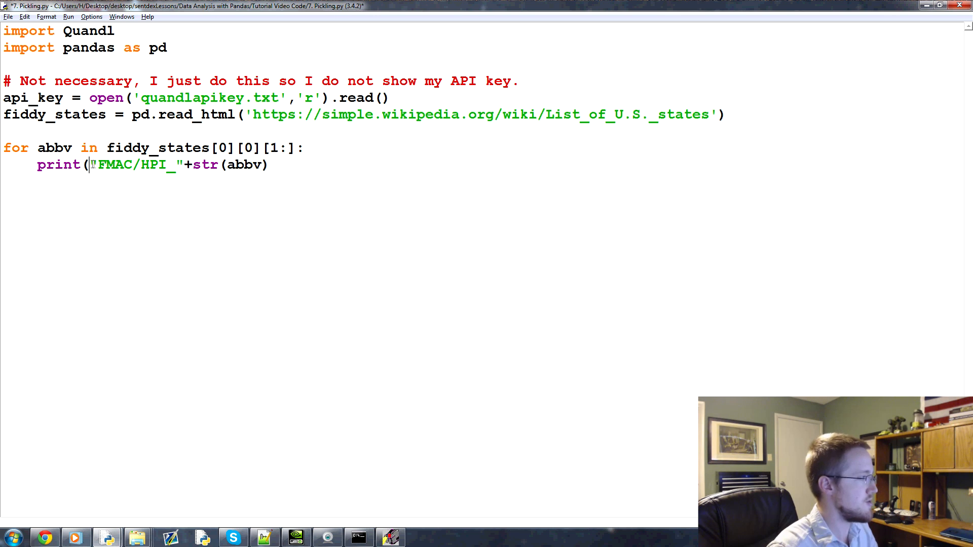
# Store query = "FMAC/HPI_"+str(abbv) and fetch df = Quandl.get(query, authtoken=api_key) in the loop
pyautogui.write('query')
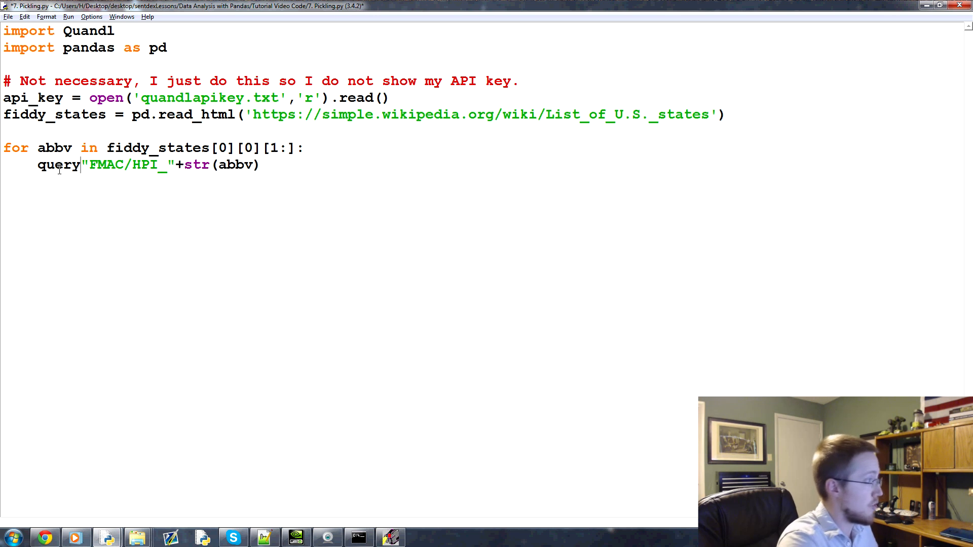
pyautogui.write('=')
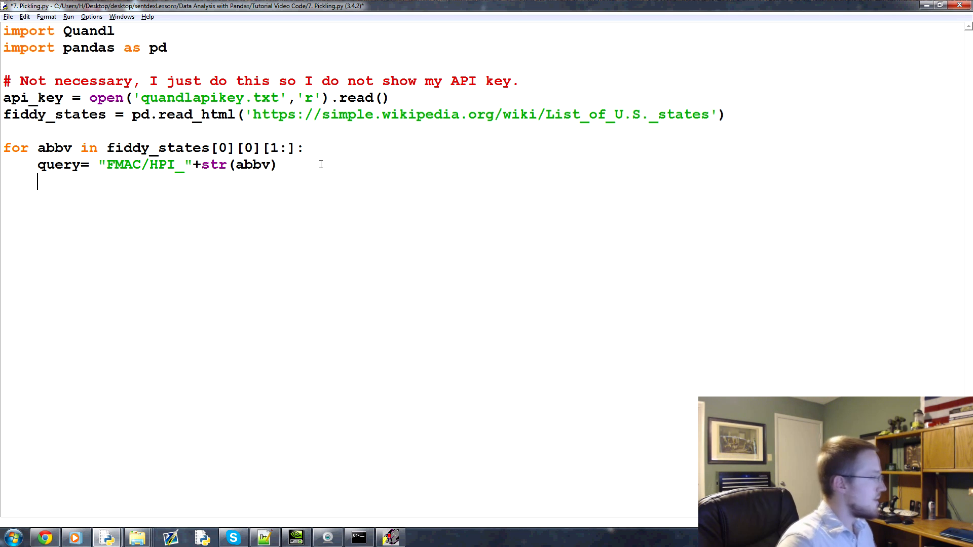
pyautogui.write('df =')
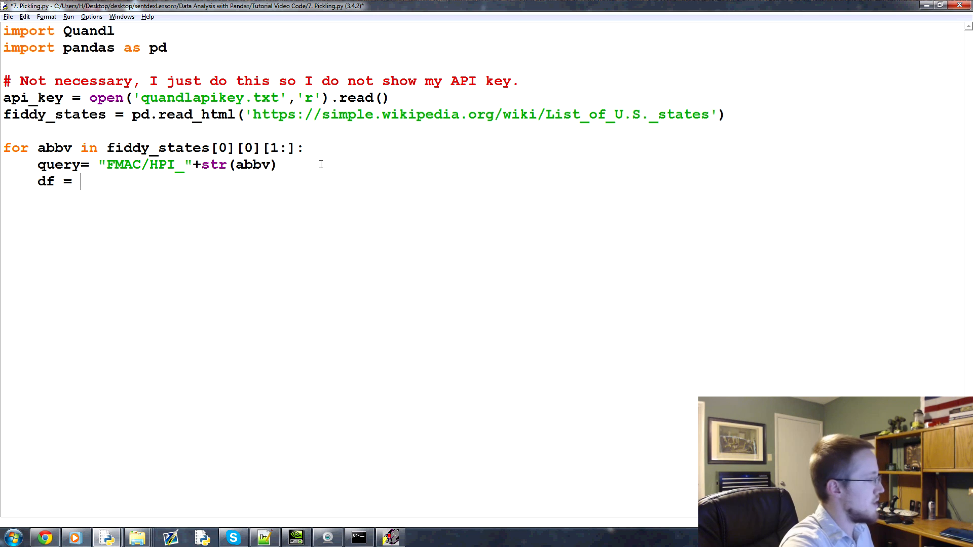
pyautogui.write('Quandl.')
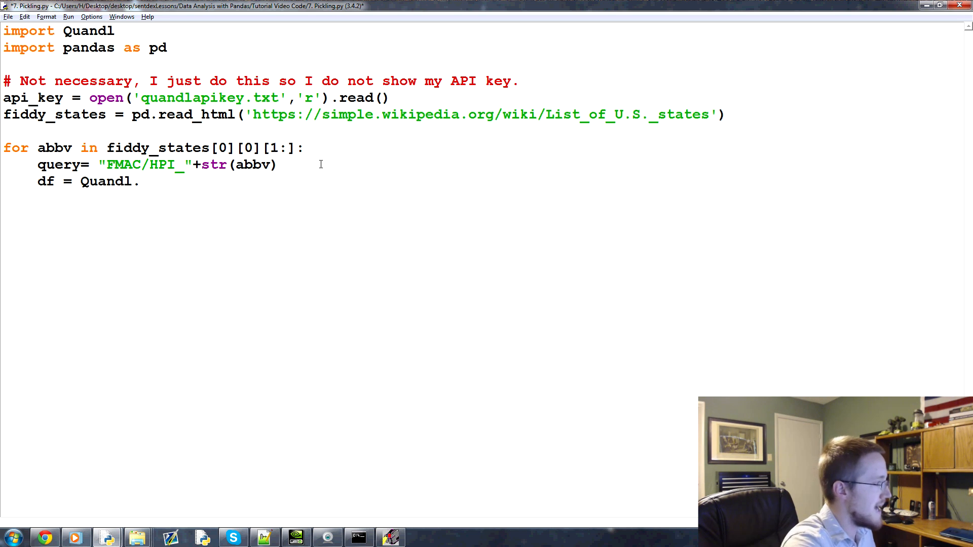
pyautogui.write('get(query)')
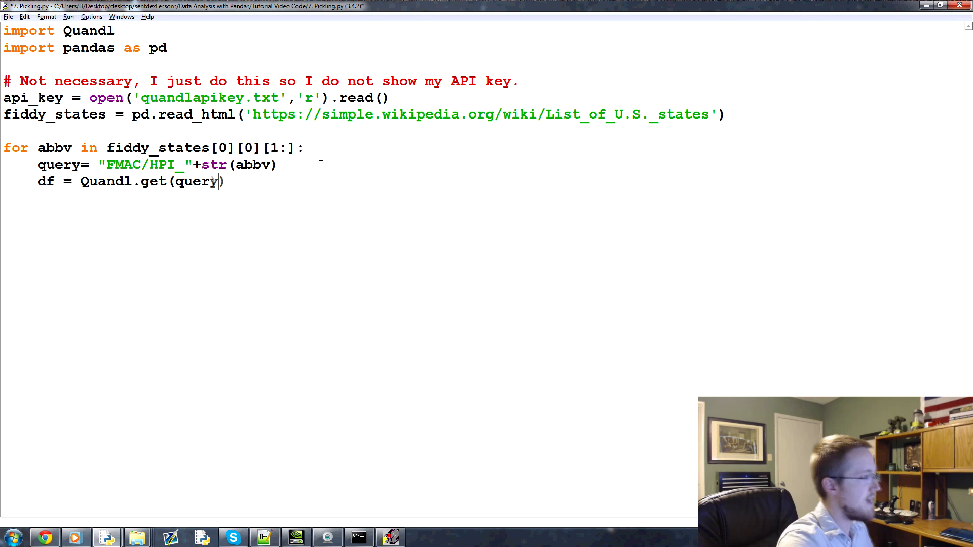
pyautogui.write(', auth')
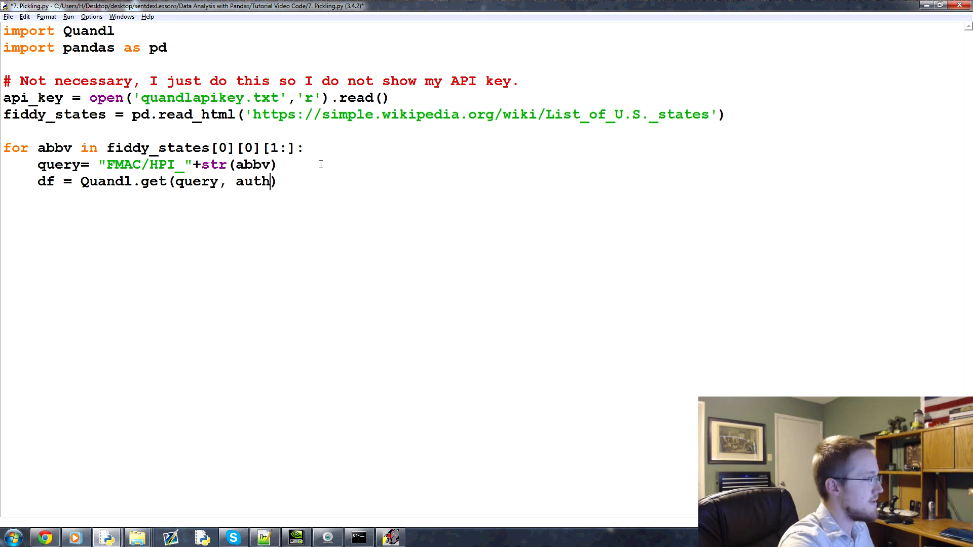
pyautogui.write('token=')
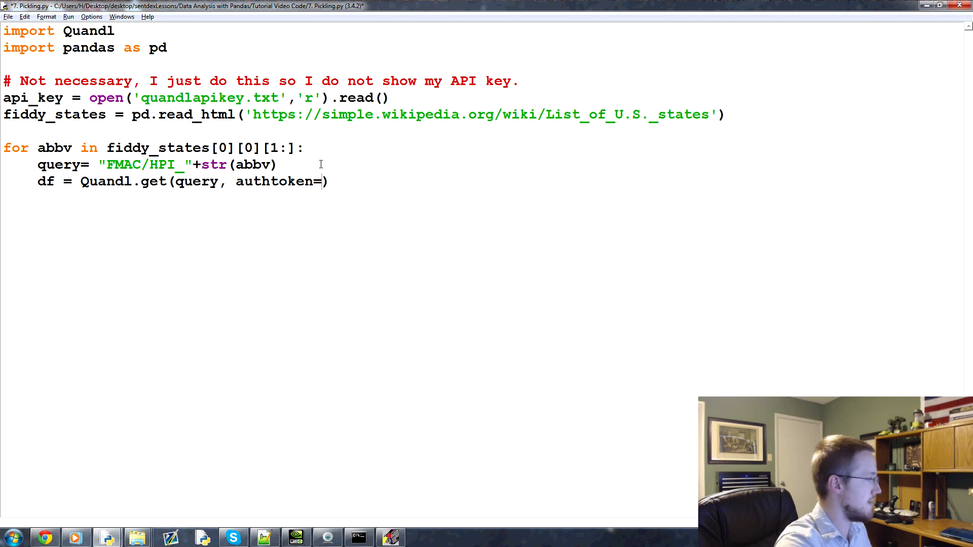
pyautogui.write('api_ky')
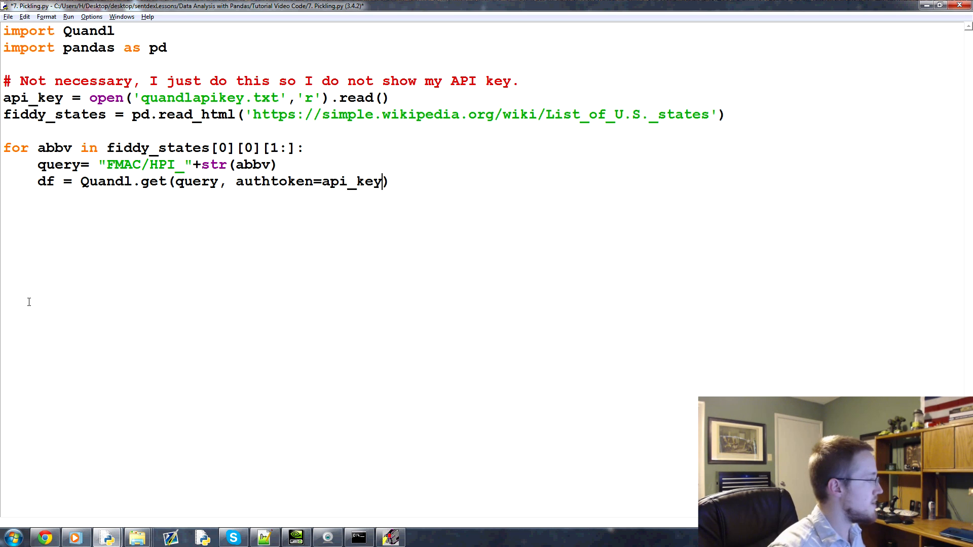
pyautogui.moveTo(299, 205)
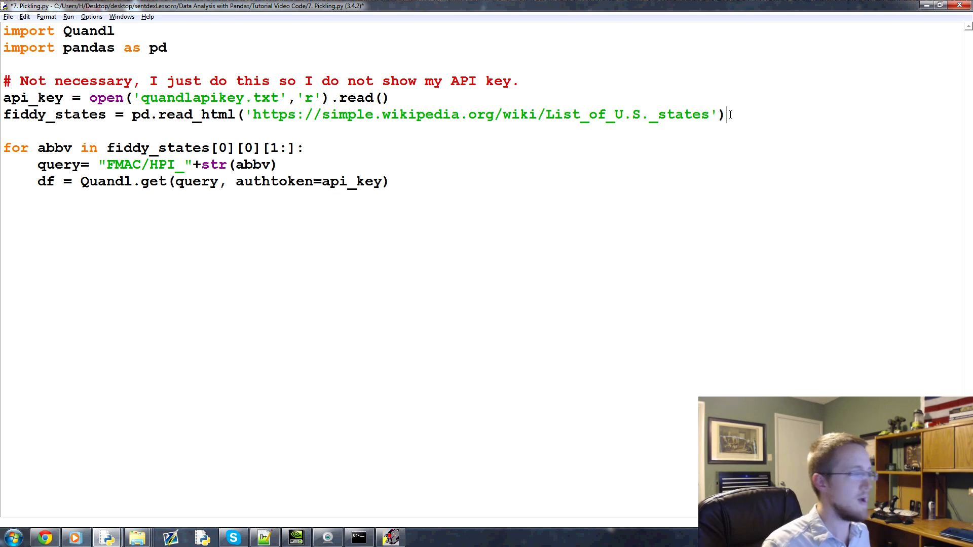
# Create an empty main_df = pd.DataFrame() above the loop
pyautogui.press('Return')
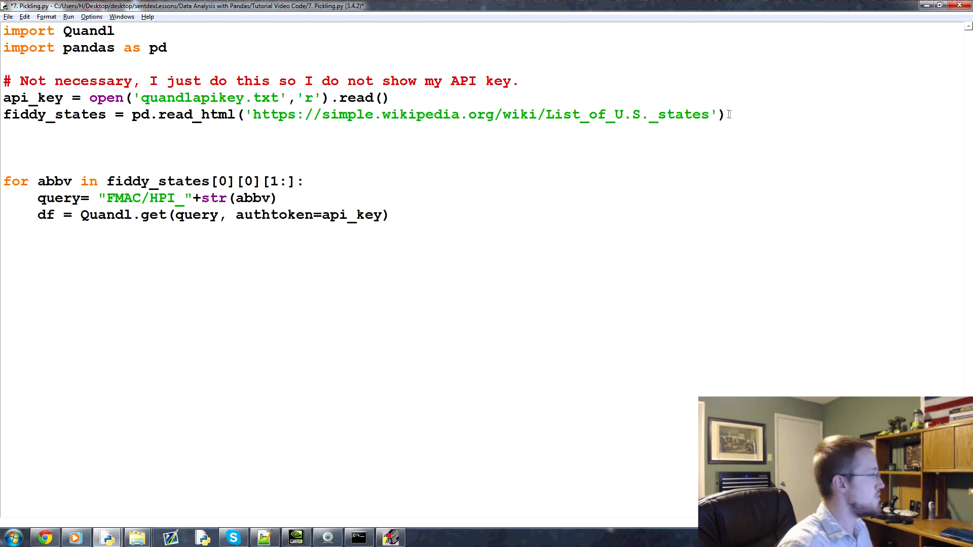
pyautogui.write('main')
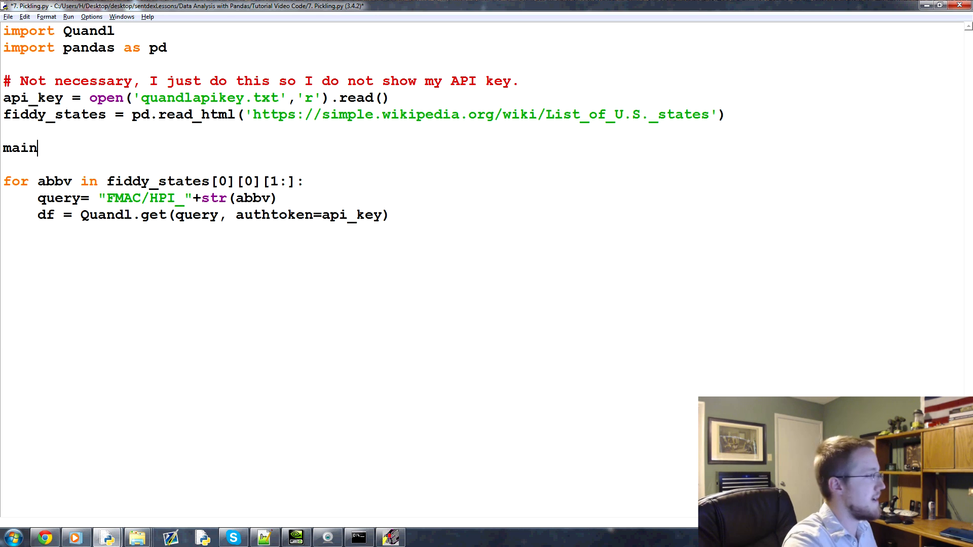
pyautogui.write('_df =')
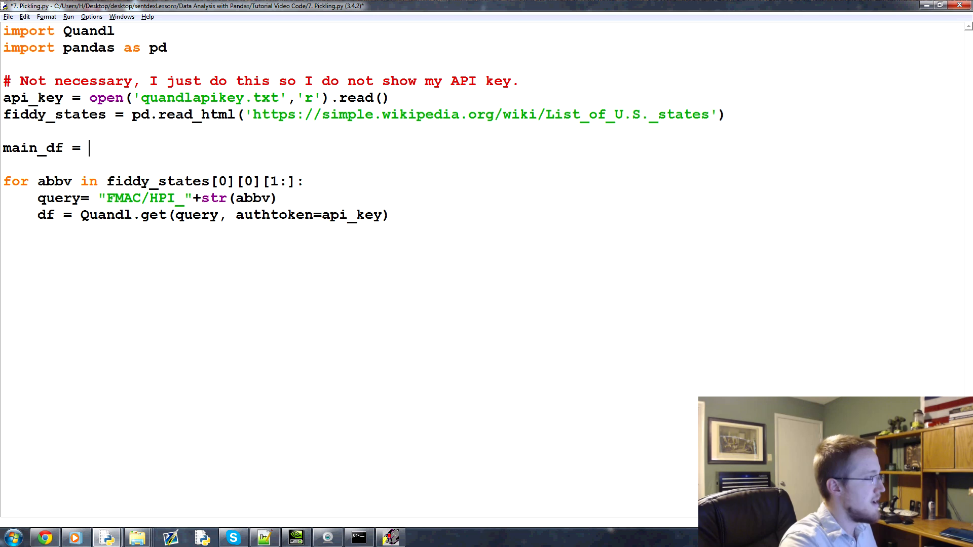
pyautogui.write('pd.D')
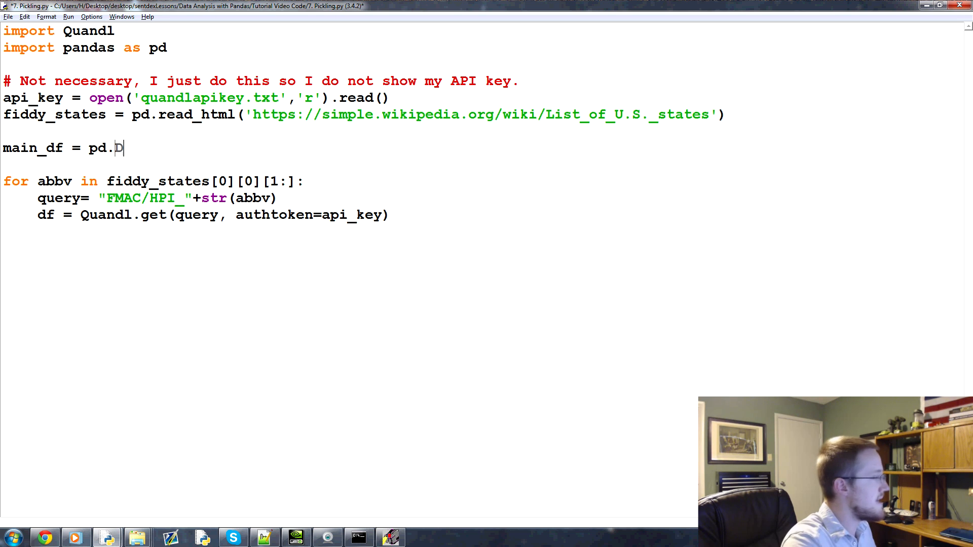
pyautogui.write('ataFrame()')
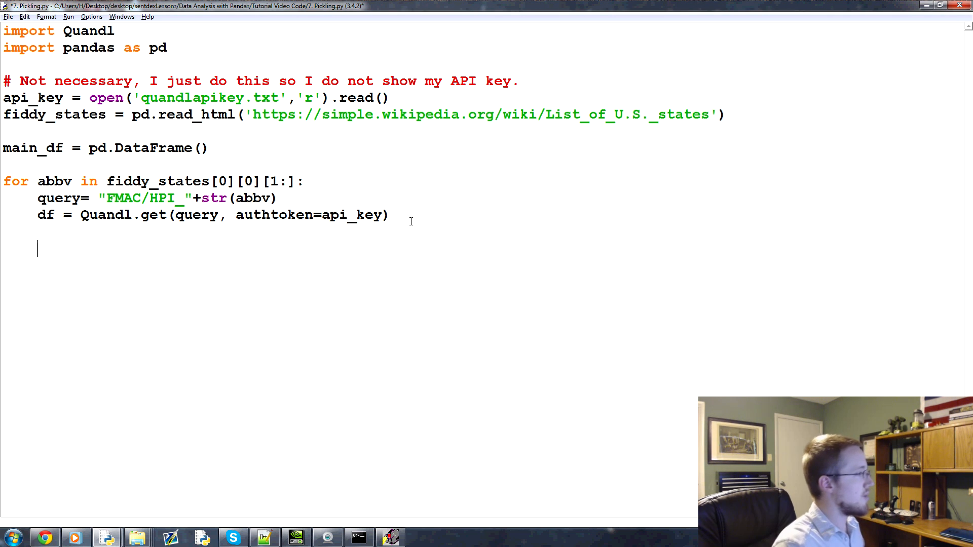
# Inside the loop assign df to main_df when it is empty, otherwise join df onto main_df
pyautogui.write('i')
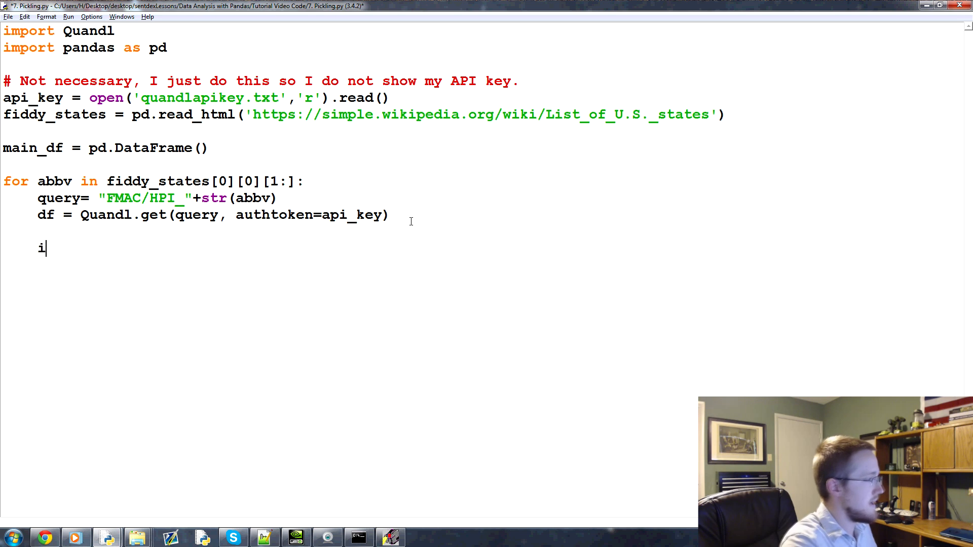
pyautogui.write('f main_df')
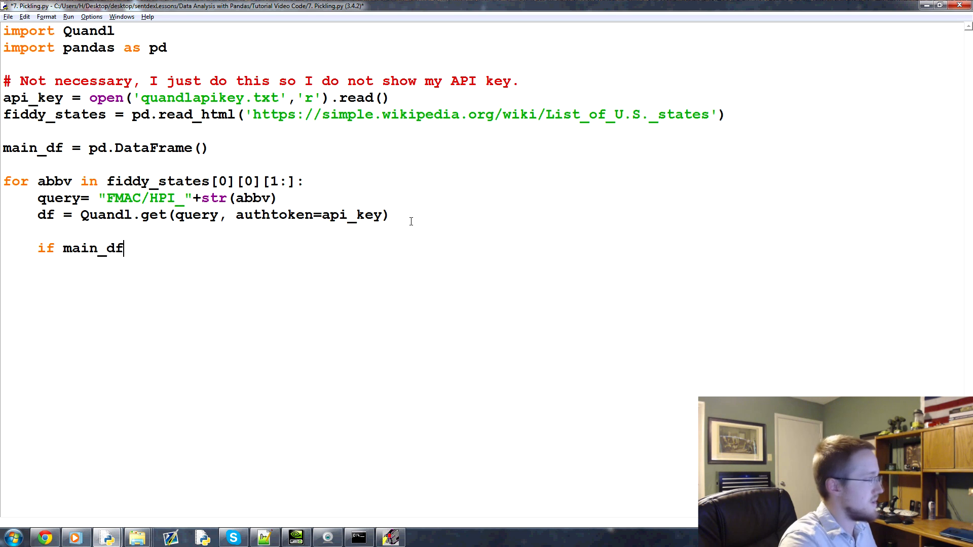
pyautogui.write('.empty')
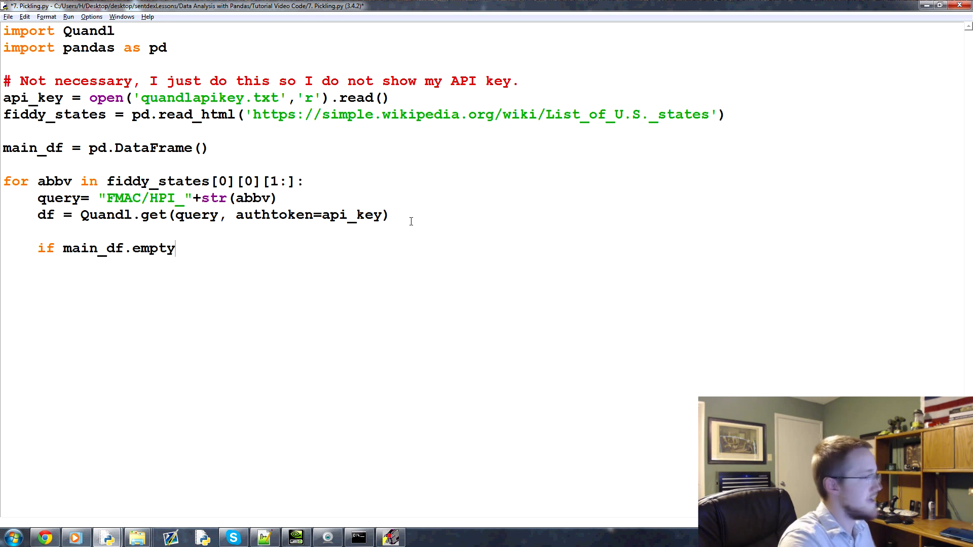
pyautogui.write(':')
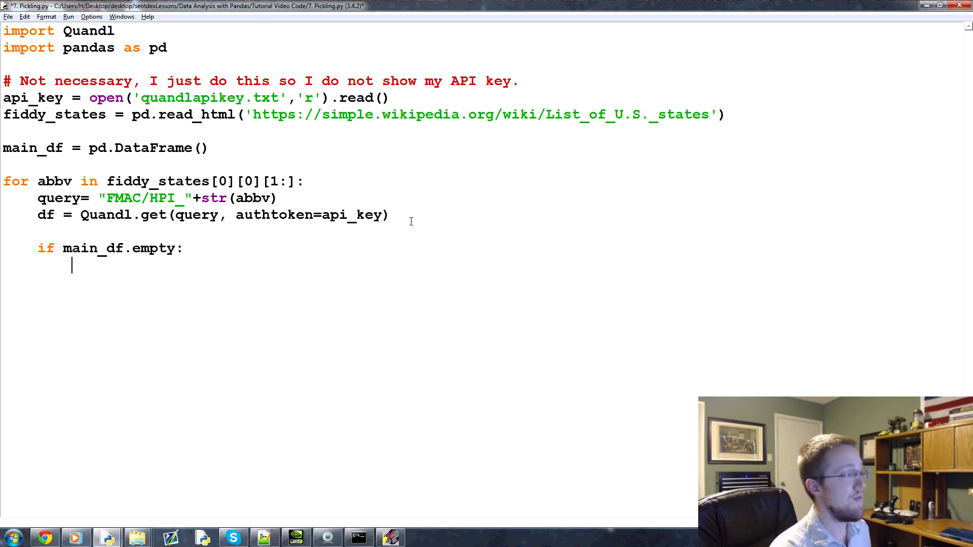
pyautogui.write('main')
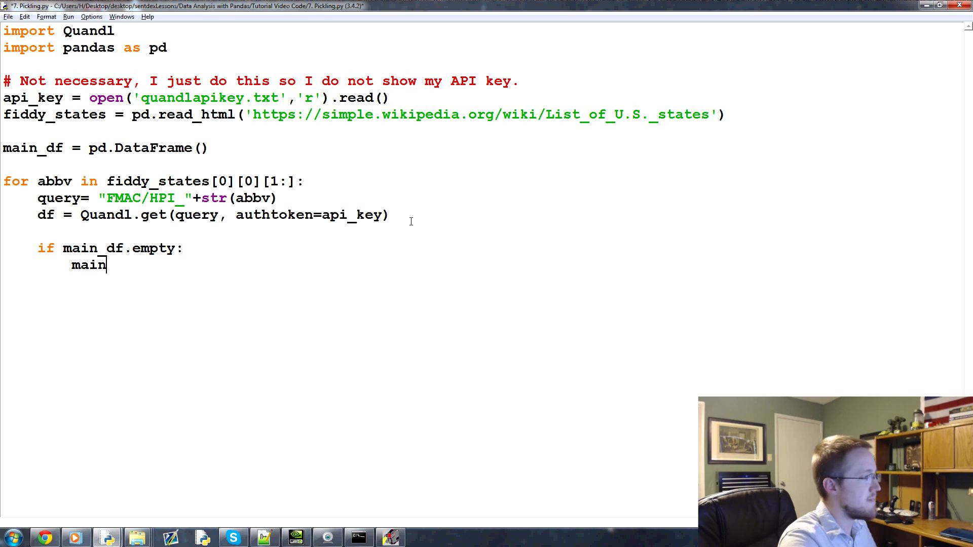
pyautogui.write('.df = df')
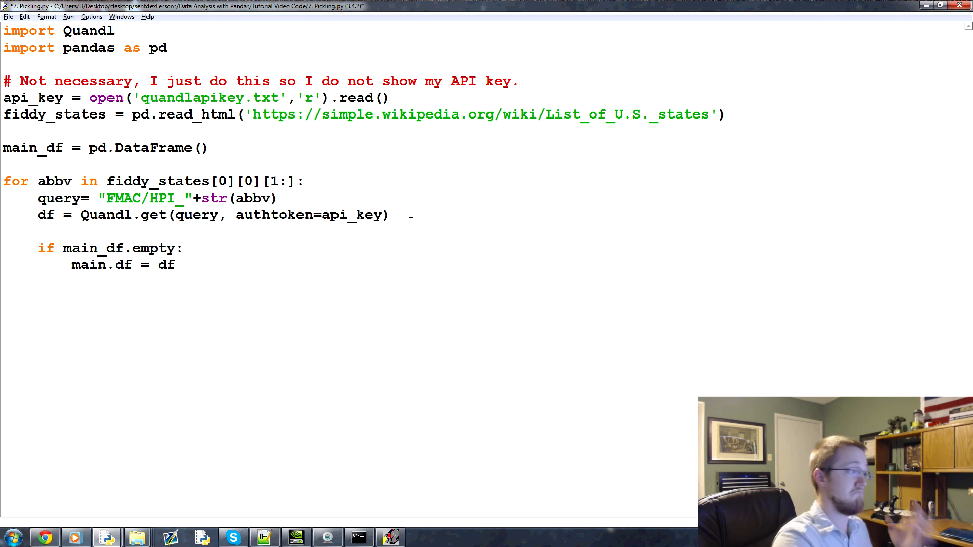
pyautogui.press('Return')
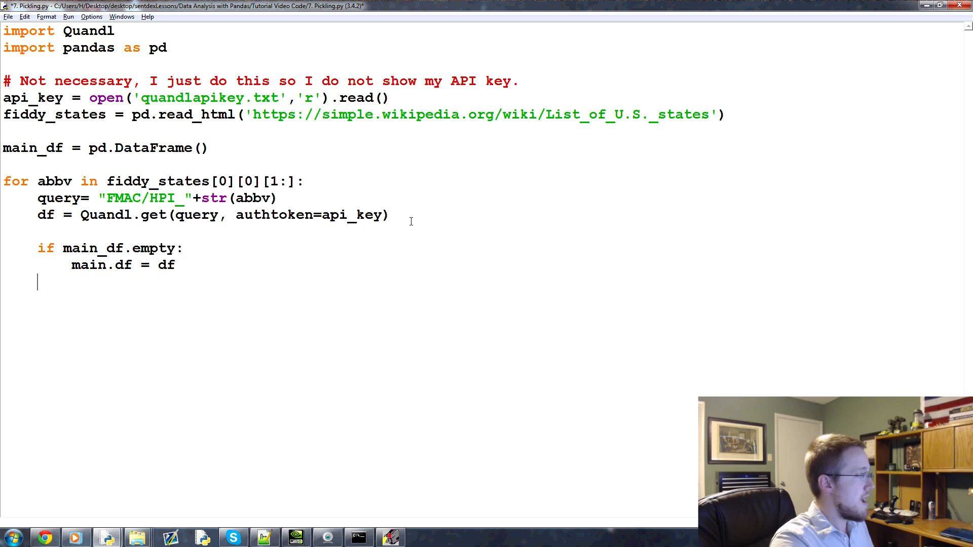
pyautogui.write('else:')
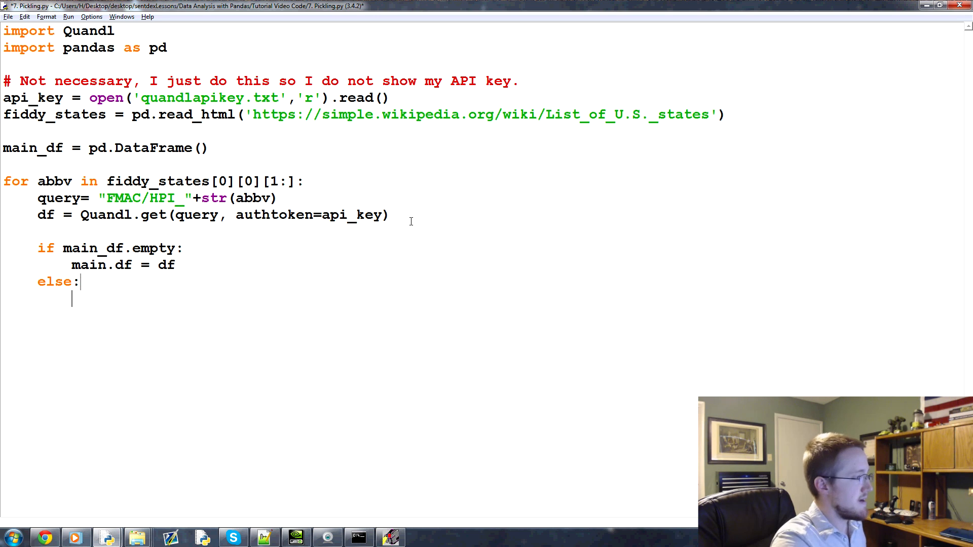
pyautogui.write('main_df = m')
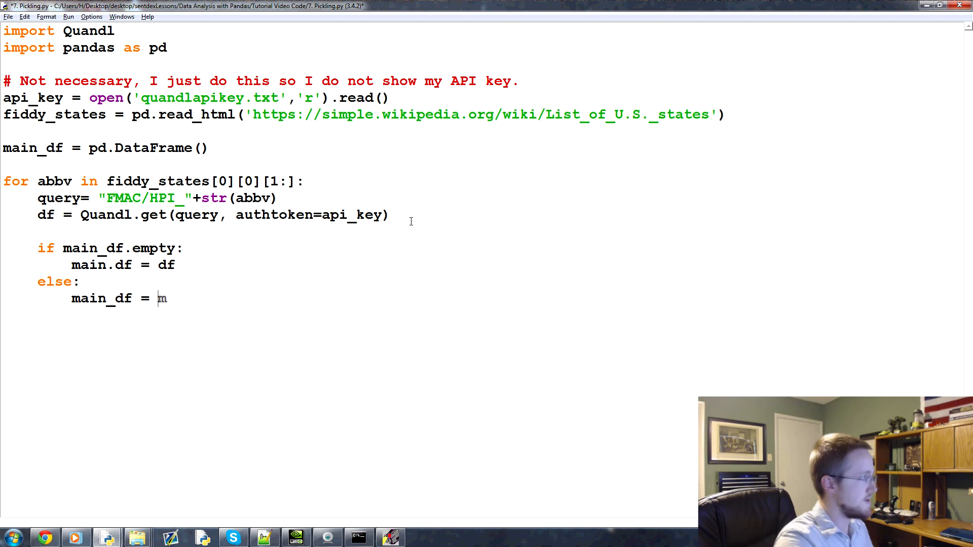
pyautogui.write('ain_df.join')
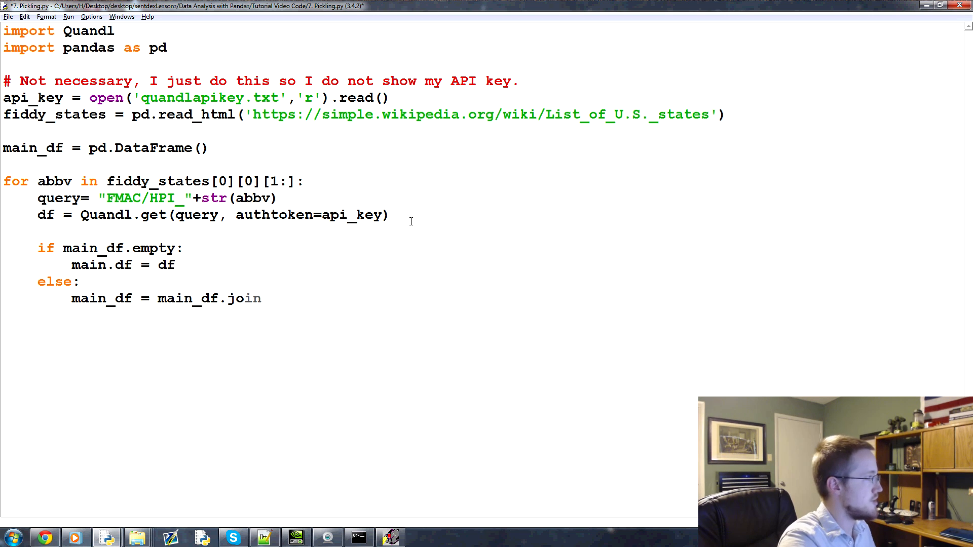
pyautogui.write('(df)')
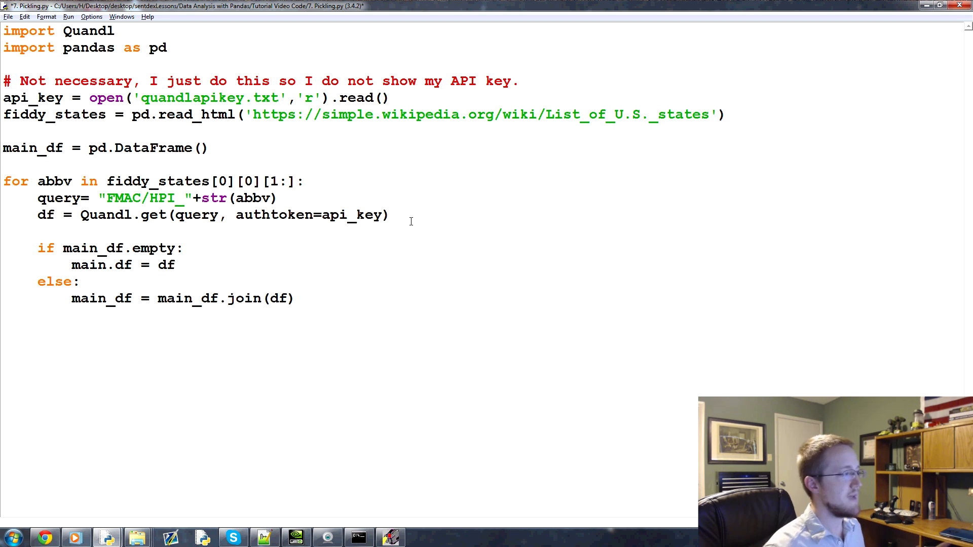
pyautogui.click(296, 299)
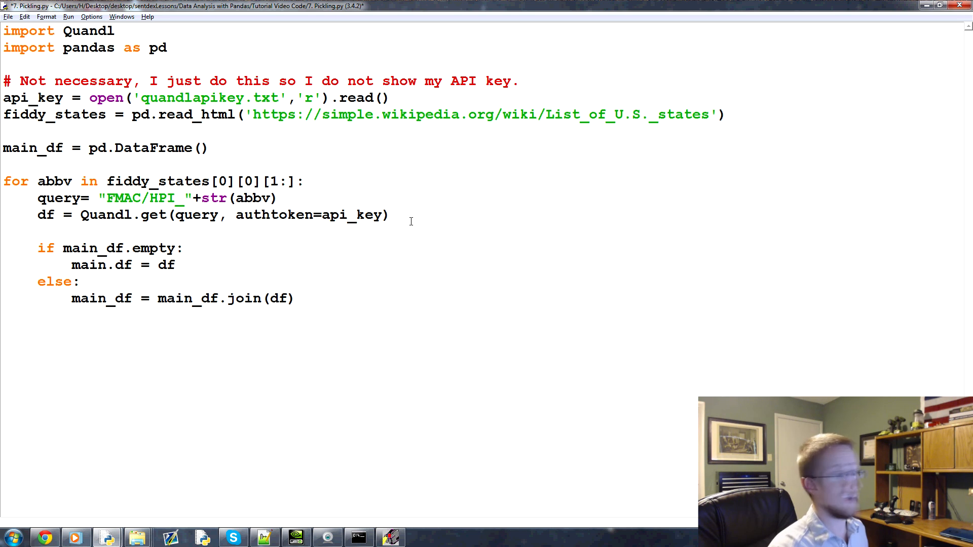
pyautogui.click(297, 299)
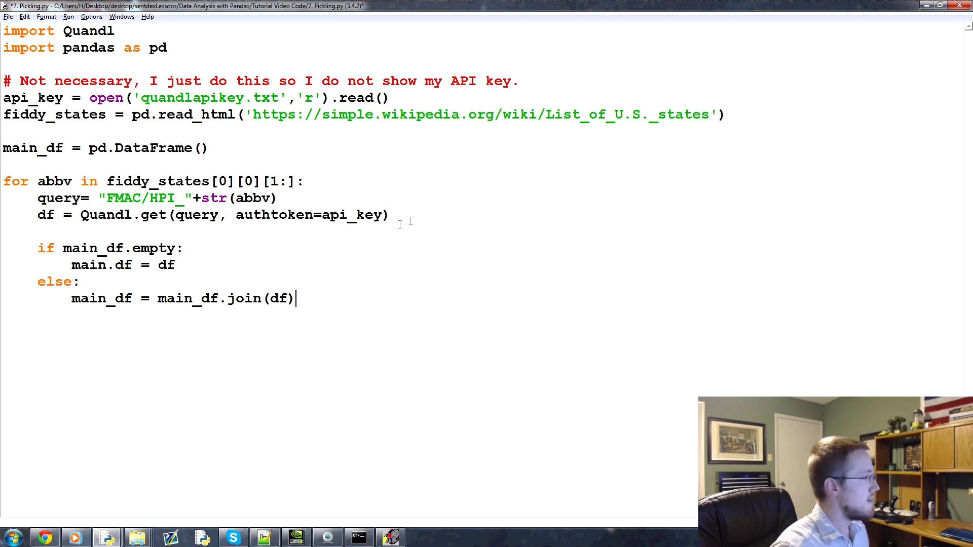
pyautogui.moveTo(338, 303)
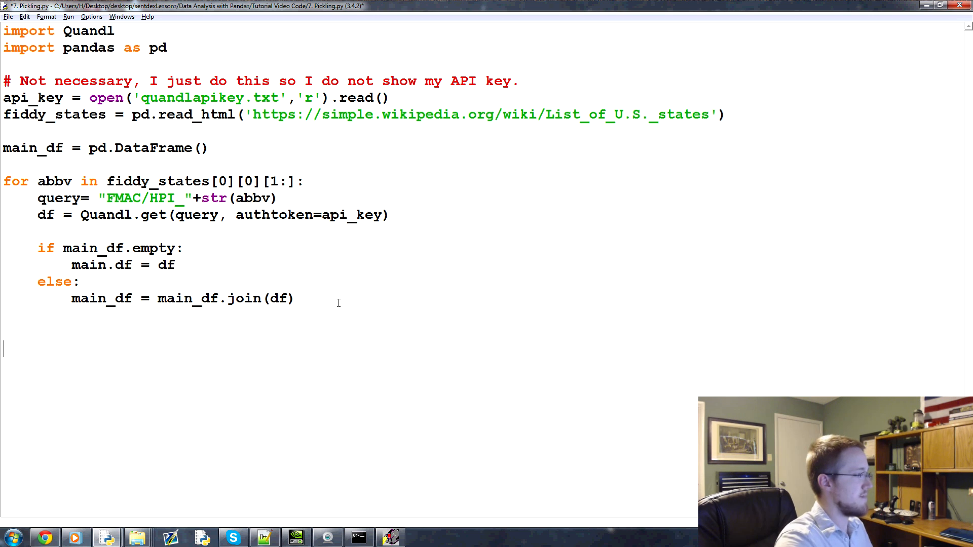
# Add print(main_df.head()) after the loop and run the script, hitting a NameError on 'main'
pyautogui.write('print(')
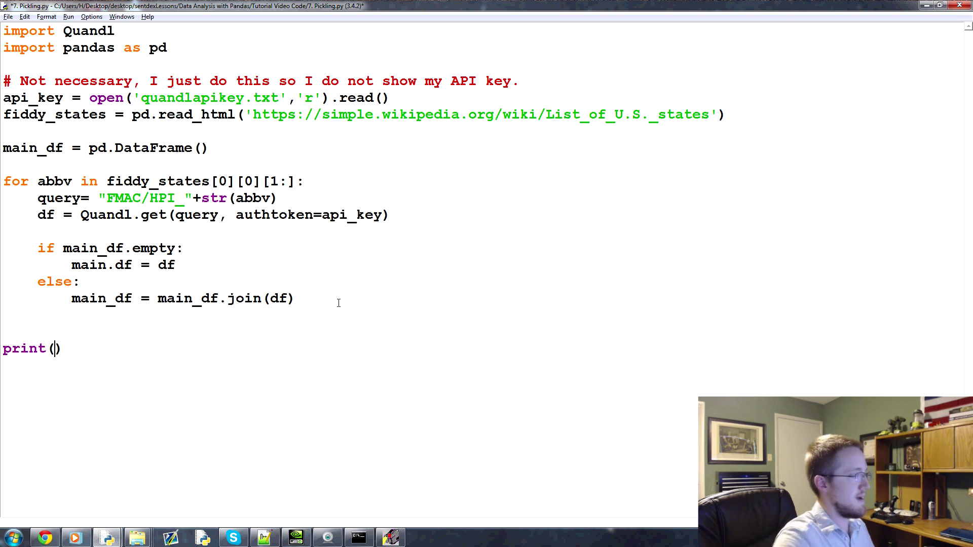
pyautogui.write('main_df.')
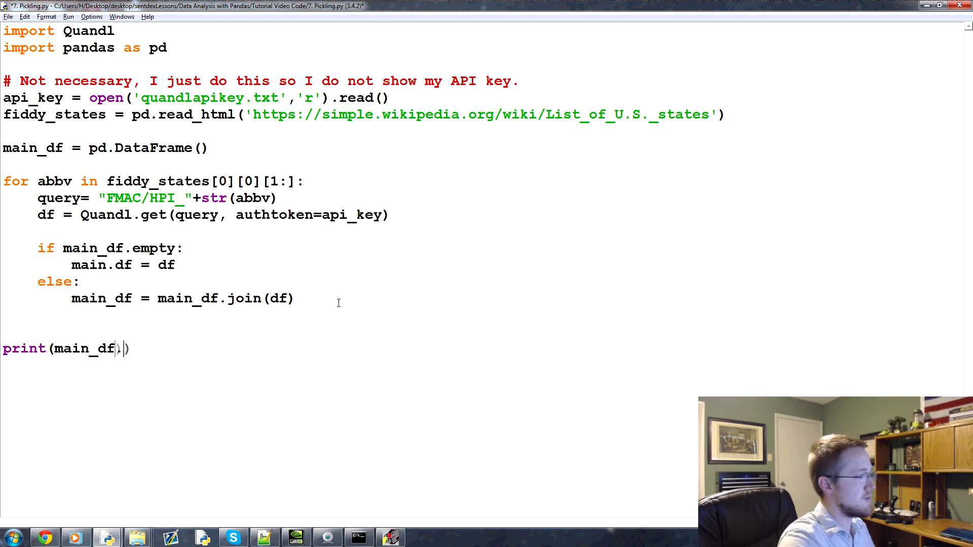
pyautogui.press('F5')
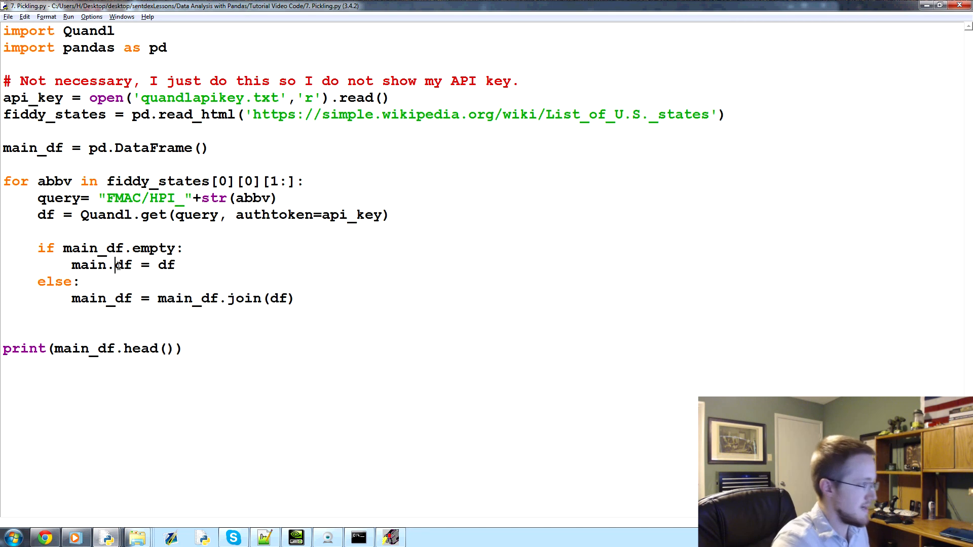
pyautogui.press('F5')
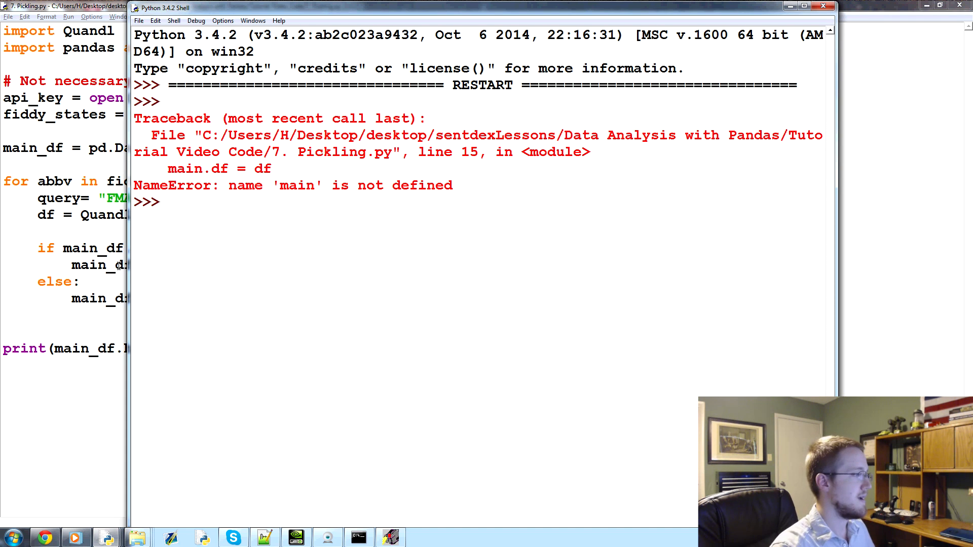
# Rerun after fixing main.df to main_df and scroll through the 5-row, 50-column head output
pyautogui.press('F5')
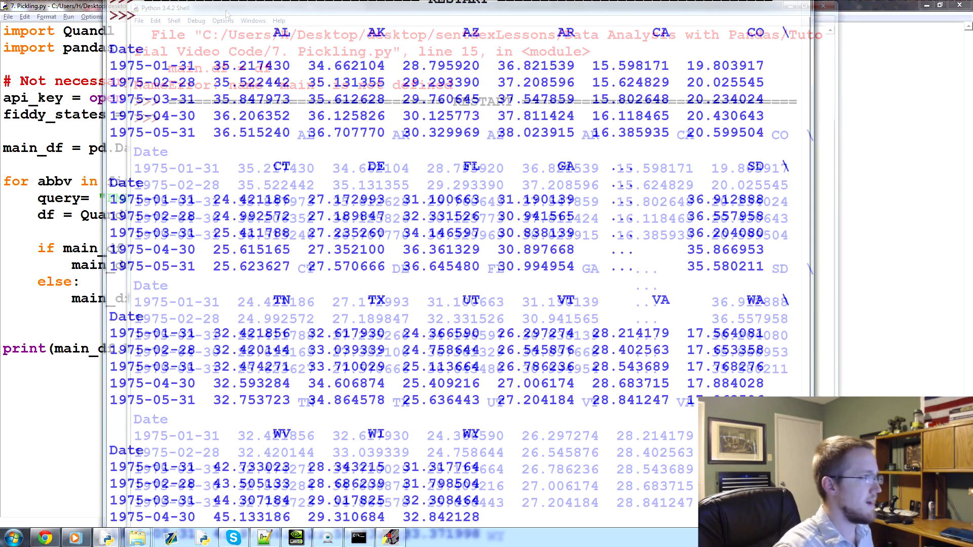
pyautogui.scroll(-3)
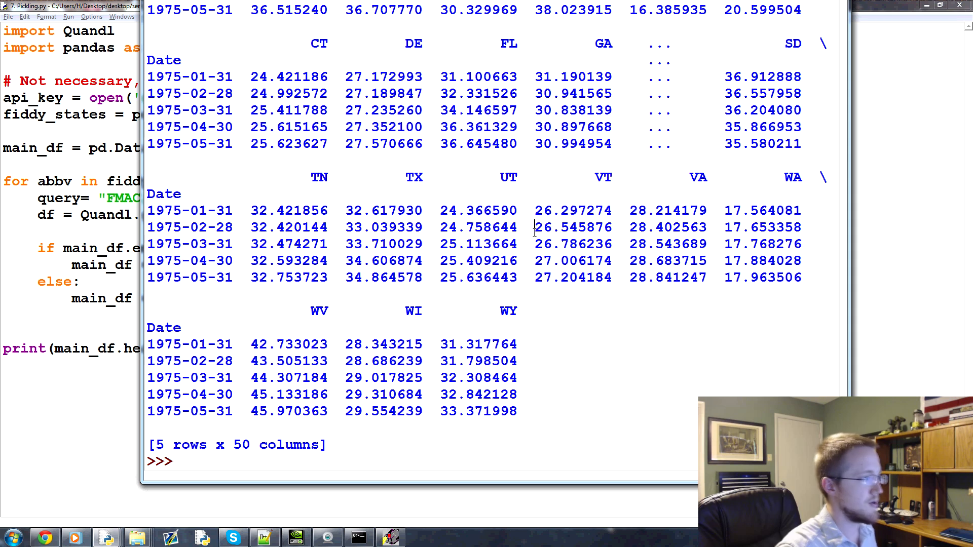
pyautogui.moveTo(531, 224)
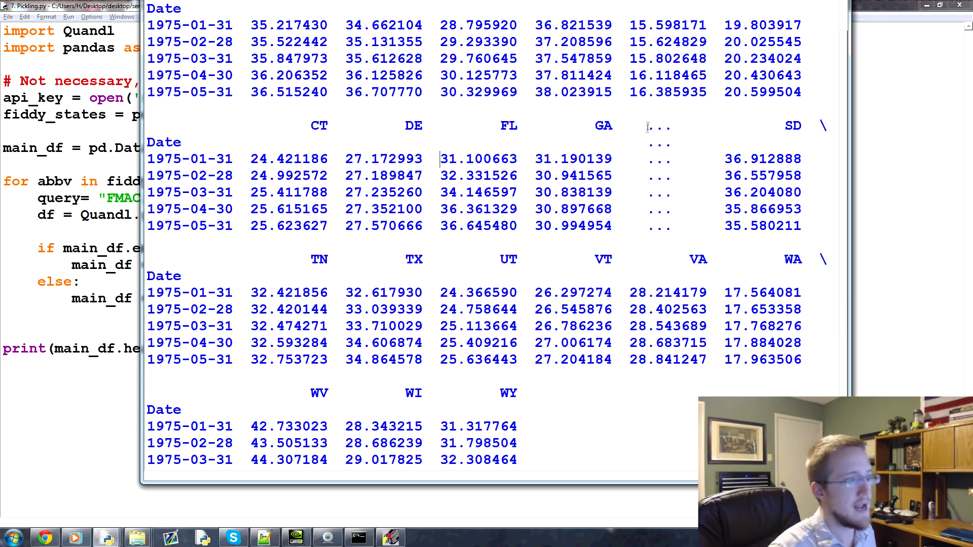
pyautogui.scroll(-3)
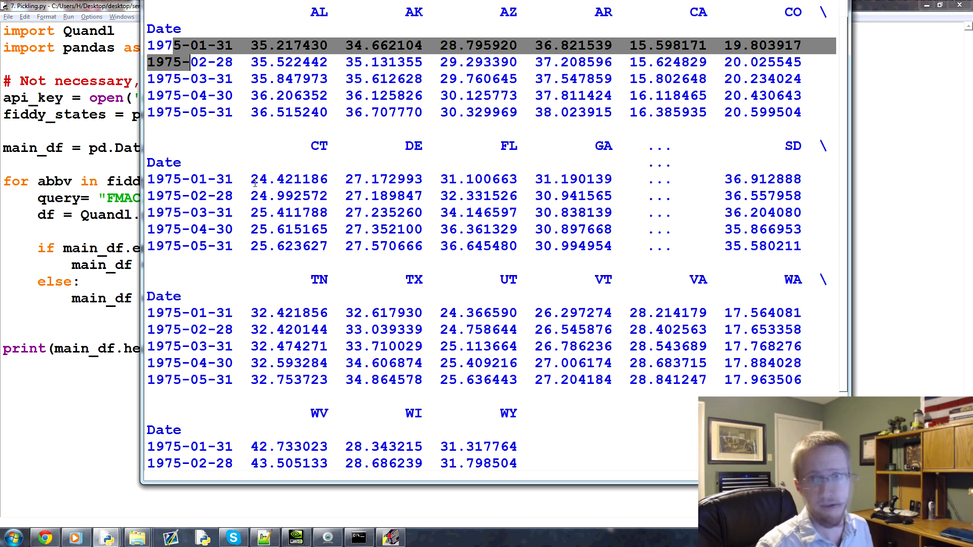
pyautogui.moveTo(431, 131)
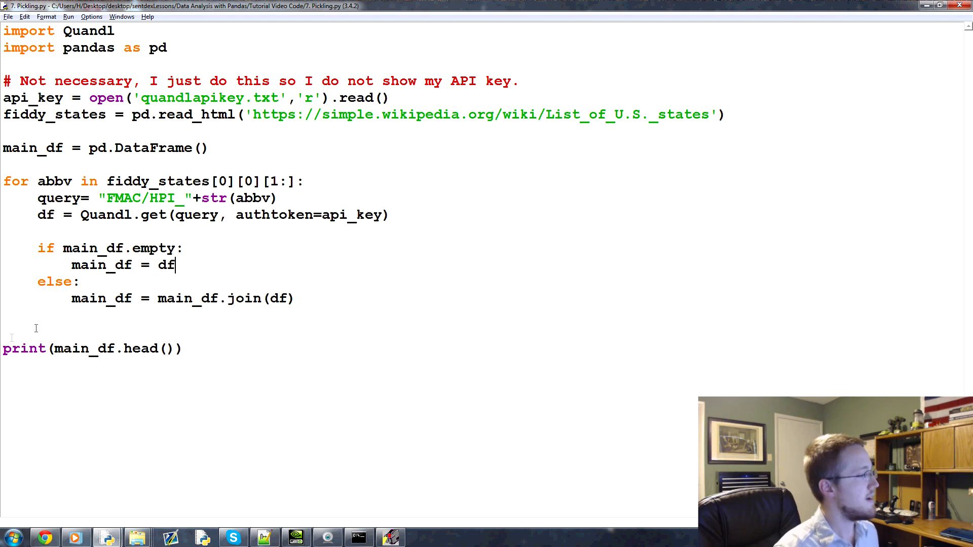
pyautogui.moveTo(152, 328)
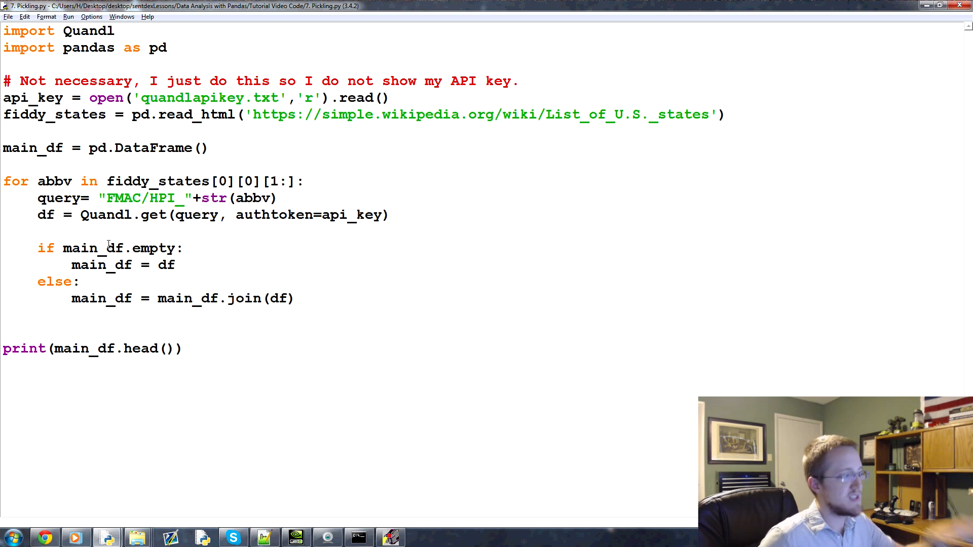
# Insert 'import pickle' beneath the pandas import in the editor
pyautogui.click(176, 265)
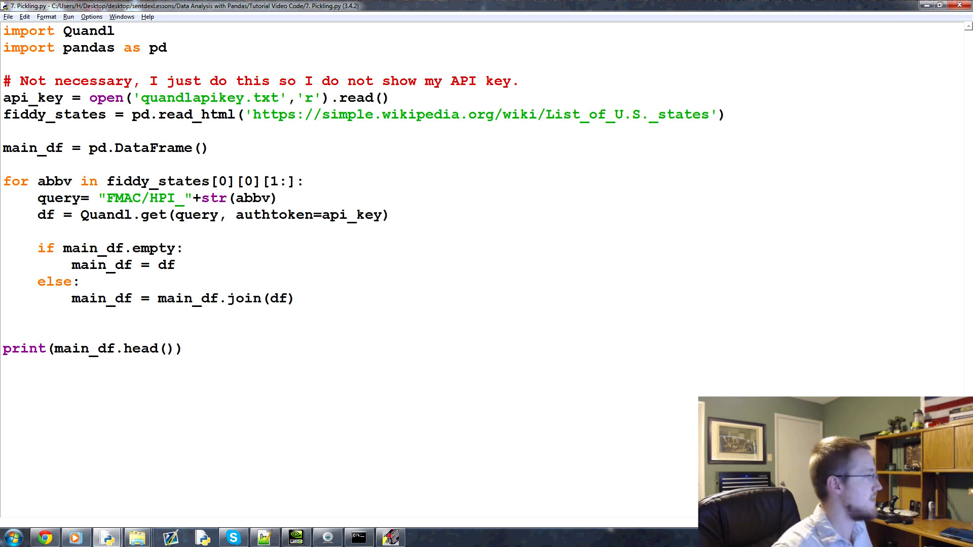
pyautogui.moveTo(220, 57)
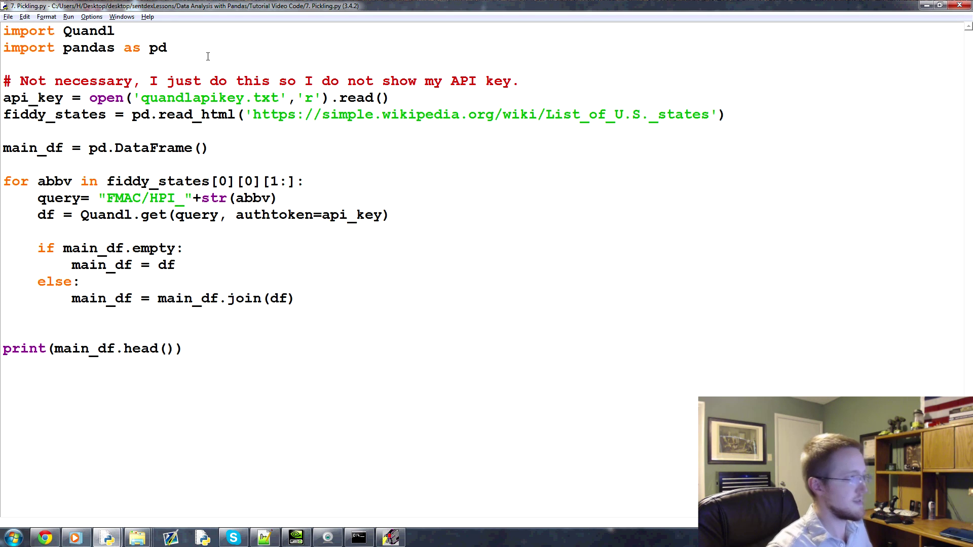
pyautogui.click(166, 48)
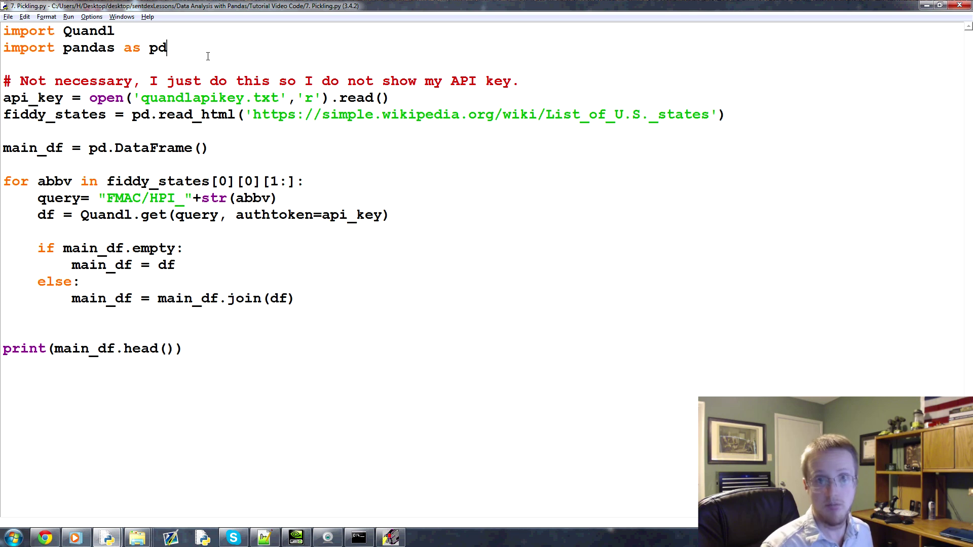
pyautogui.write('i')
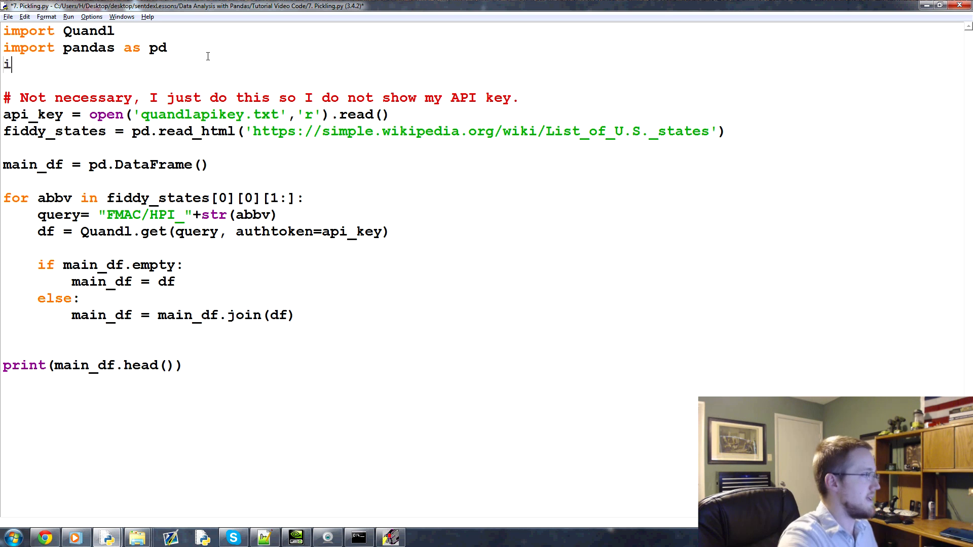
pyautogui.write('mport pickle')
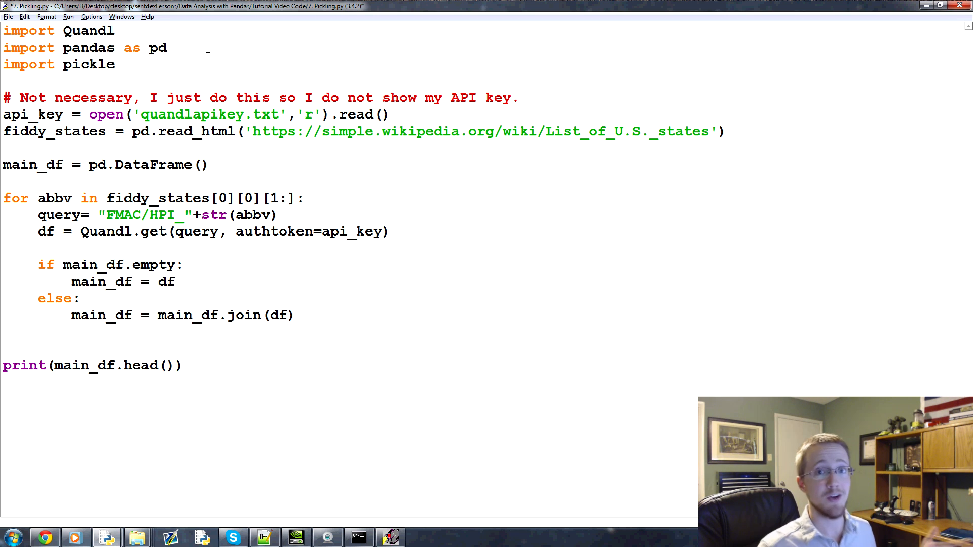
pyautogui.click(115, 64)
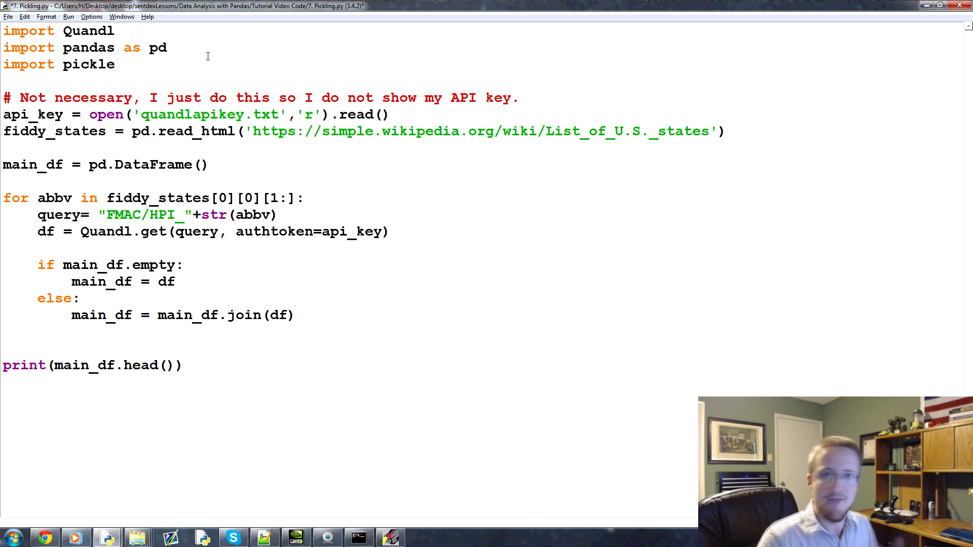
pyautogui.click(116, 64)
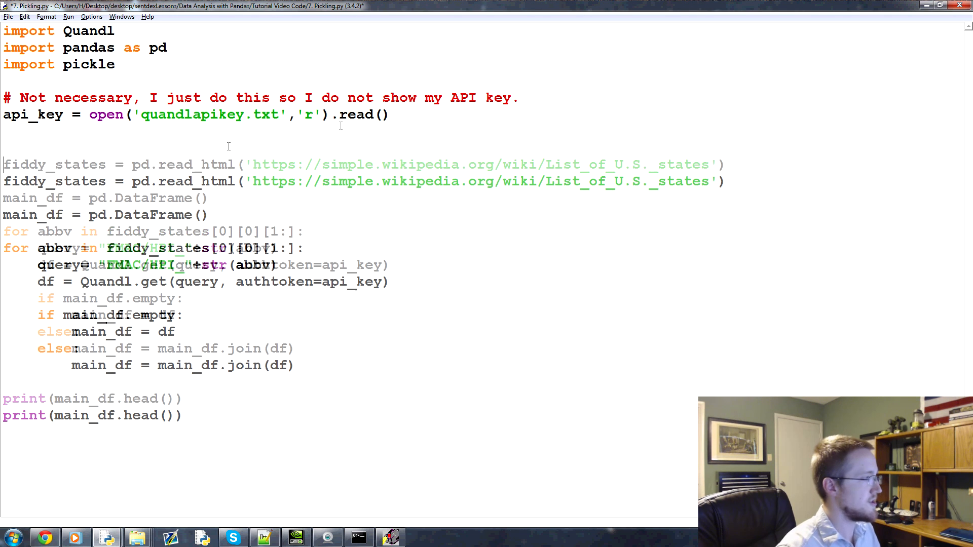
pyautogui.write('def d')
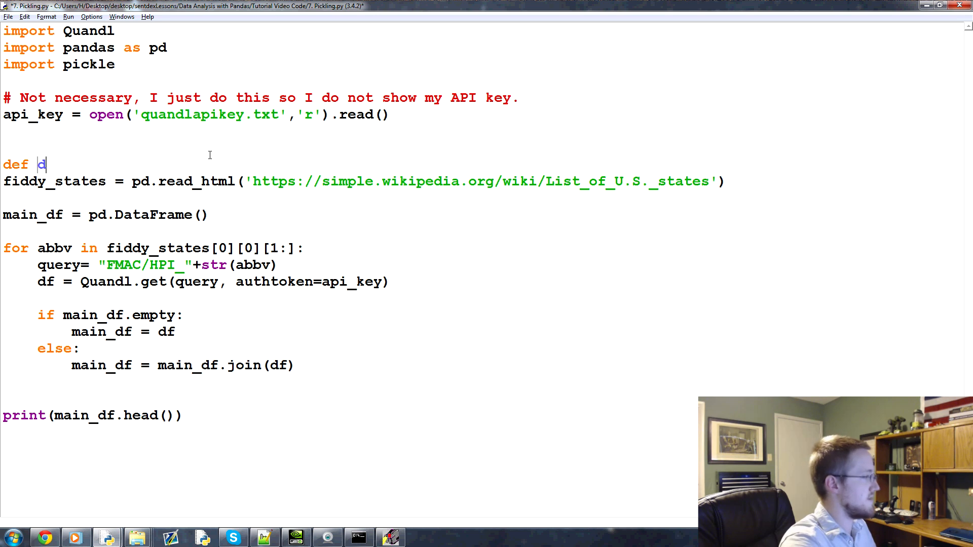
pyautogui.write('tate_list():')
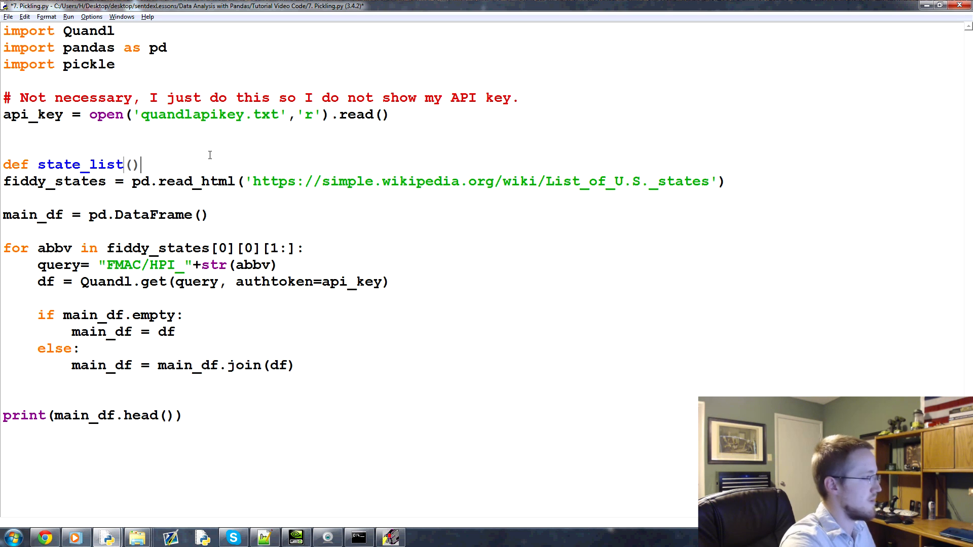
pyautogui.write(':')
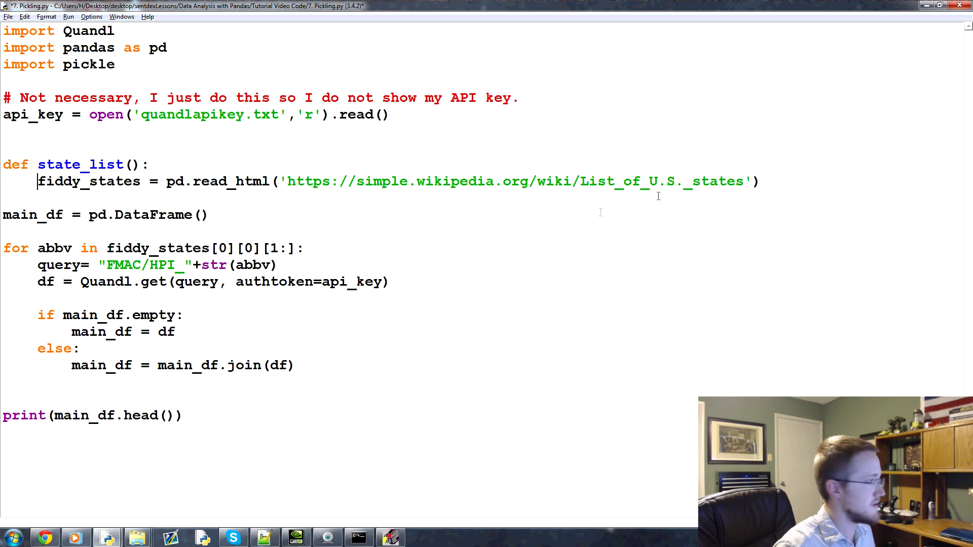
pyautogui.click(763, 181)
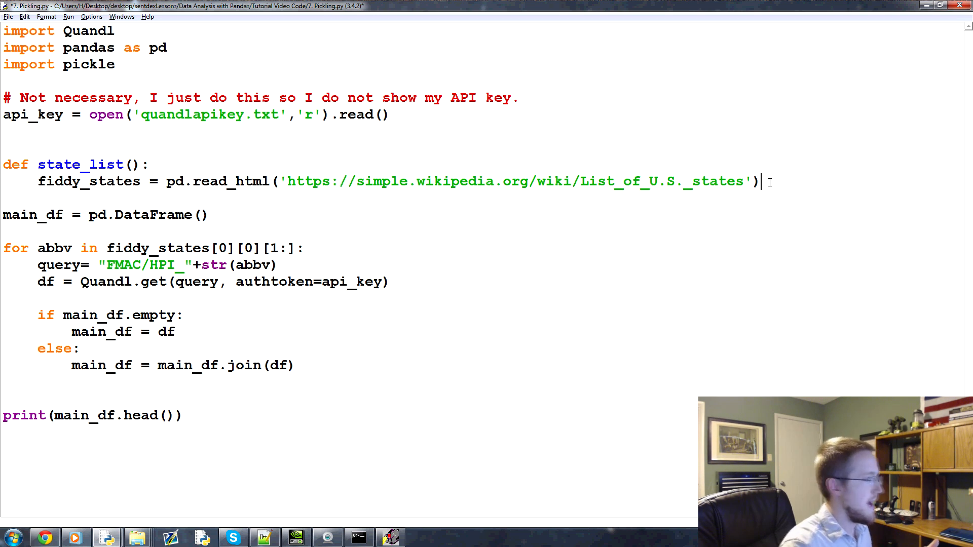
pyautogui.write('tr')
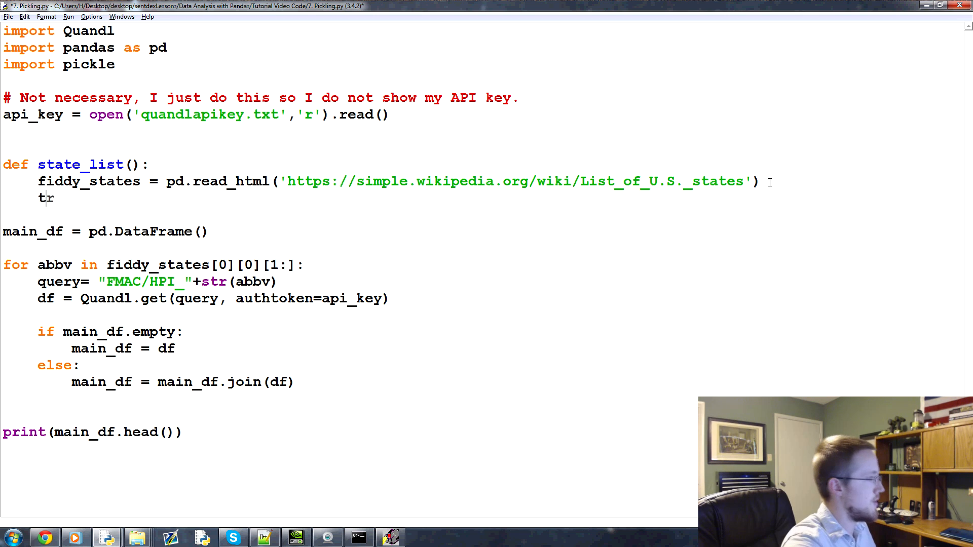
pyautogui.write('eturn')
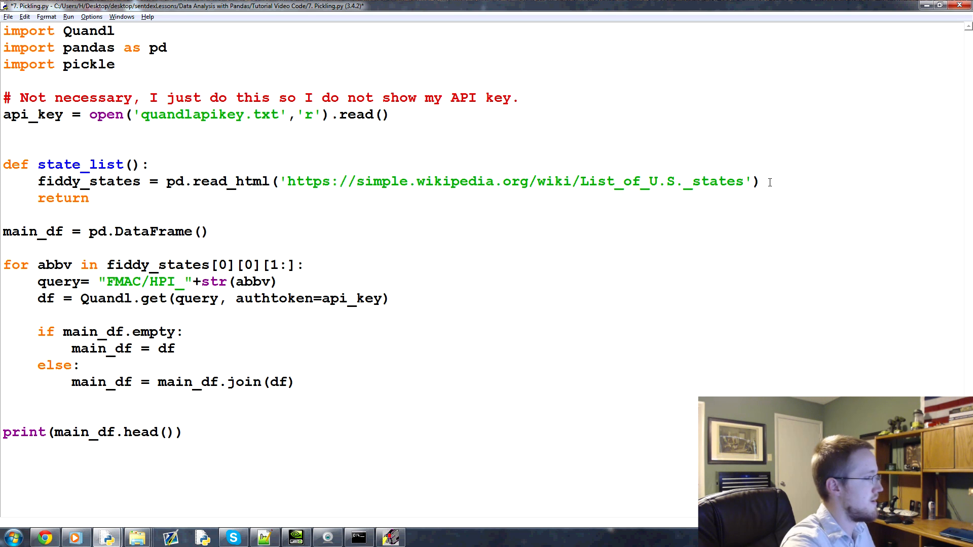
pyautogui.write('fiddy_states')
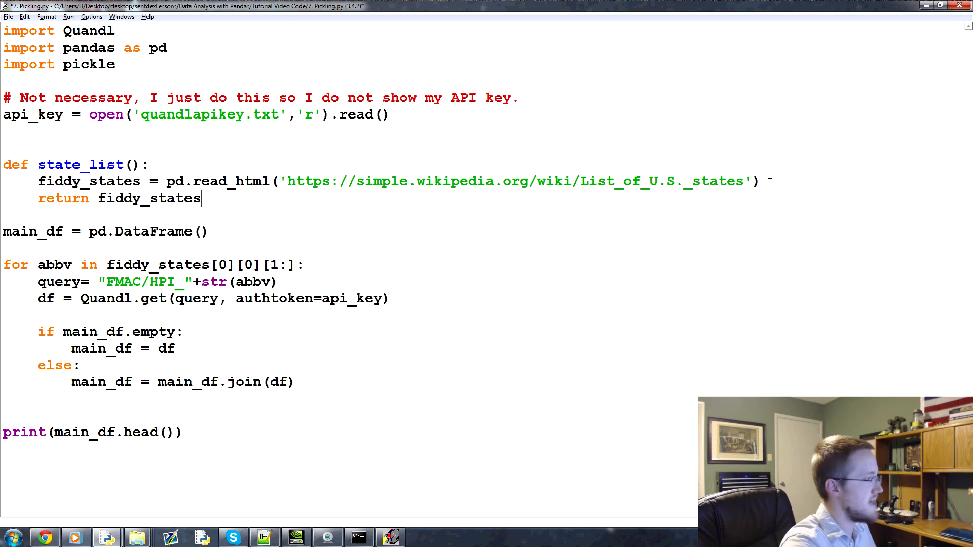
pyautogui.moveTo(330, 262)
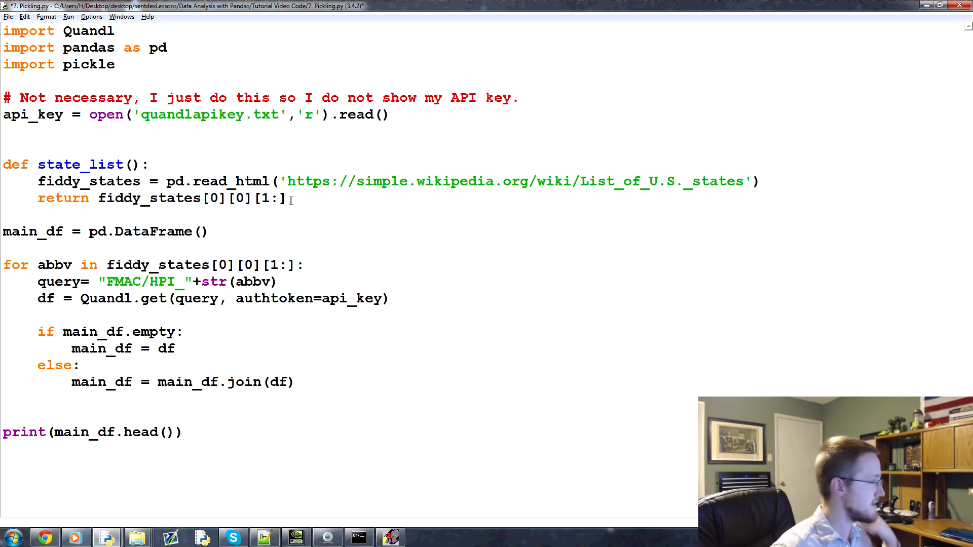
pyautogui.click(211, 231)
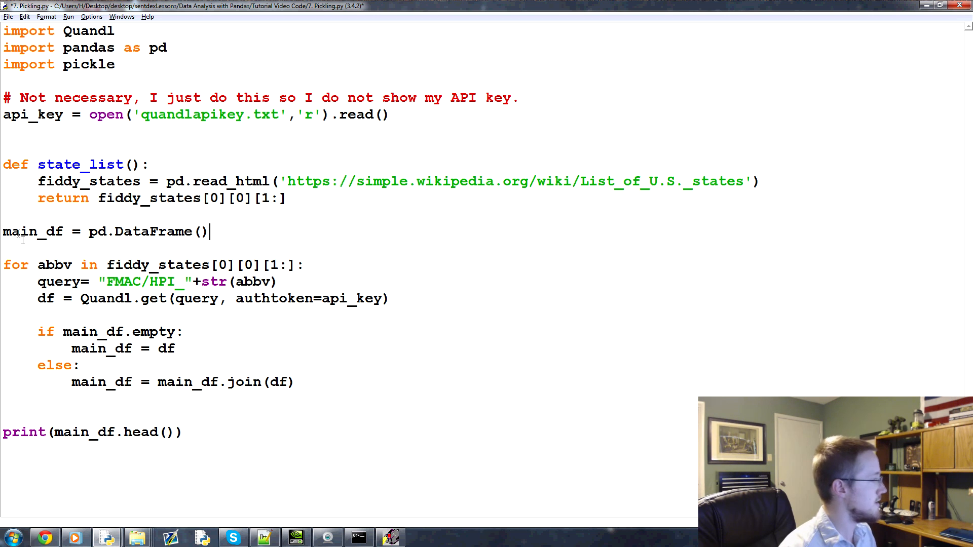
# Define grab_initial_state_data() above the main_df line
pyautogui.click(3, 213)
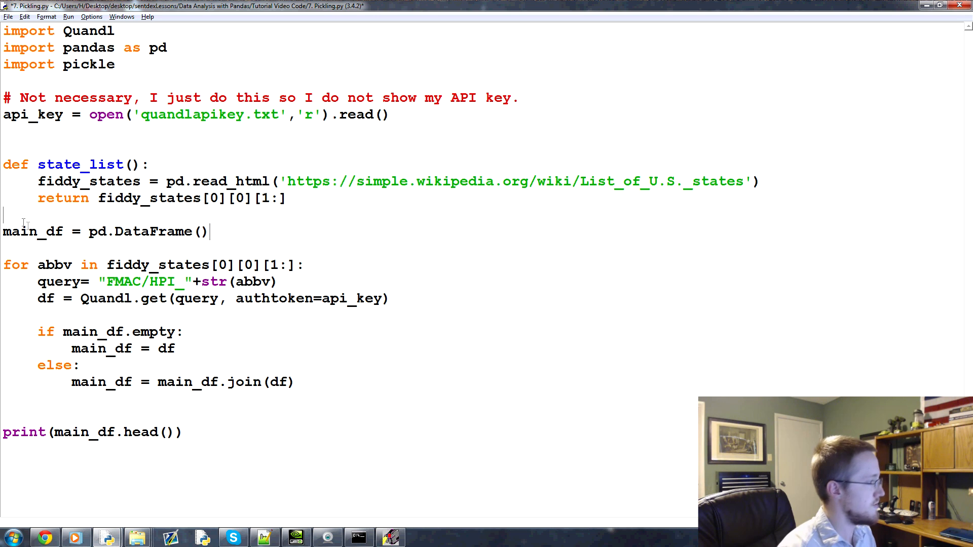
pyautogui.write('def g')
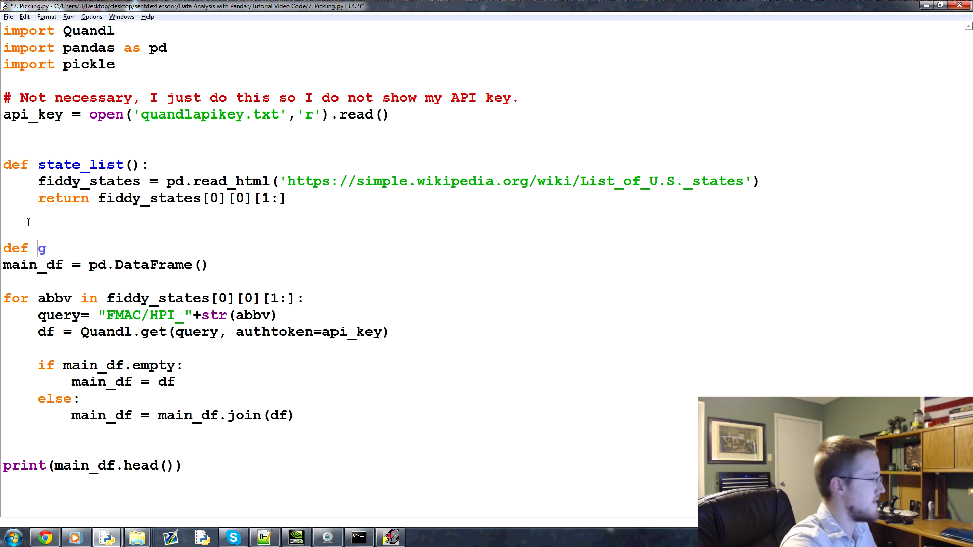
pyautogui.write('rab_initial')
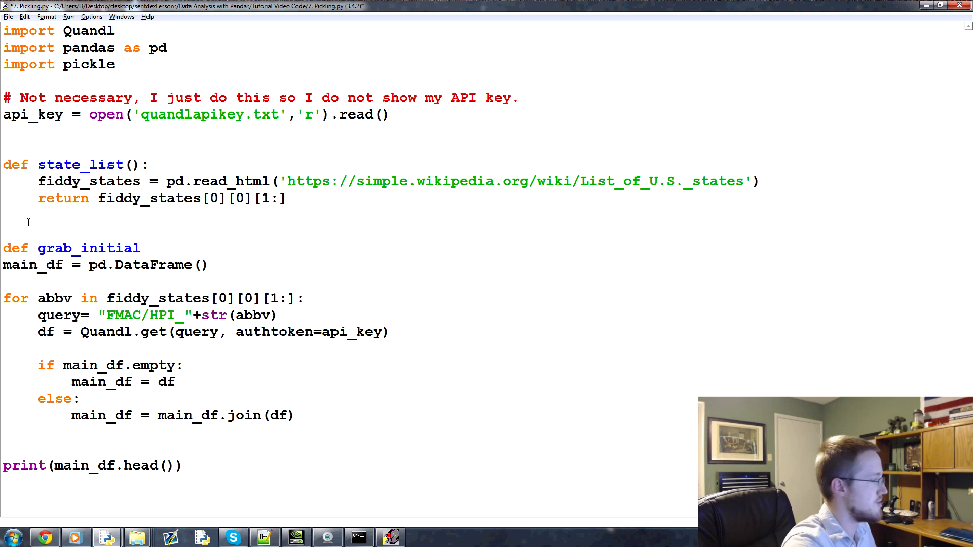
pyautogui.write('_state_data')
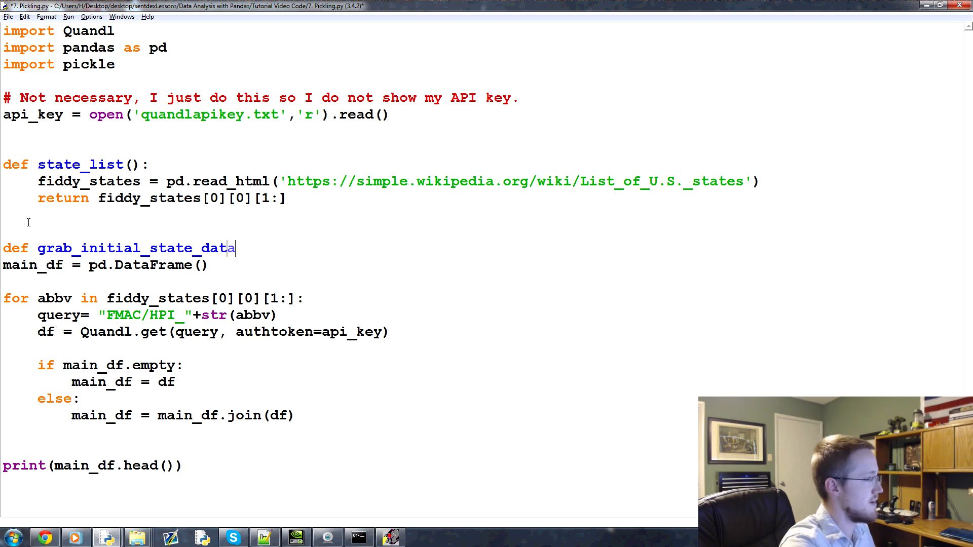
pyautogui.write('():')
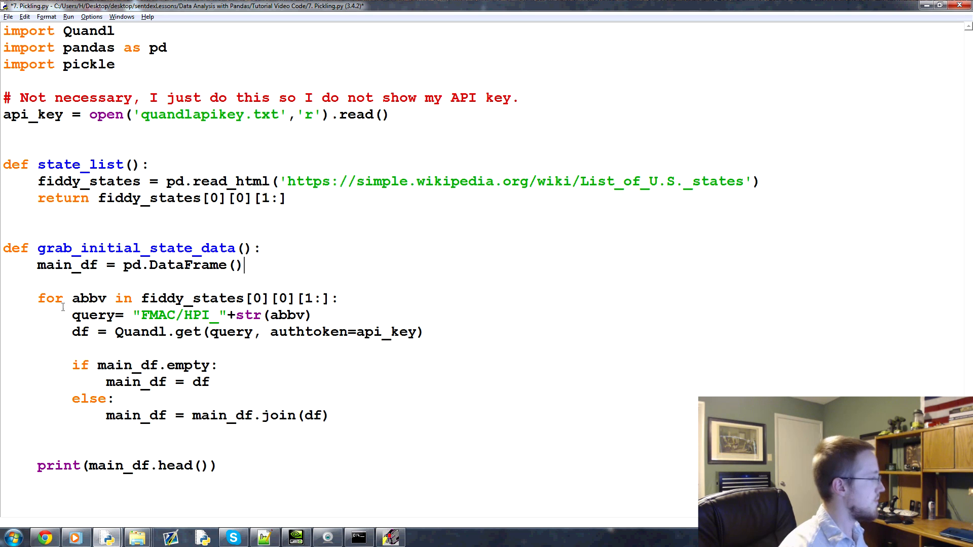
pyautogui.moveTo(268, 248)
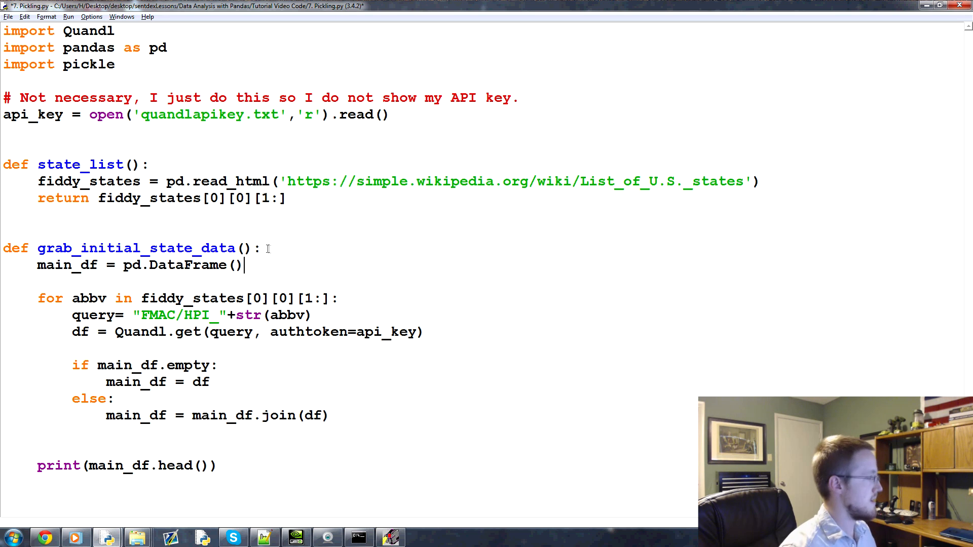
# Set states = state_list() inside the function and make the loop iterate over states
pyautogui.write('st')
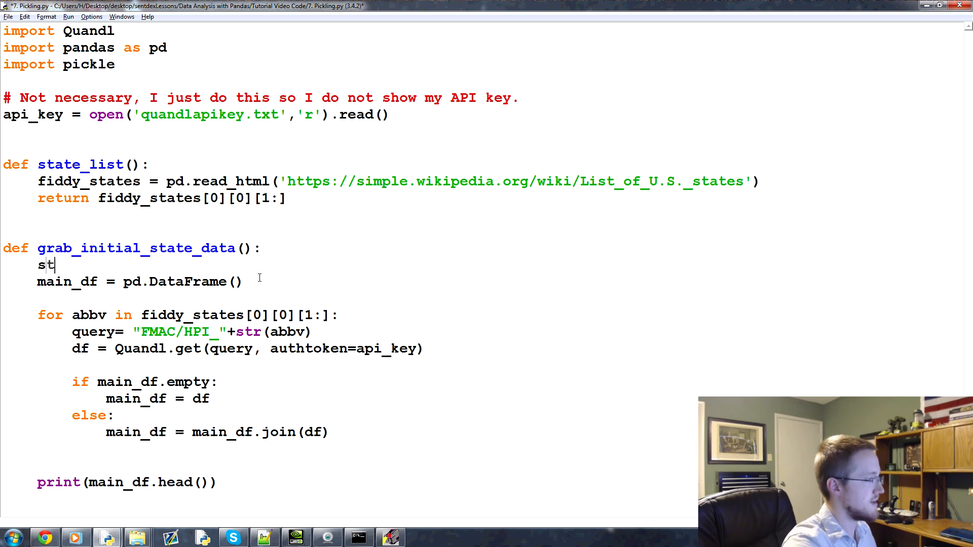
pyautogui.write('ates = state')
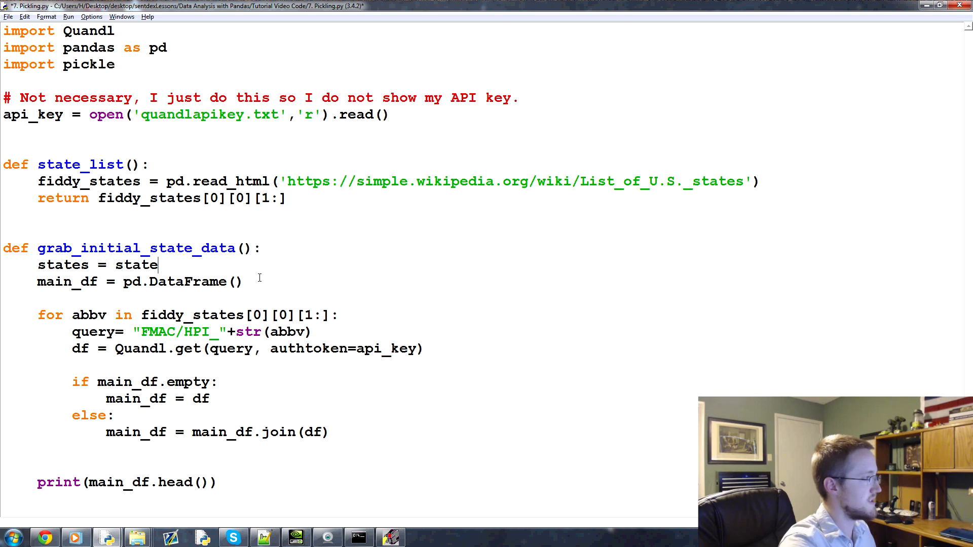
pyautogui.write('_list()')
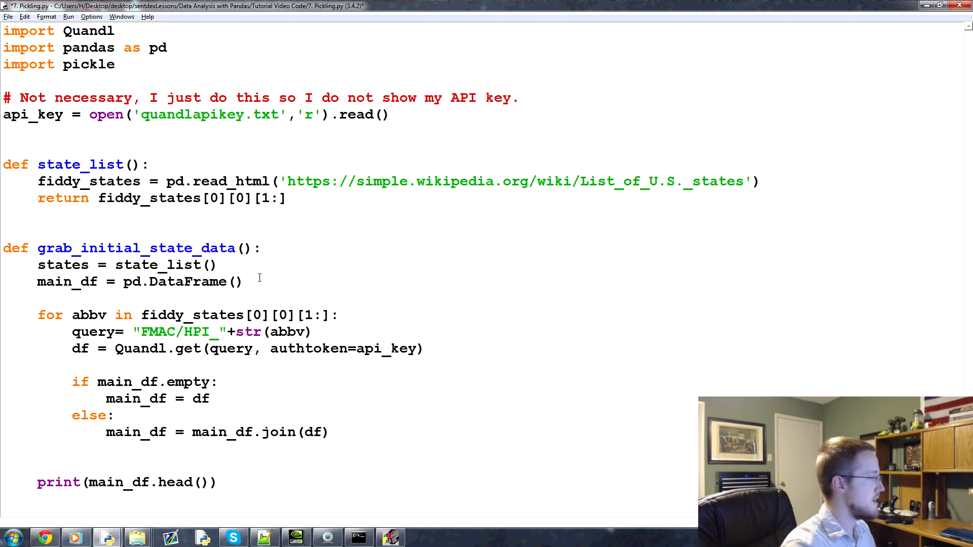
pyautogui.click(218, 264)
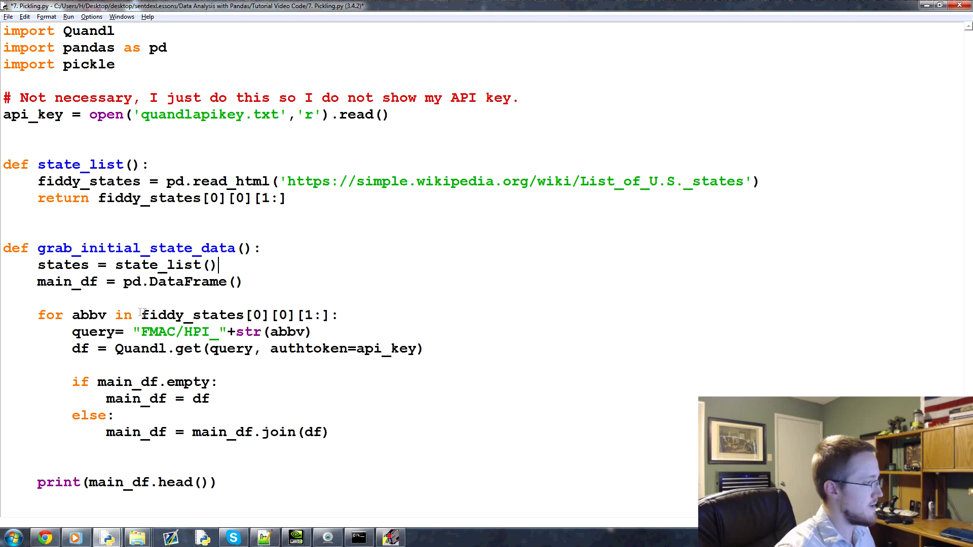
pyautogui.write('s:')
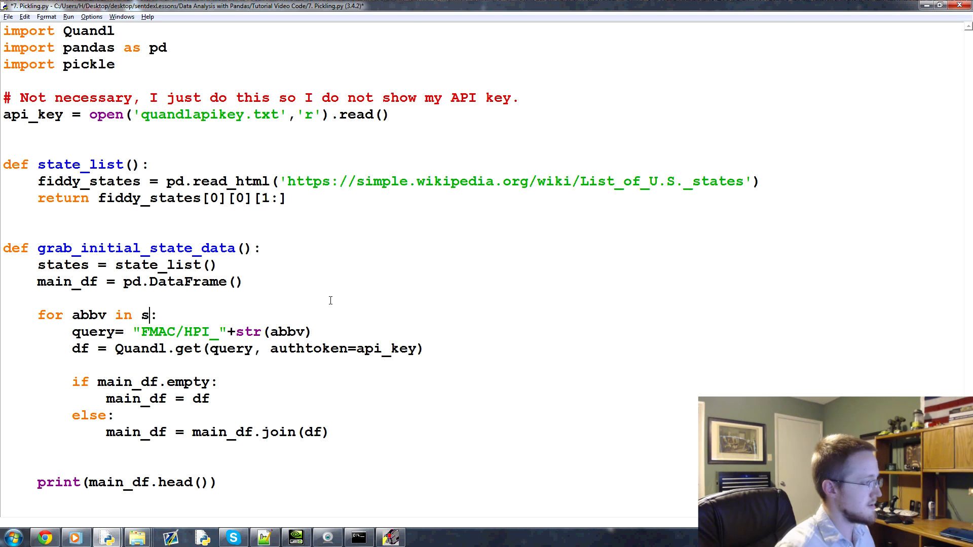
pyautogui.write('tates')
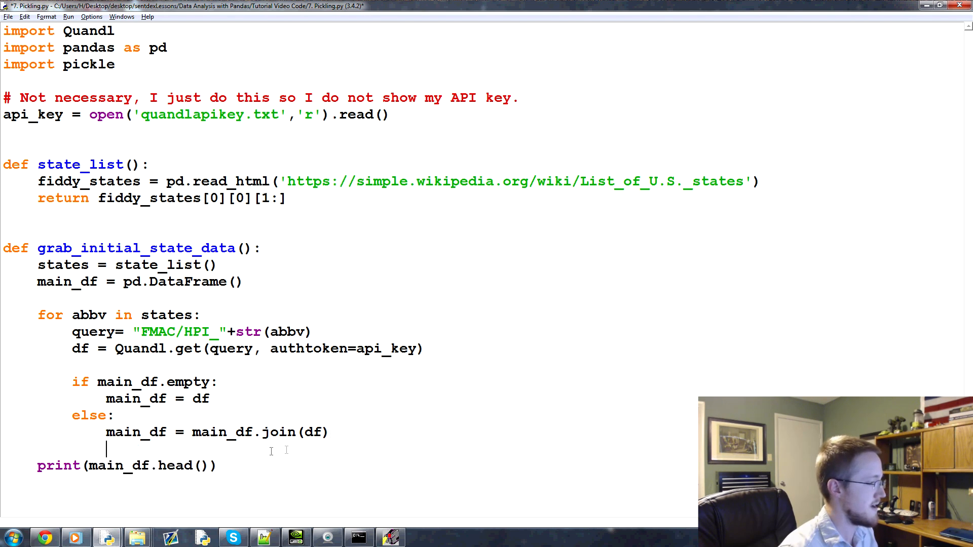
# Open fiddy_states.pickle for writing as pickle_out with mode 'wb'
pyautogui.scroll(-3)
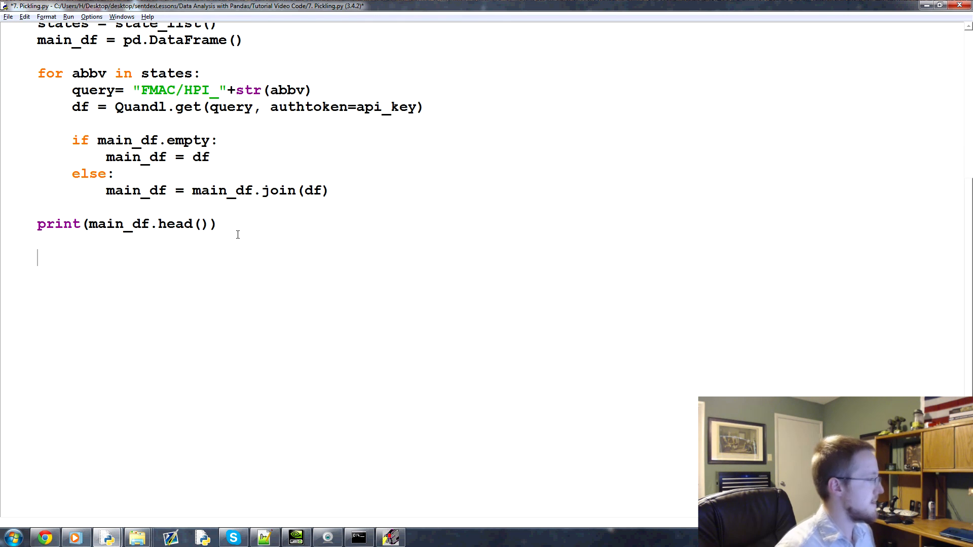
pyautogui.write('pickle')
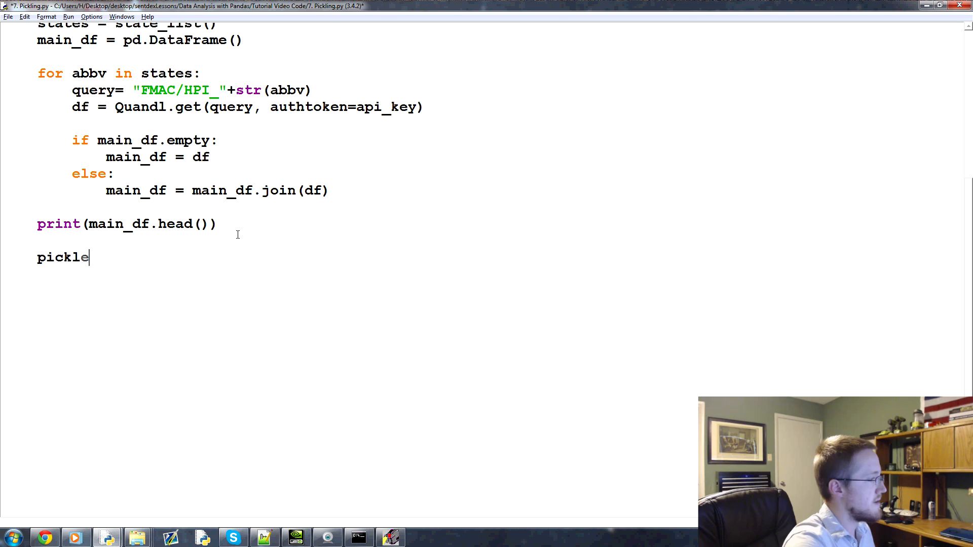
pyautogui.write("_out = open('")
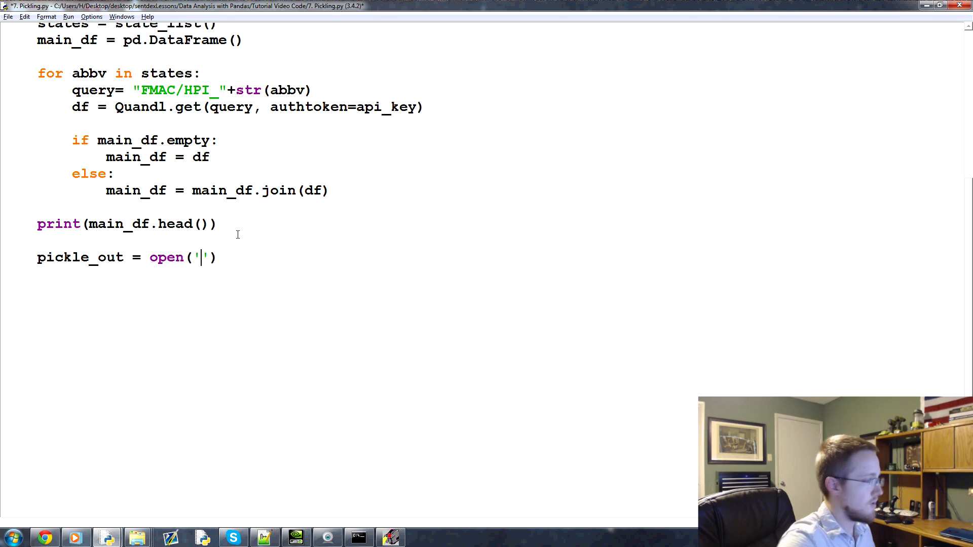
pyautogui.write('fiddy_states')
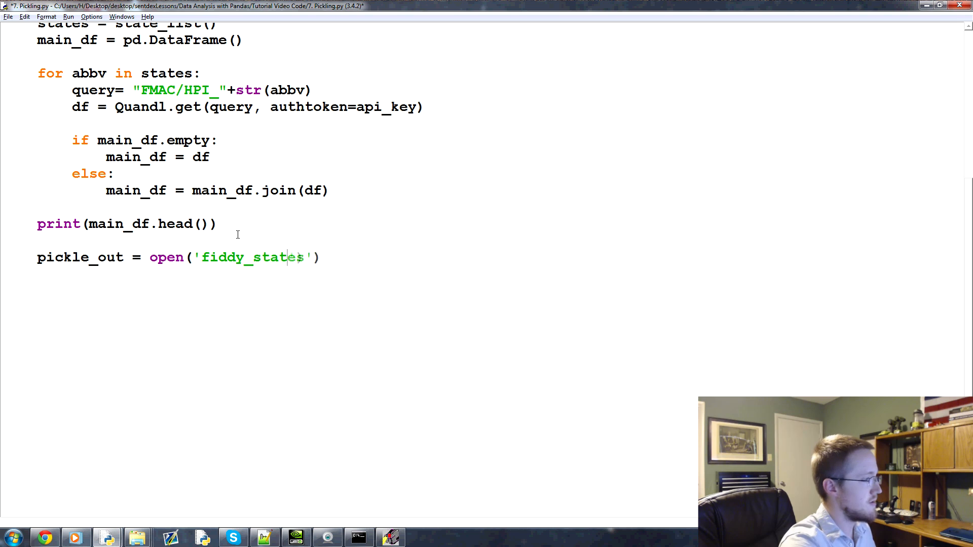
pyautogui.write('.pickle')
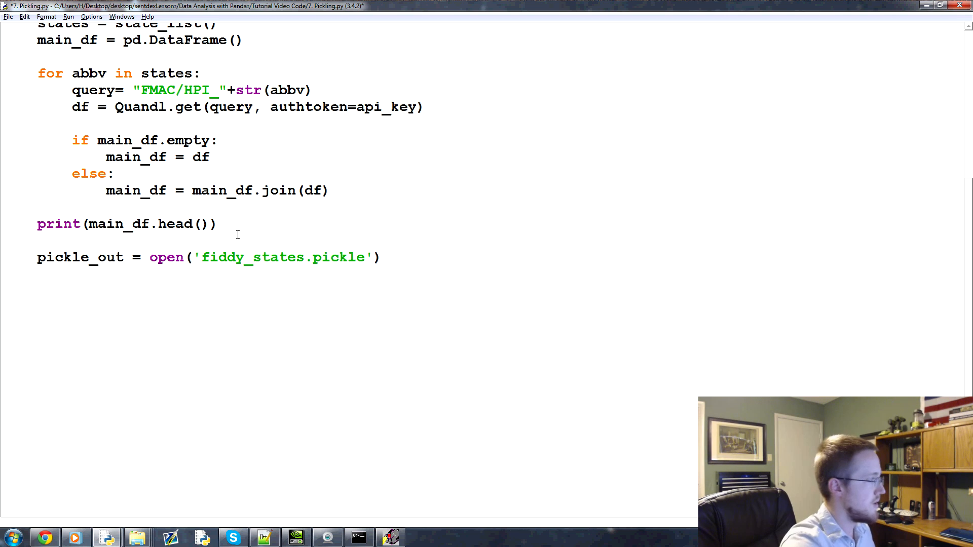
pyautogui.write(",'wb'")
pyautogui.write('pickle')
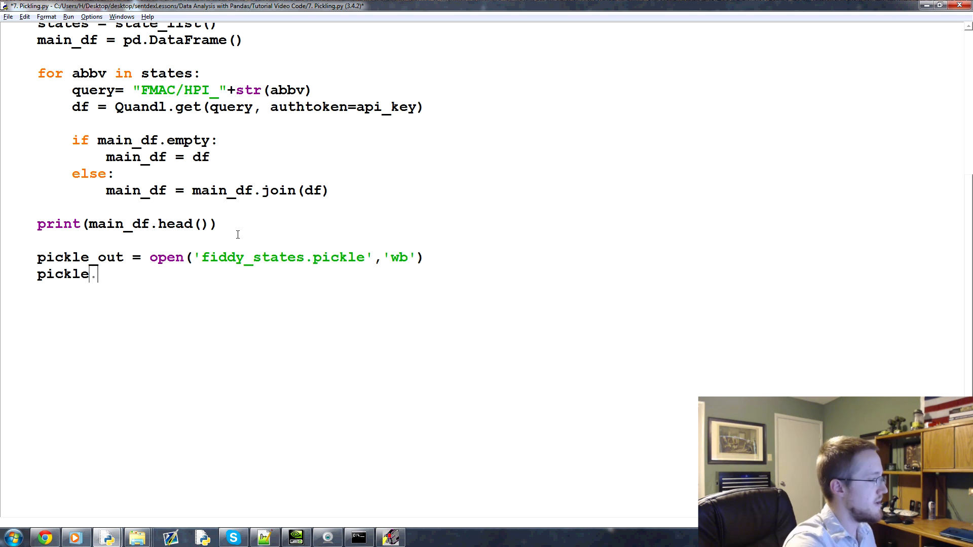
# Dump main_df into pickle_out with pickle.dump and close the file
pyautogui.write('.dump(mai')
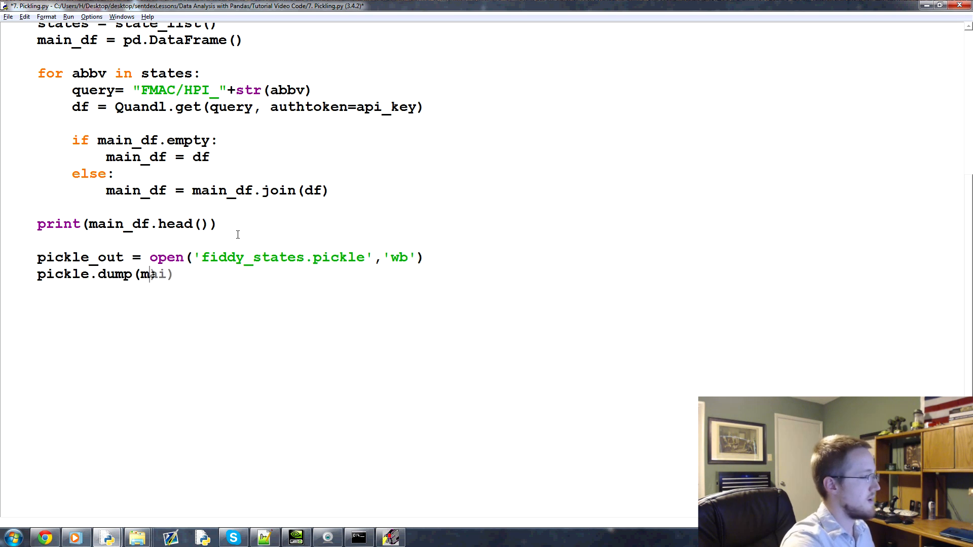
pyautogui.write('n_df')
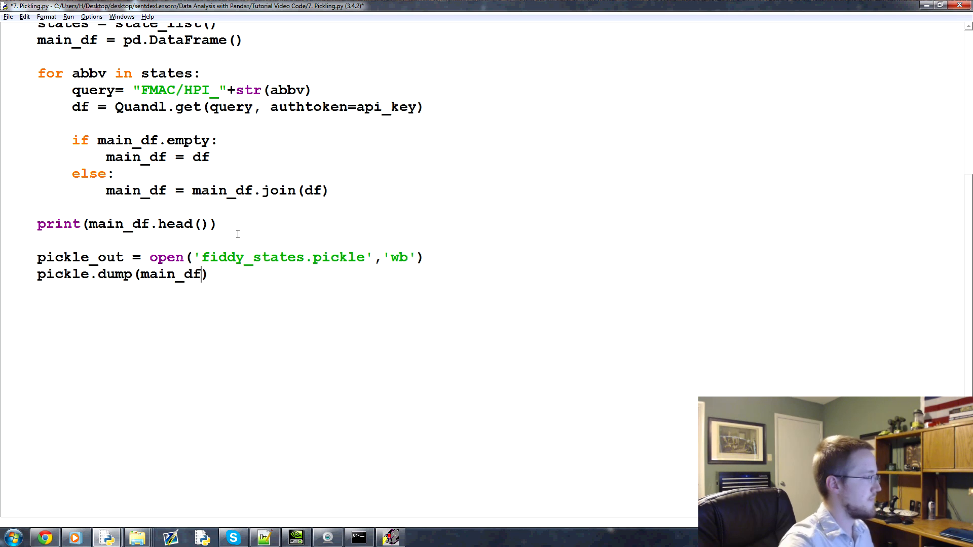
pyautogui.write(', pickle_out')
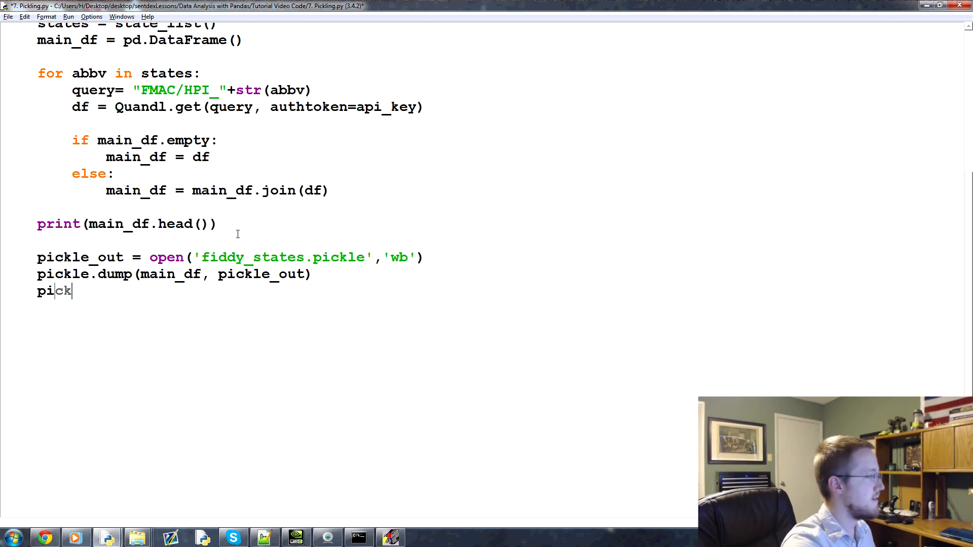
pyautogui.write('le_out.close()')
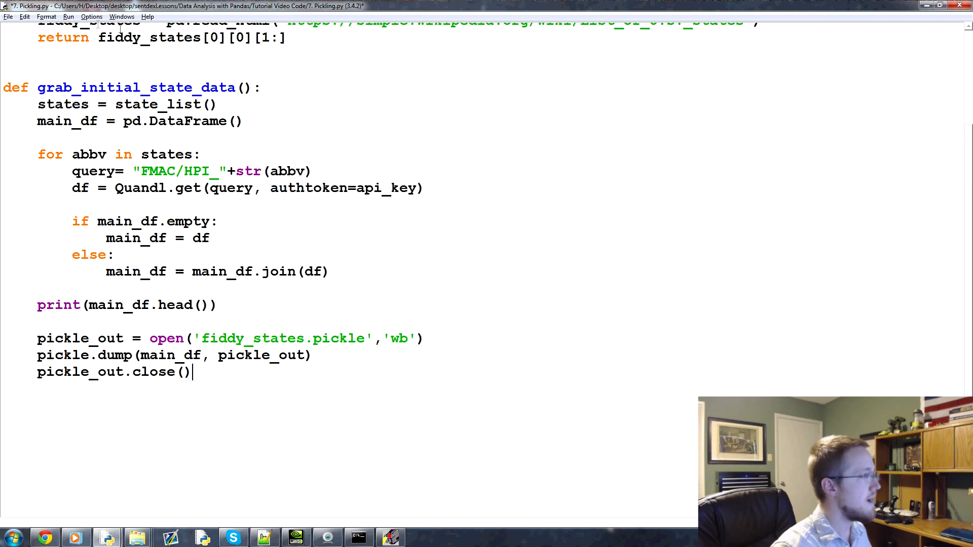
# Call grab_initial_state_data() at the bottom of the script and run it
pyautogui.doubleClick(135, 87)
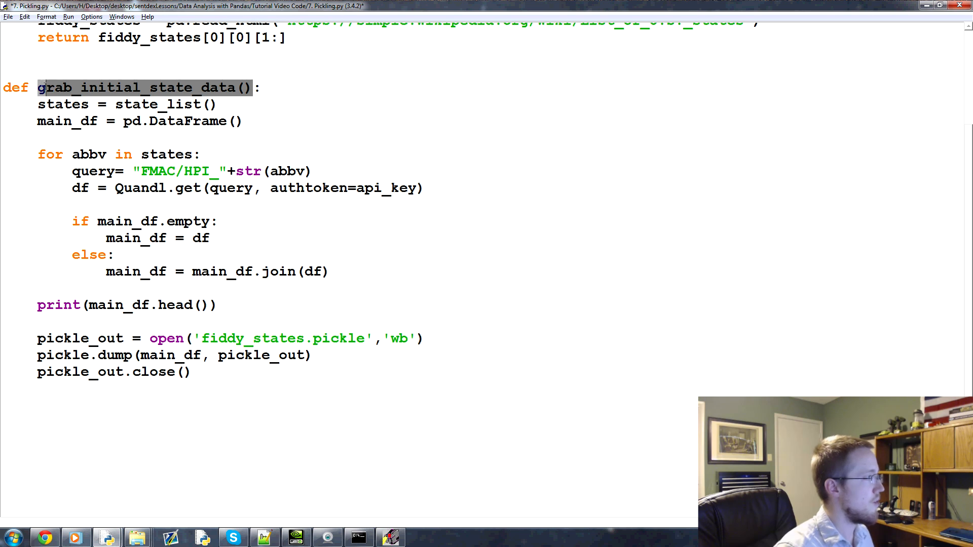
pyautogui.write('grab_initial_state_data()')
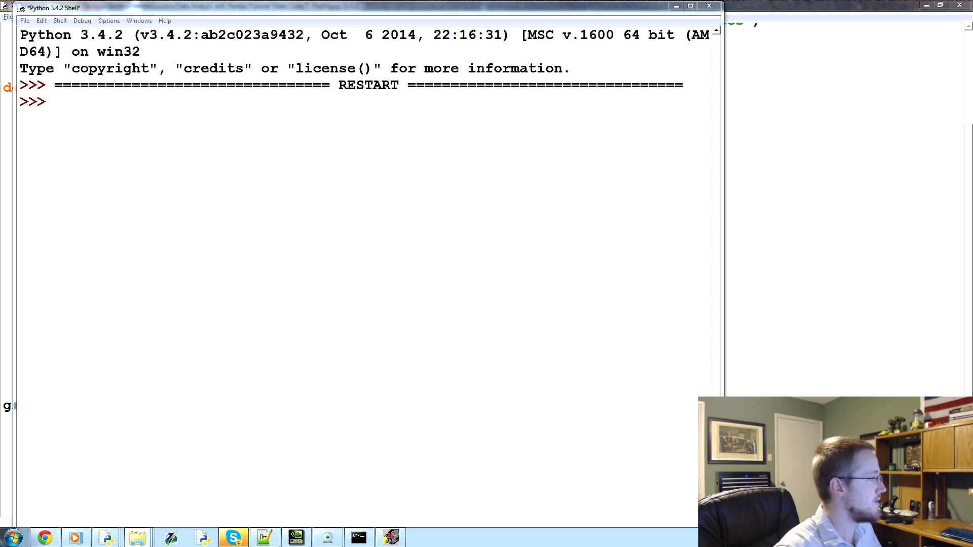
pyautogui.moveTo(609, 160)
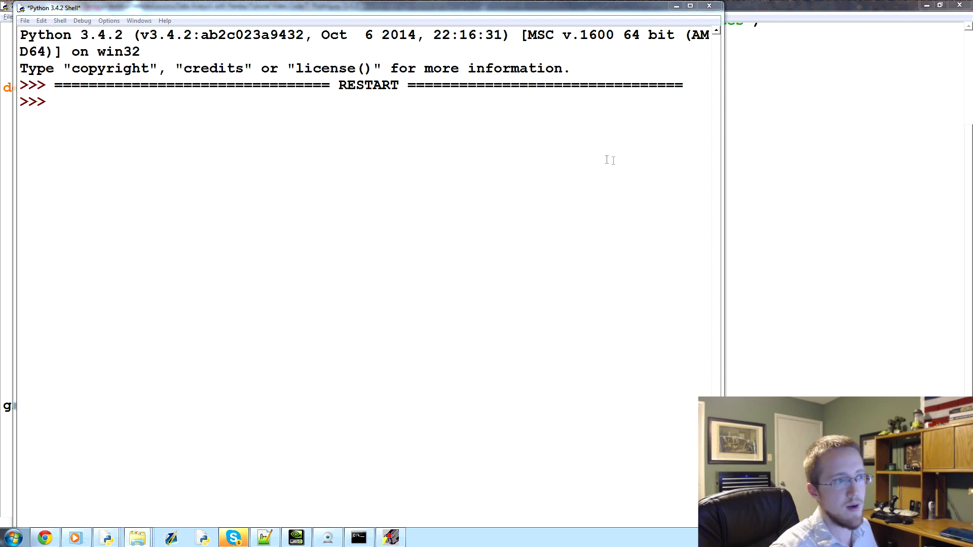
pyautogui.moveTo(360, 36)
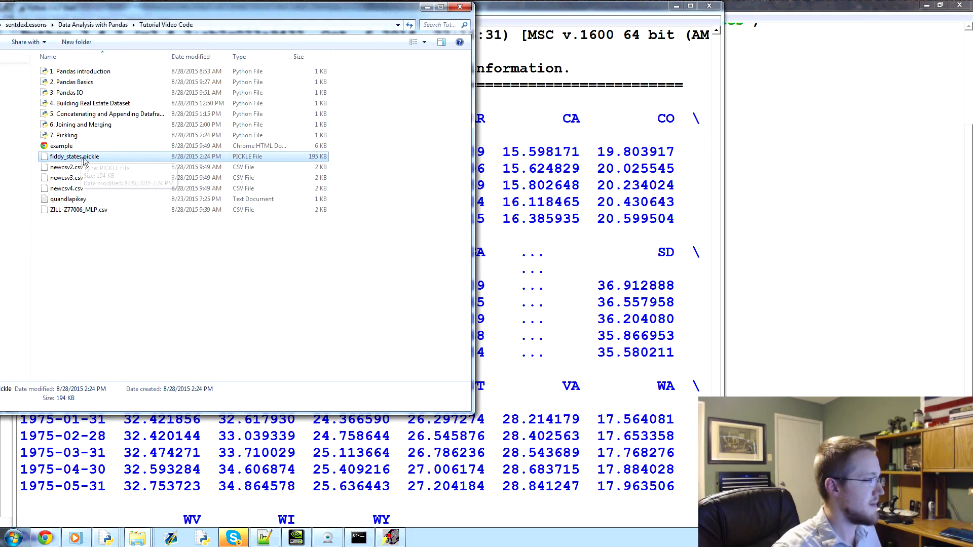
pyautogui.doubleClick(74, 156)
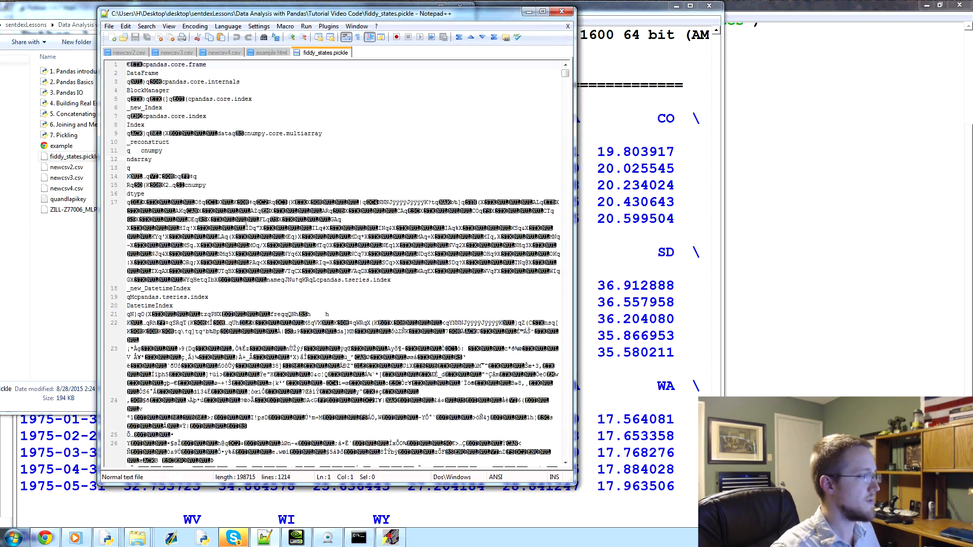
pyautogui.scroll(-3)
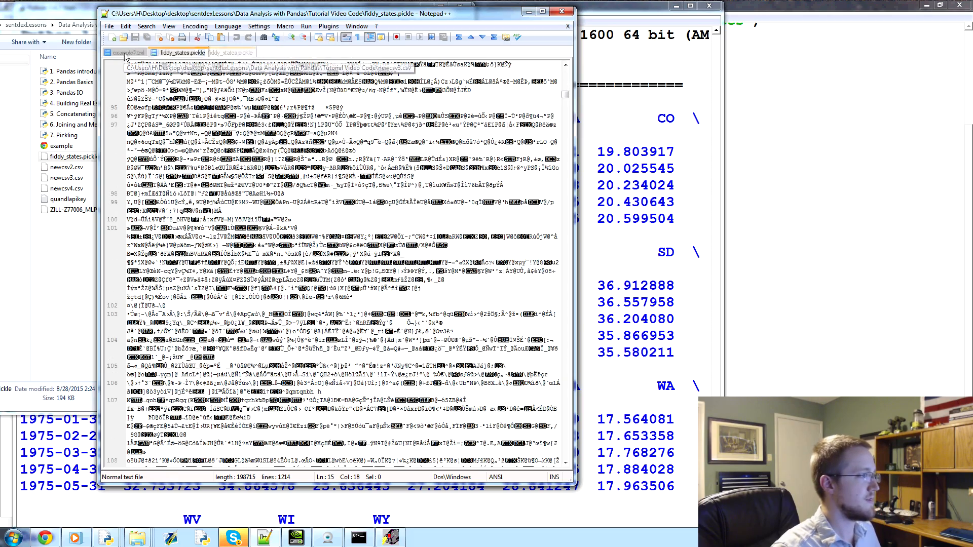
pyautogui.click(124, 52)
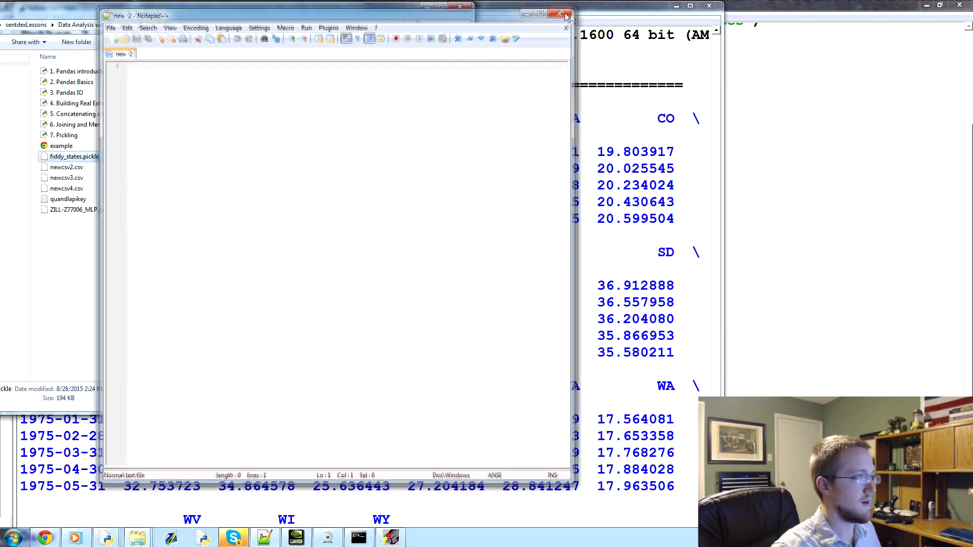
pyautogui.click(560, 13)
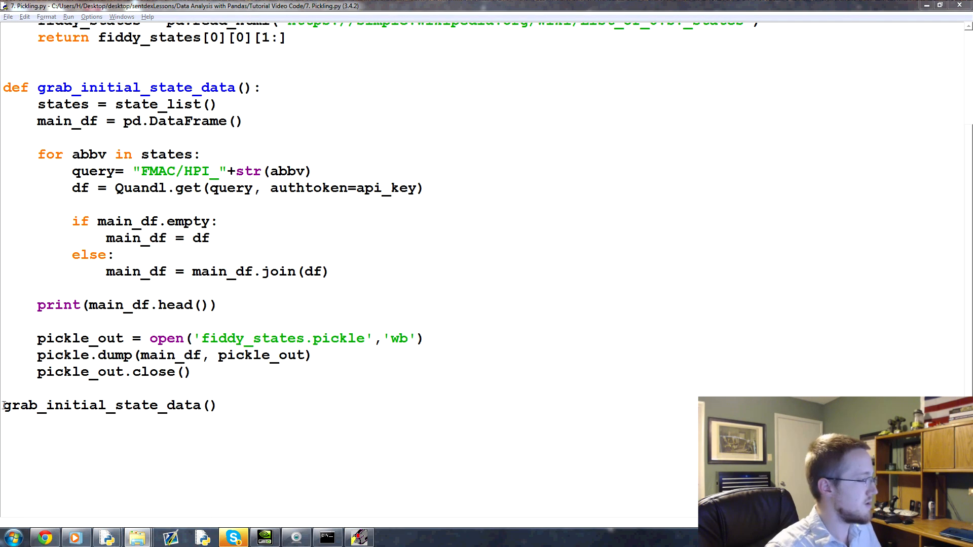
# Comment out the grab_initial_state_data() call and open fiddy_states.pickle as pickle_in with mode 'rb'
pyautogui.write('#')
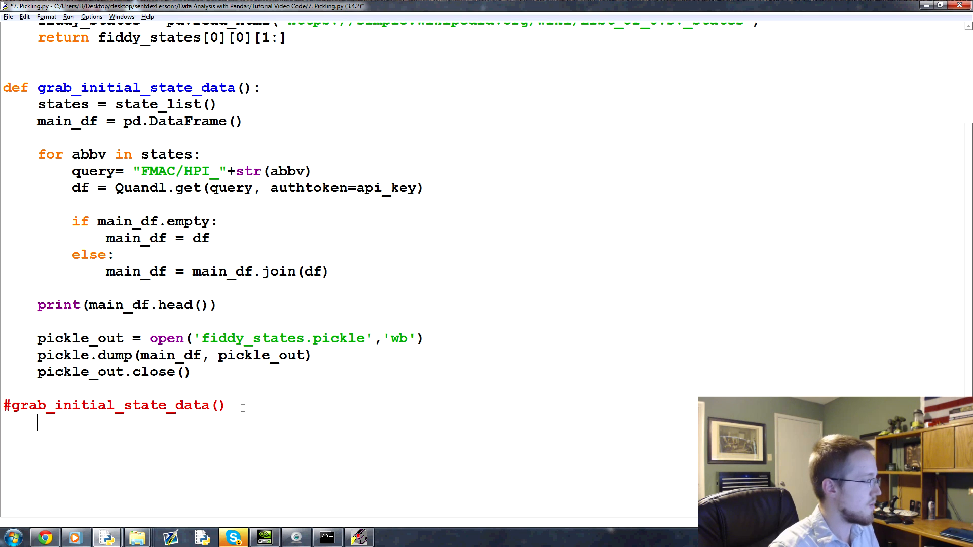
pyautogui.moveTo(12, 309)
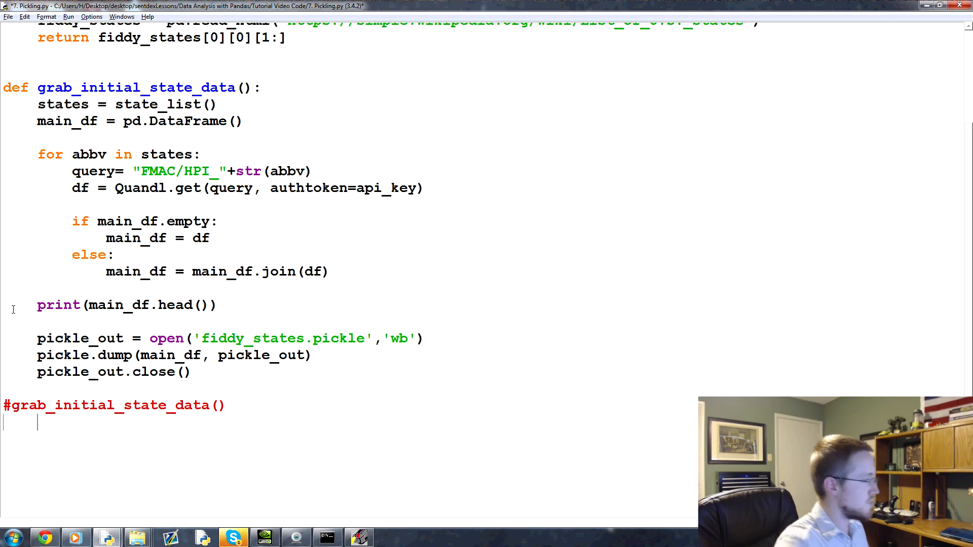
pyautogui.write('pic')
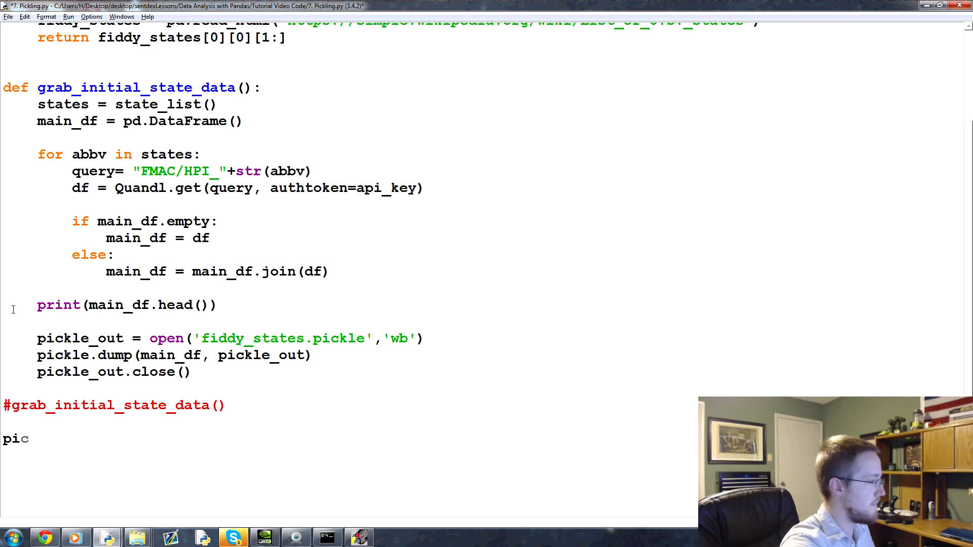
pyautogui.write('kle_in')
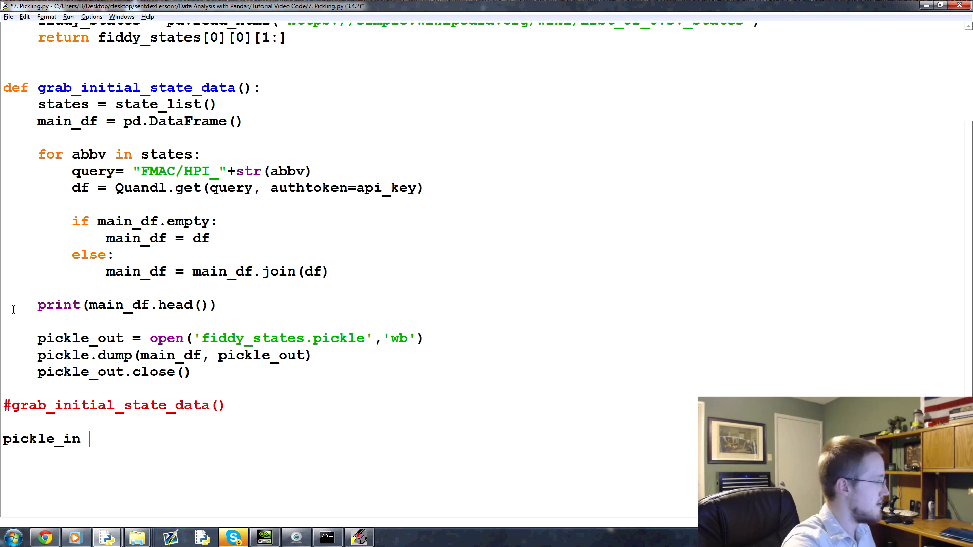
pyautogui.write('= open()')
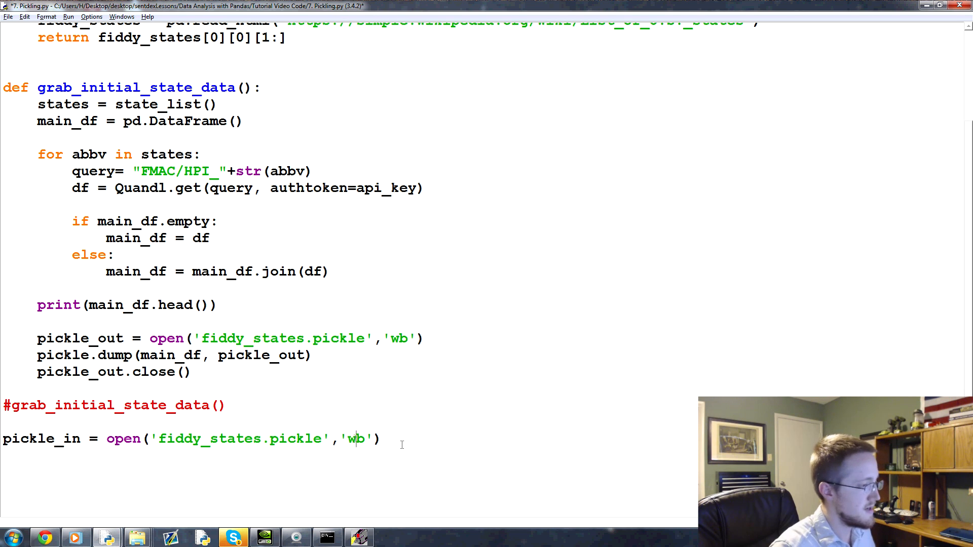
pyautogui.write('rb')
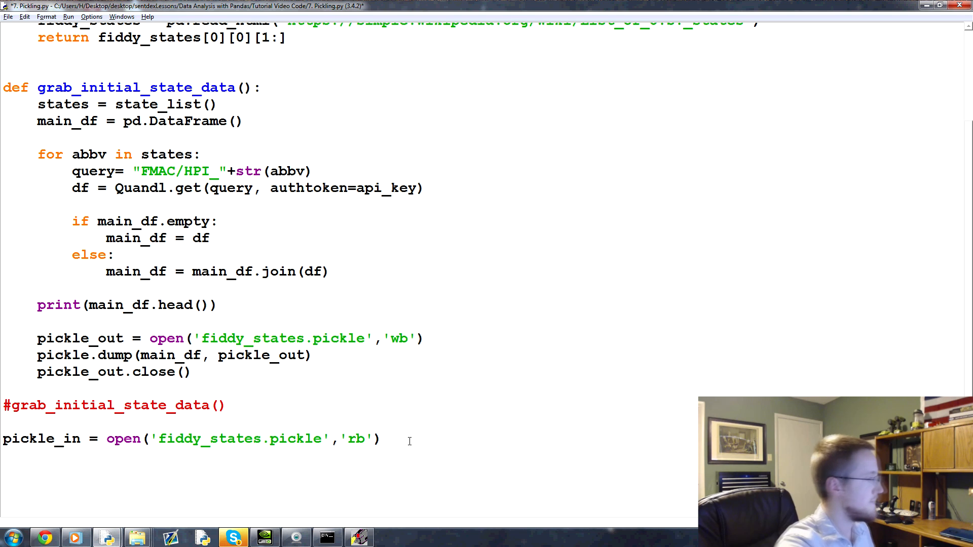
# Load pickle_in into HPI_data with pickle.load, print HPI_data and run the script
pyautogui.write('HPI_')
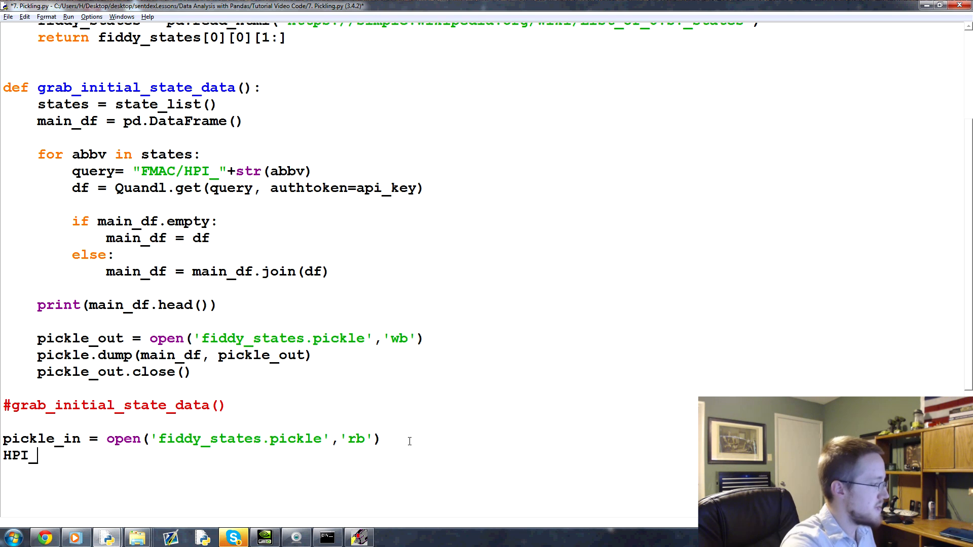
pyautogui.write('_data = pickl')
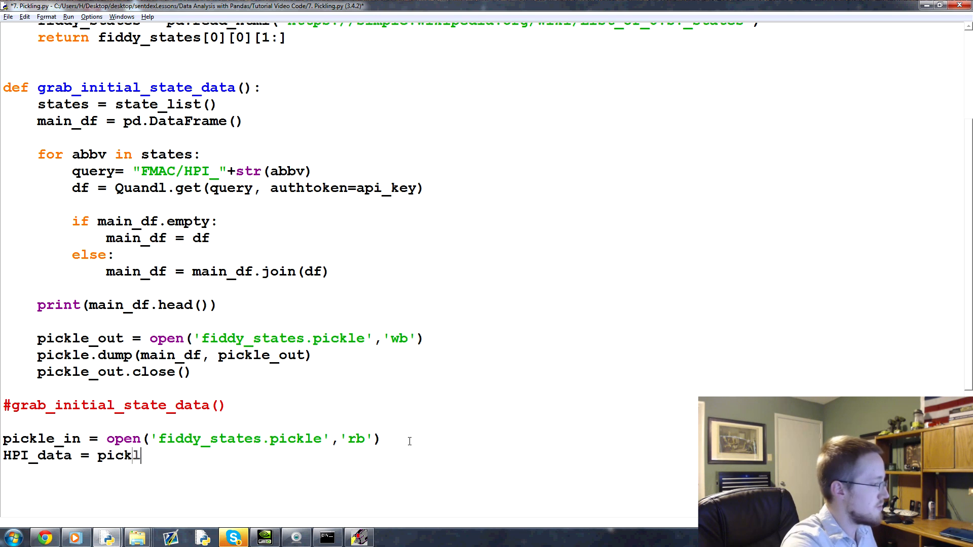
pyautogui.write('e.load()')
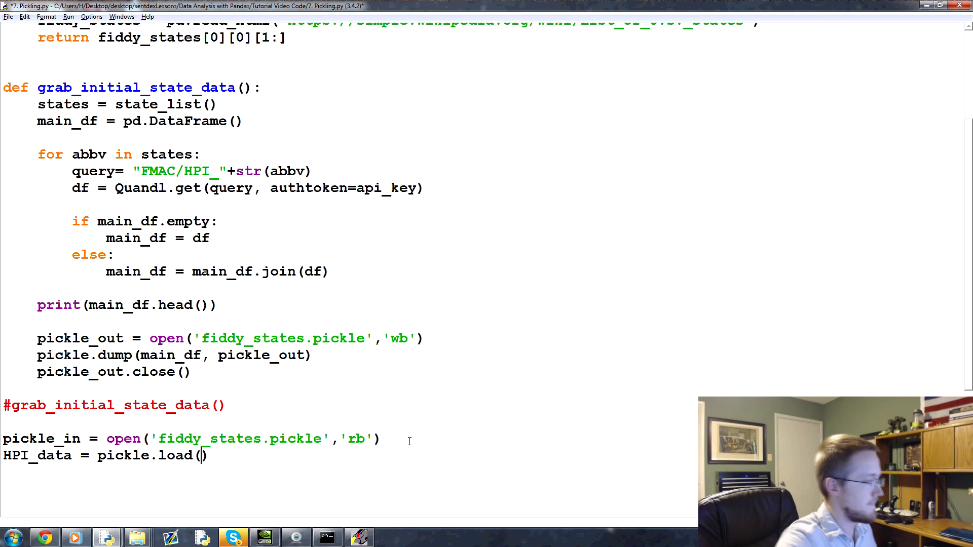
pyautogui.write('pickle_in')
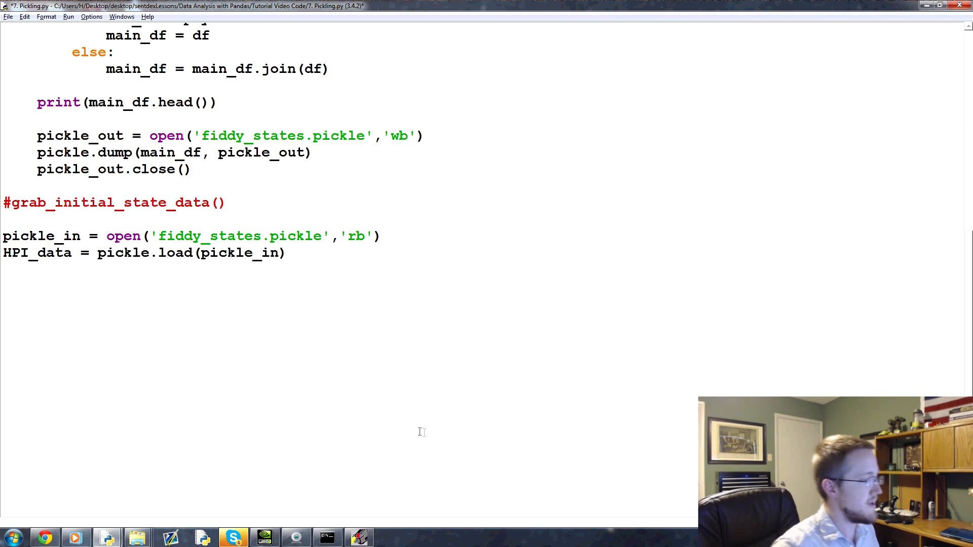
pyautogui.click(313, 253)
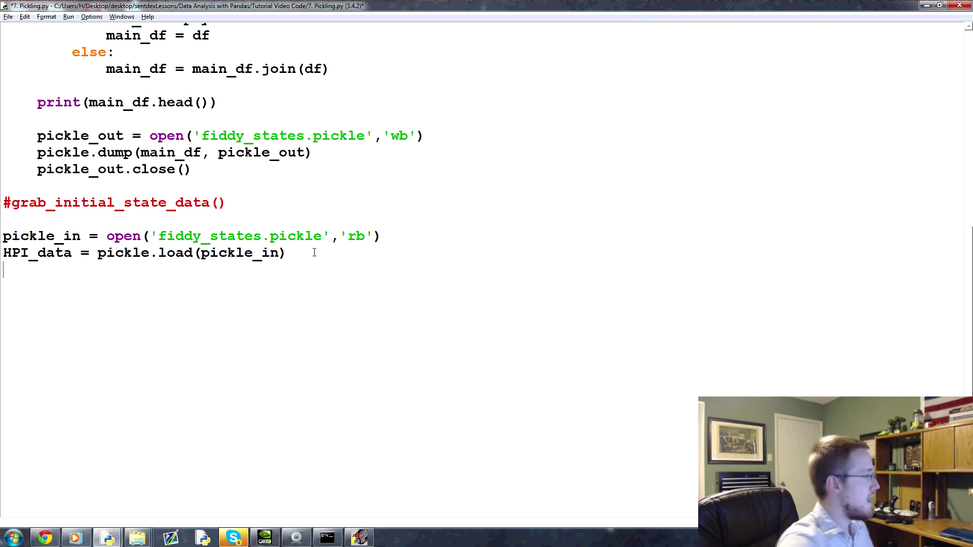
pyautogui.write('print(hp')
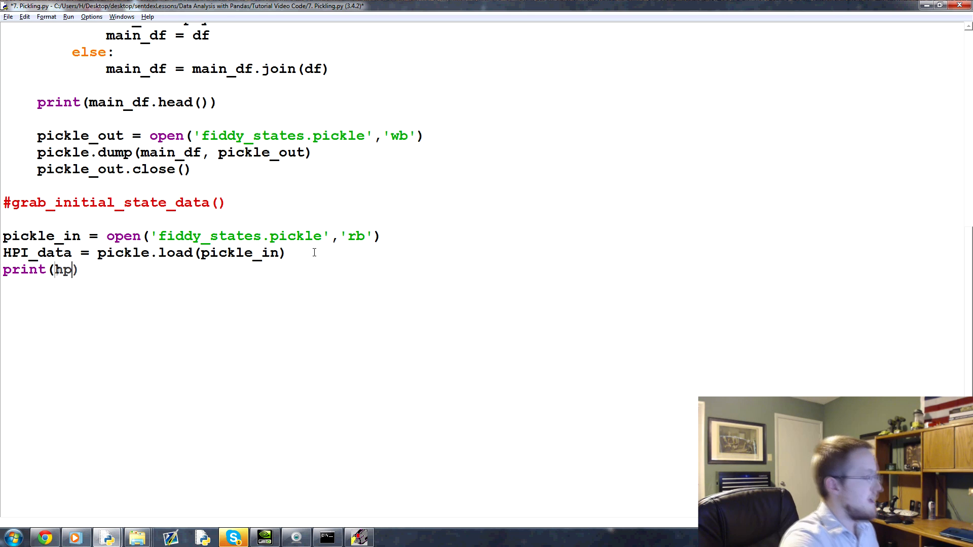
pyautogui.write('HPI')
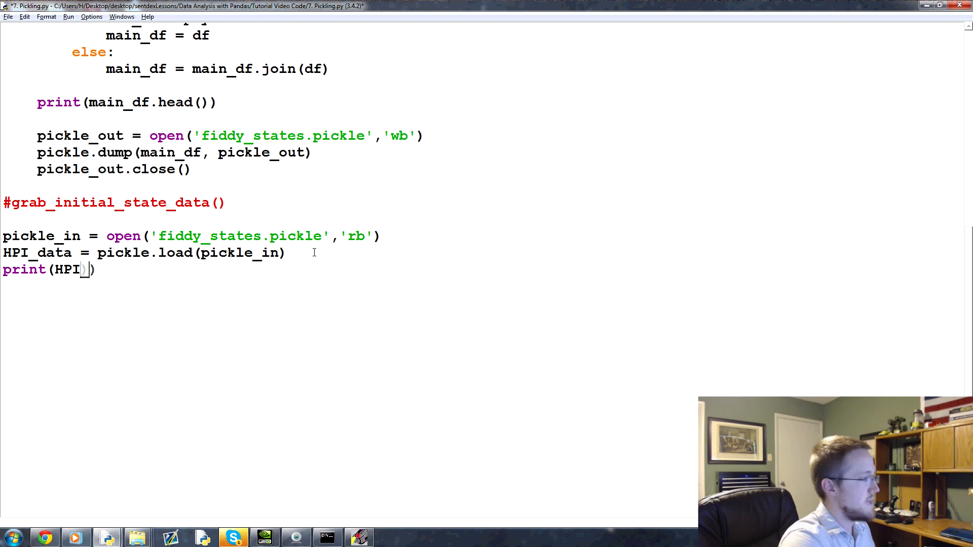
pyautogui.press('F5')
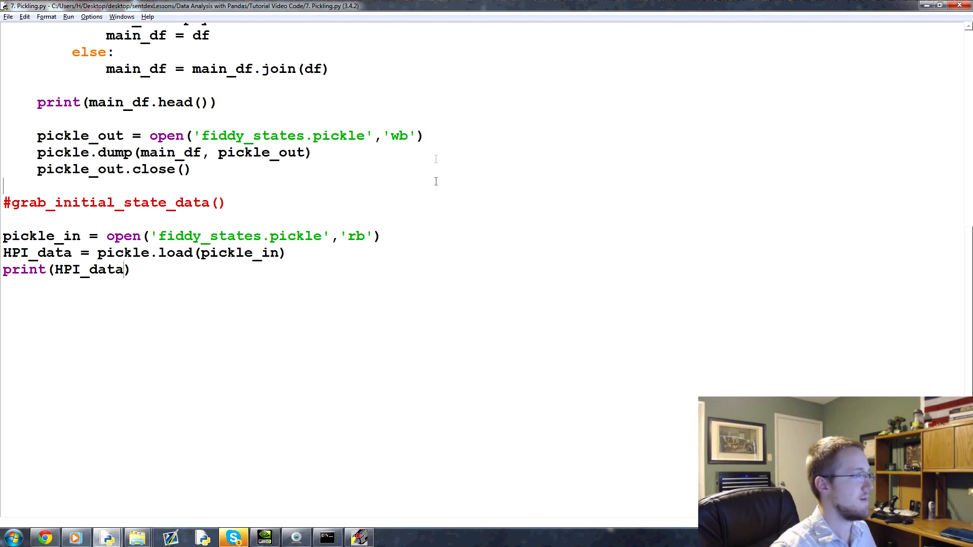
# Review the pickle code, select the pickle_out.close() line and add a blank line after print(HPI_data)
pyautogui.scroll(3)
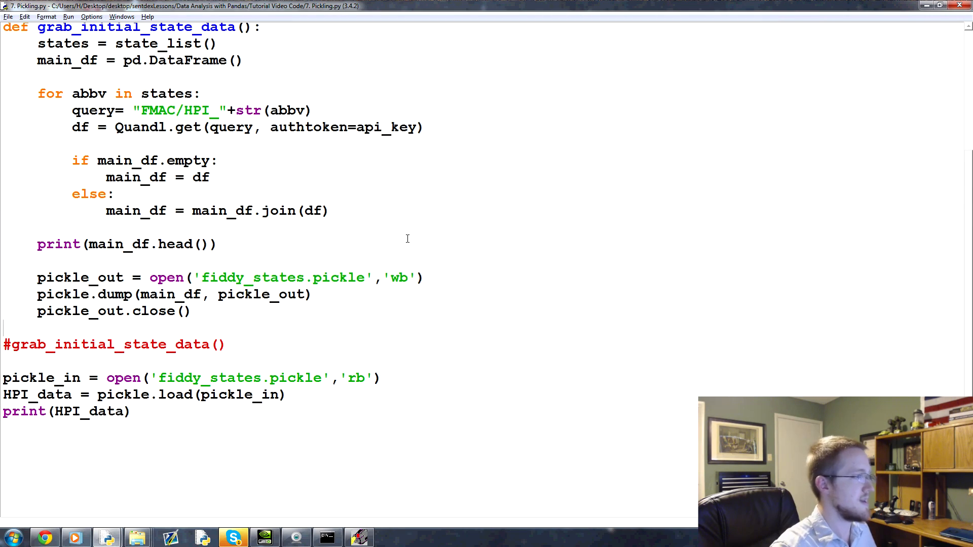
pyautogui.scroll(-3)
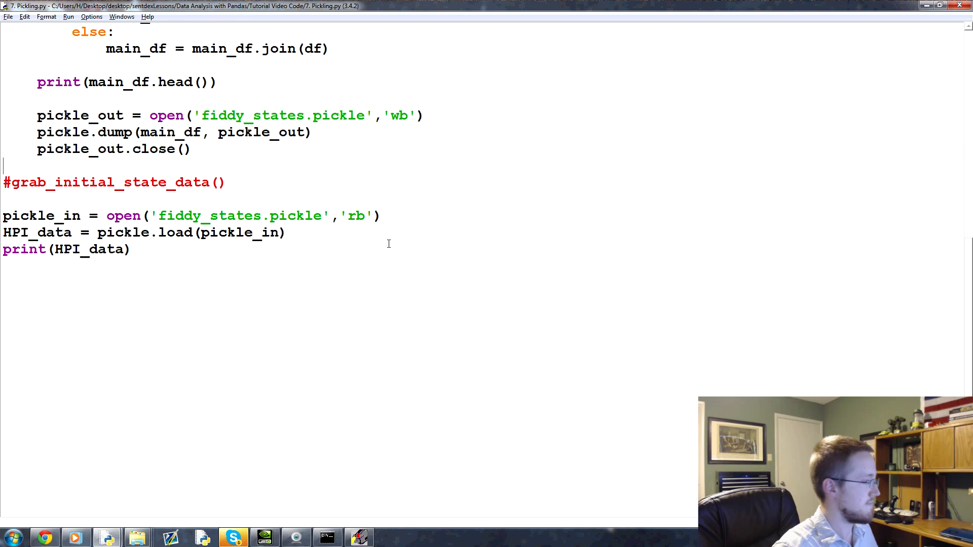
pyautogui.moveTo(160, 199)
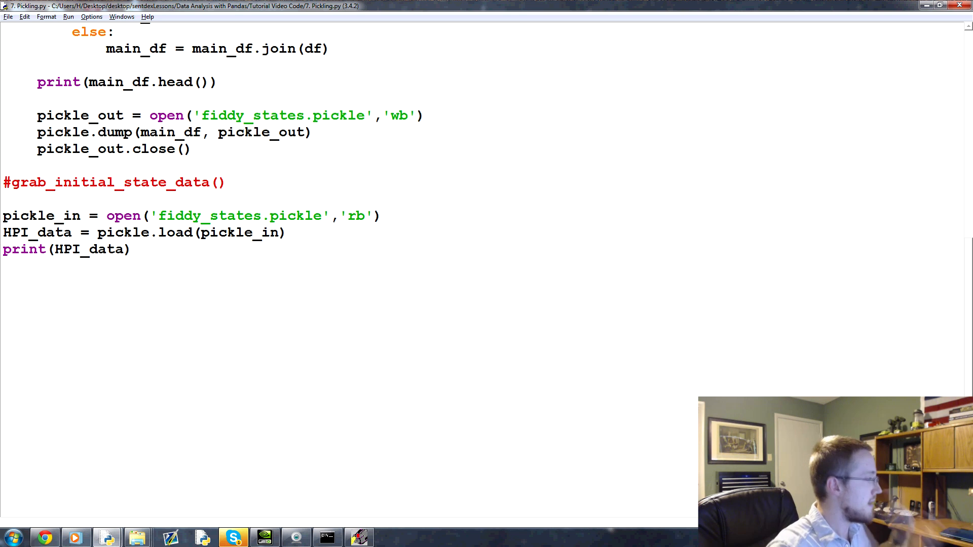
pyautogui.scroll(3)
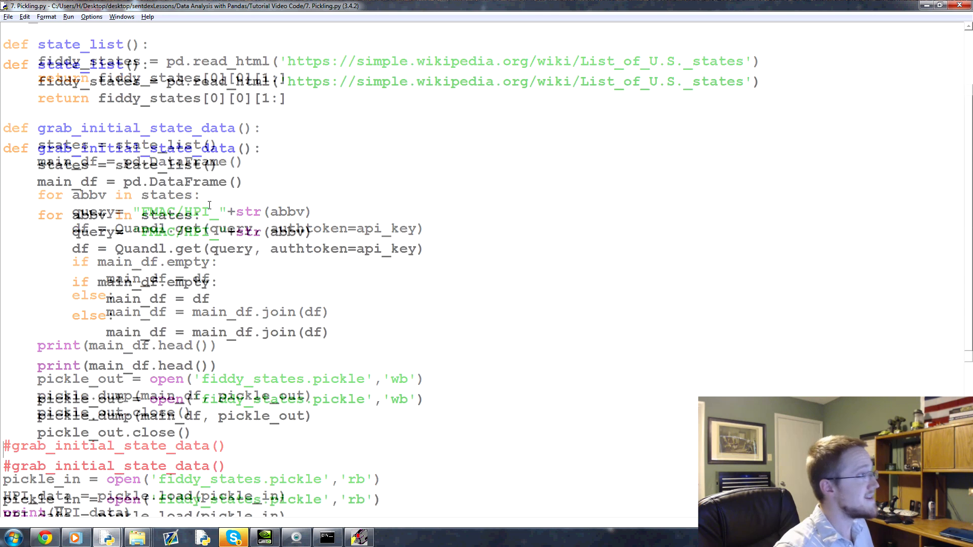
pyautogui.scroll(3)
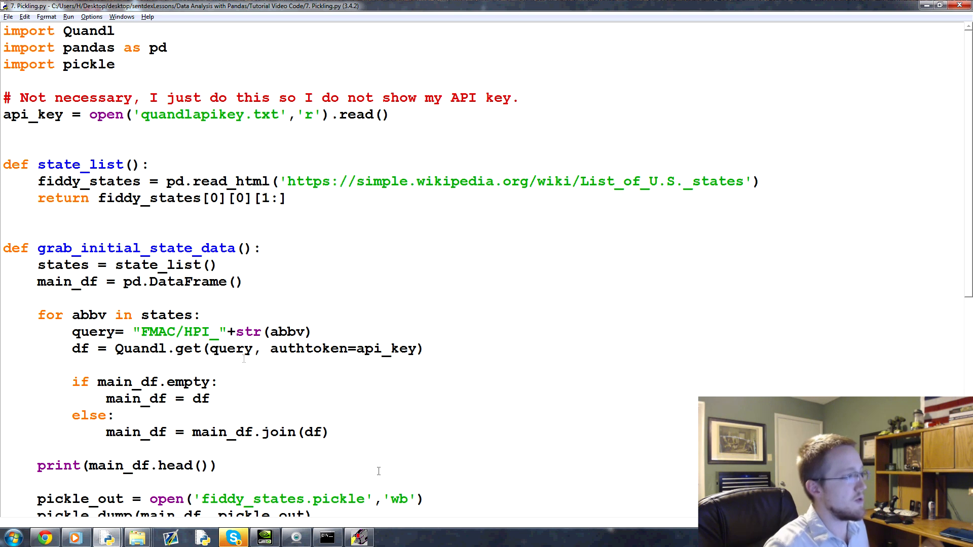
pyautogui.scroll(-3)
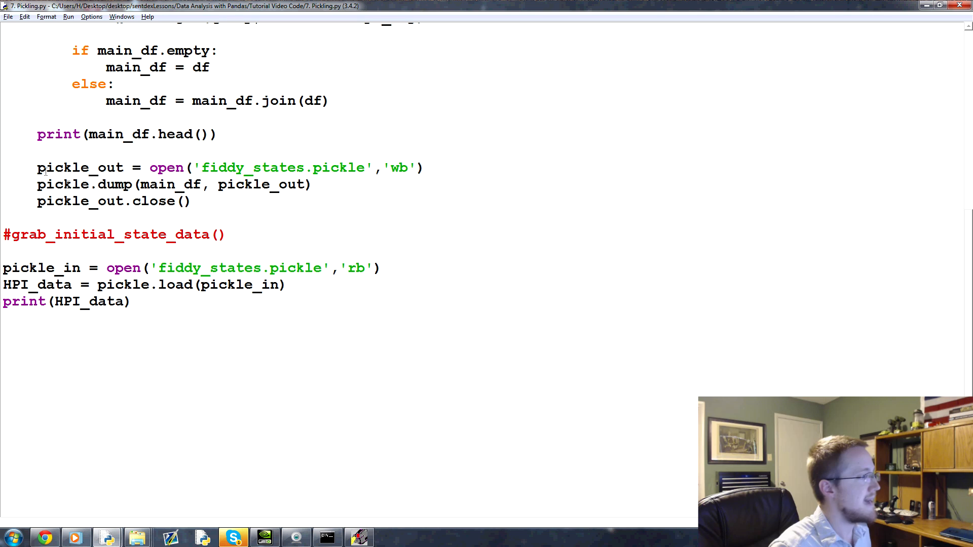
pyautogui.moveTo(137, 285)
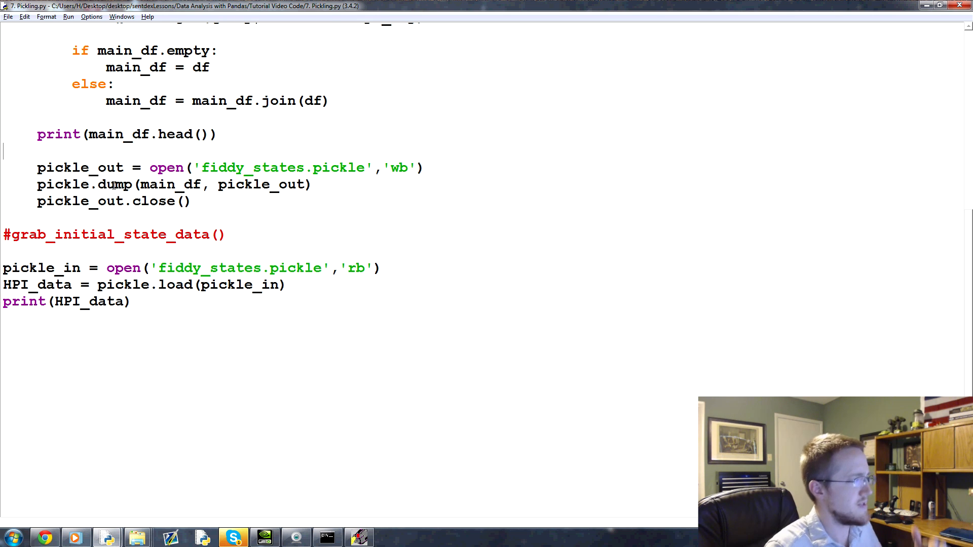
pyautogui.moveTo(36, 185); pyautogui.dragTo(193, 201)
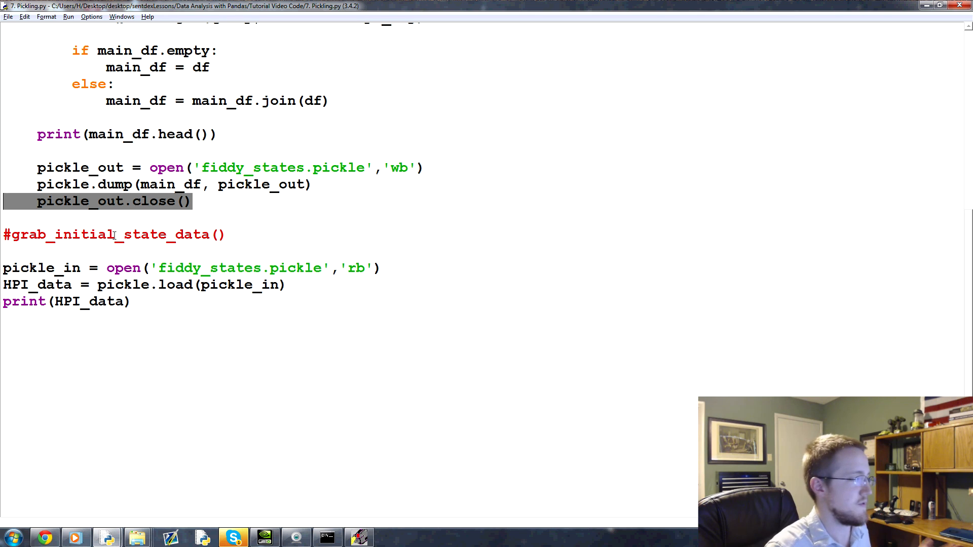
pyautogui.click(131, 301)
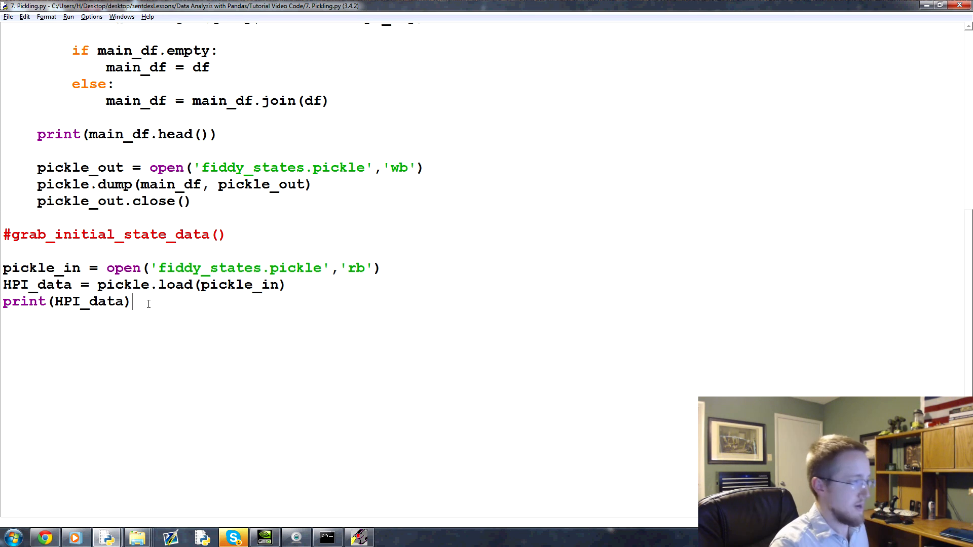
pyautogui.press('Return')
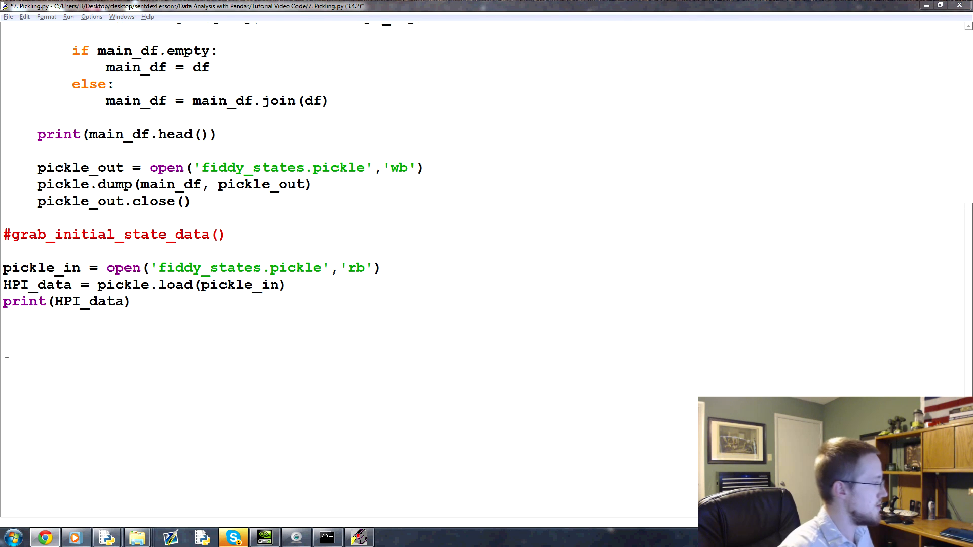
pyautogui.click(132, 301)
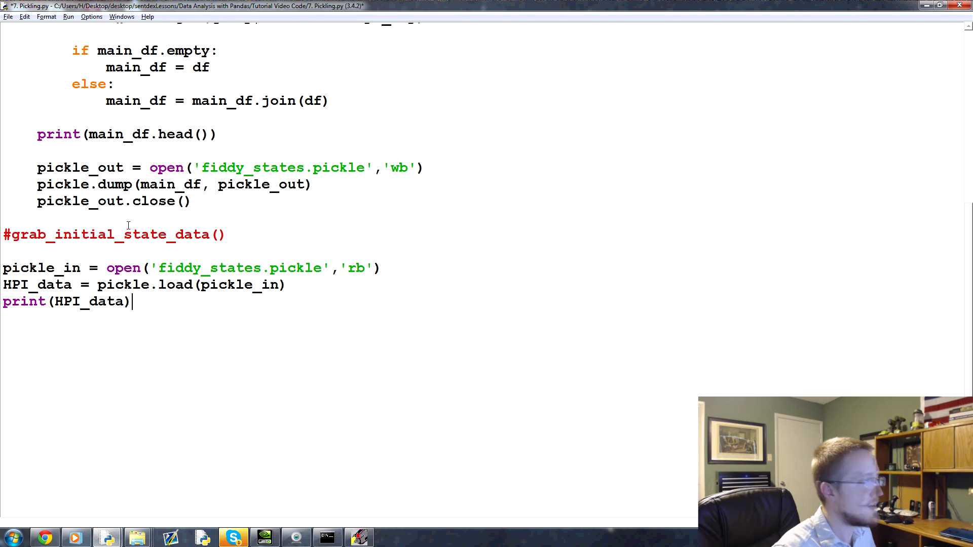
pyautogui.moveTo(102, 257)
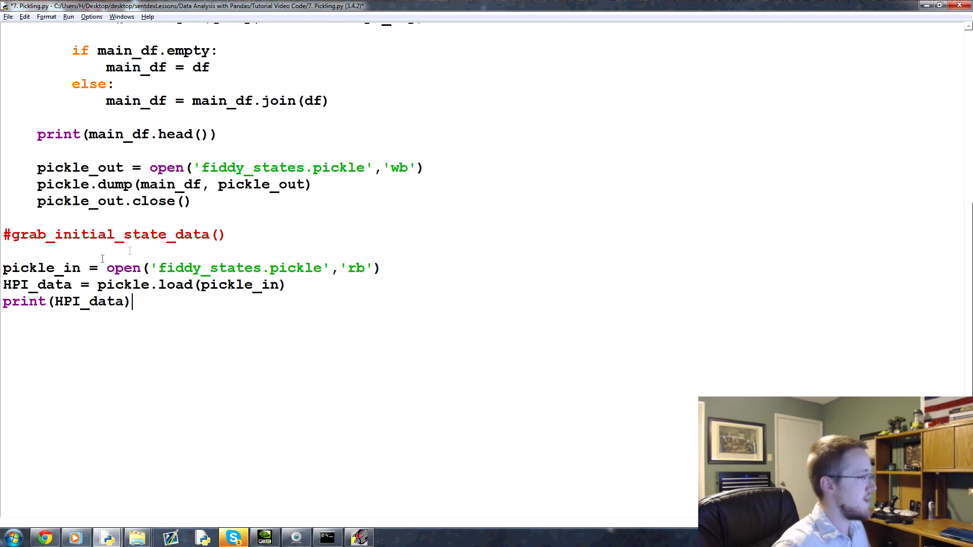
pyautogui.scroll(3)
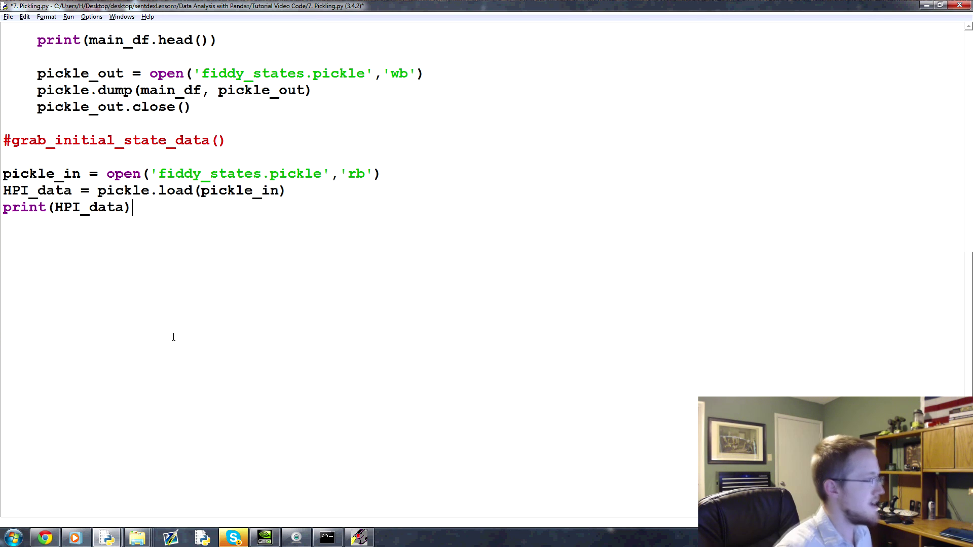
# Add HPI_data.to_pickle('pickle.pickle') to save the DataFrame with pandas
pyautogui.press('Return')
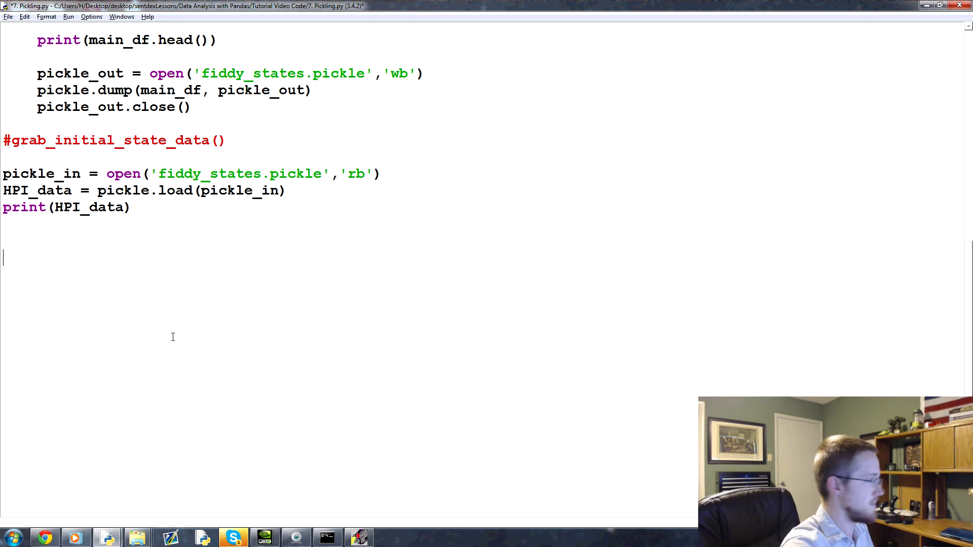
pyautogui.write('HPI_data.')
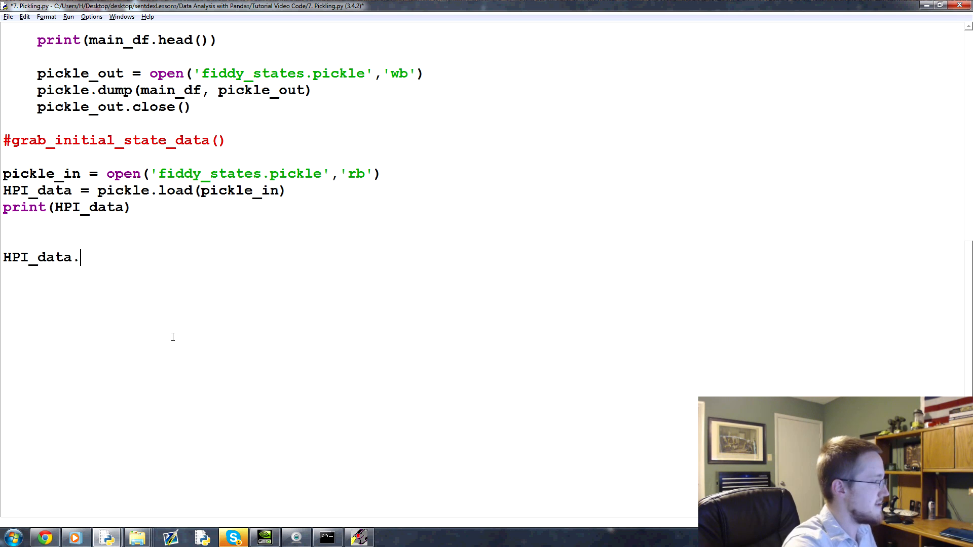
pyautogui.write('to_pickl')
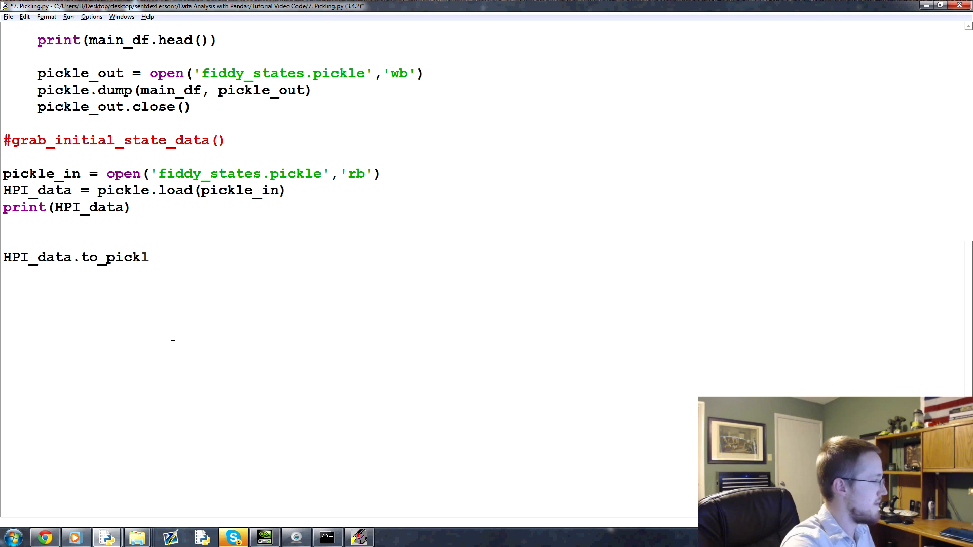
pyautogui.write("e(''))")
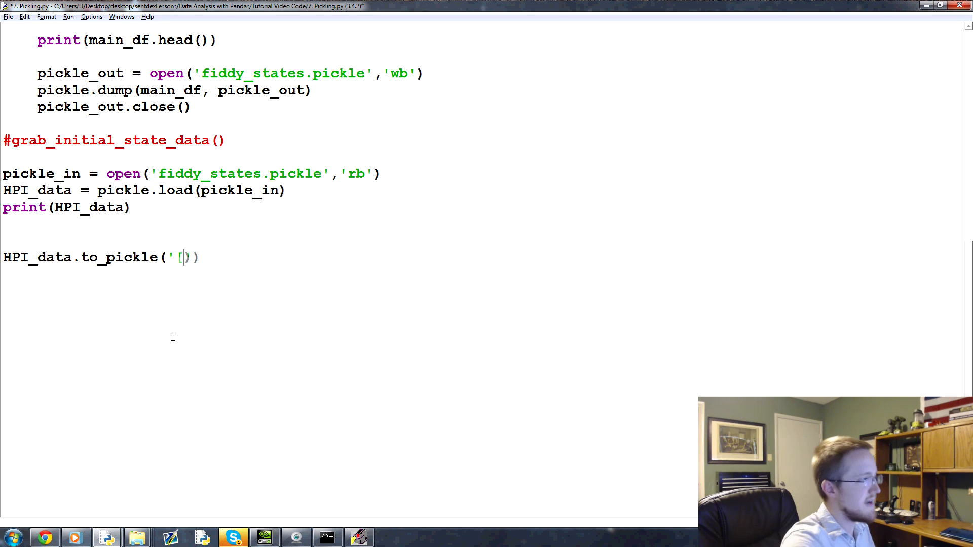
pyautogui.write('p')
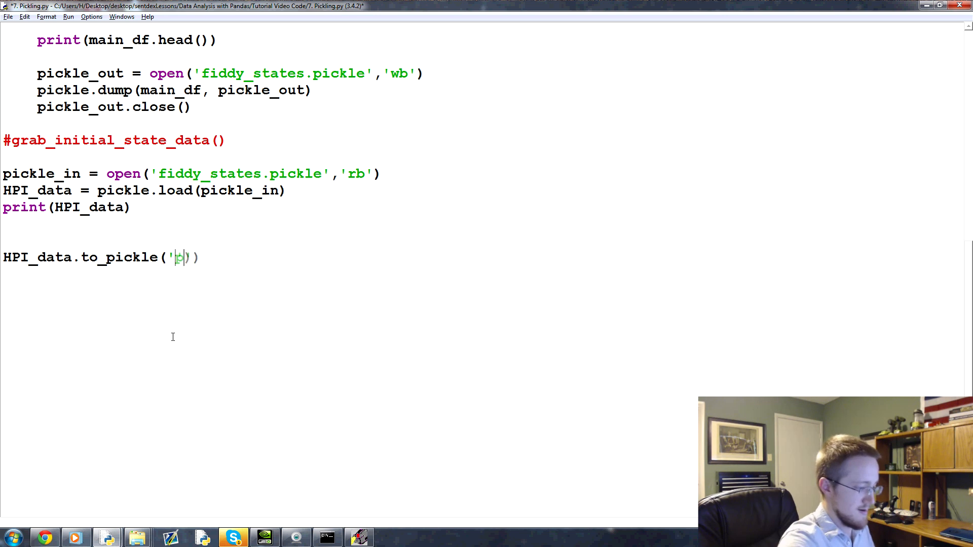
pyautogui.write('pickle.pick')
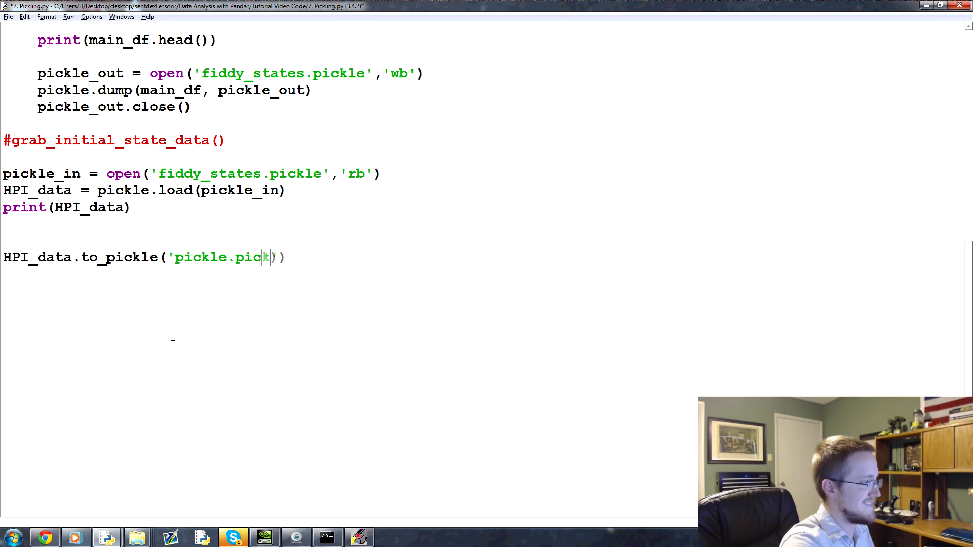
pyautogui.write("kle'")
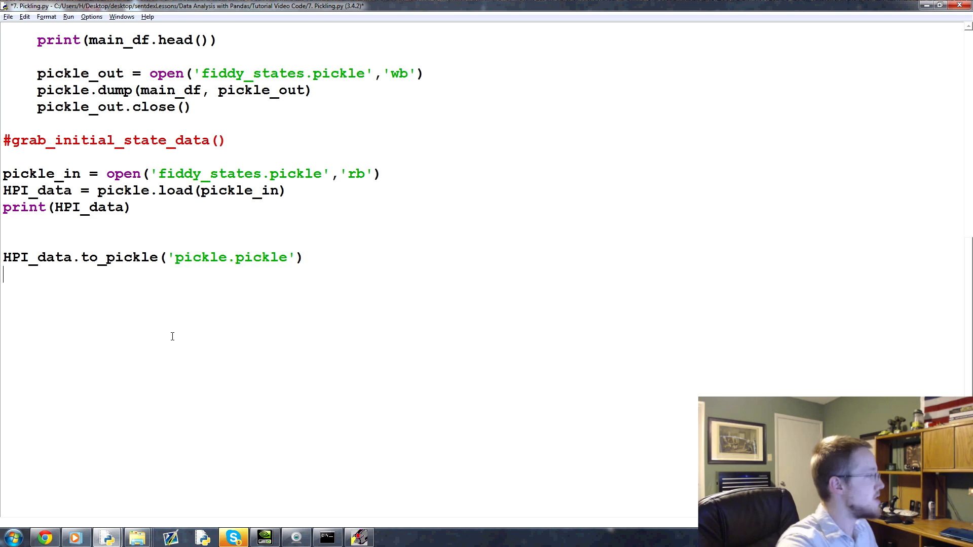
# Add HPI_data2 = pd.read_pickle('pickle.pickle') to reload it
pyautogui.write('HPI_dat')
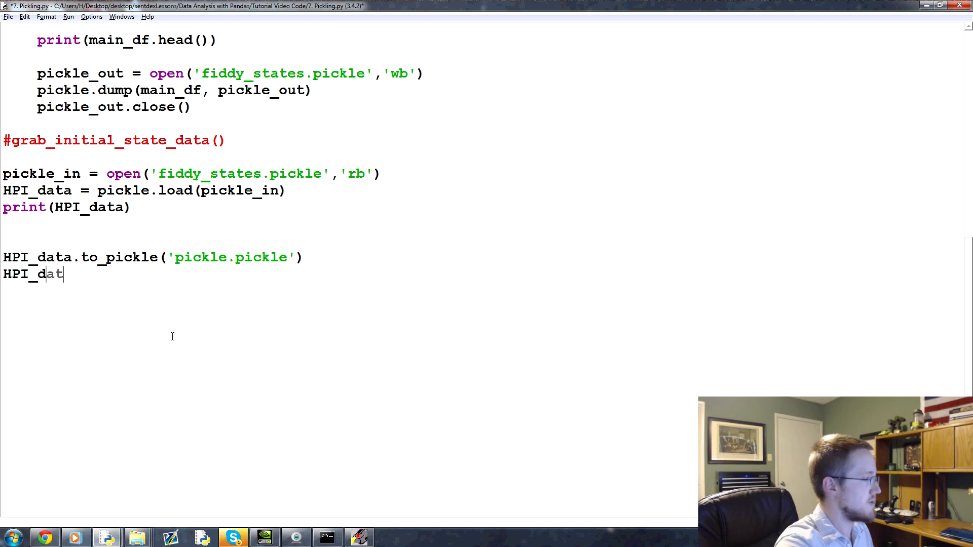
pyautogui.write('a2 = pd.read_')
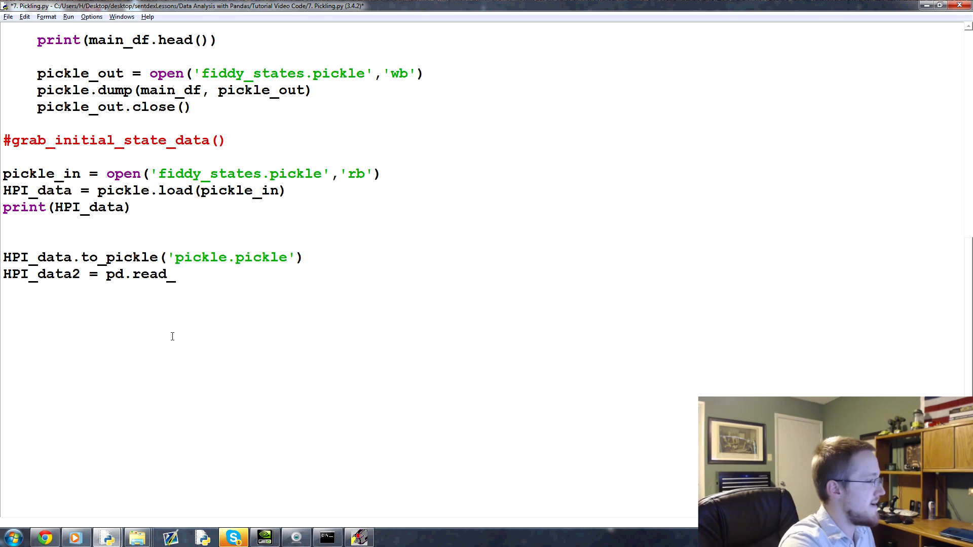
pyautogui.write('pickle')
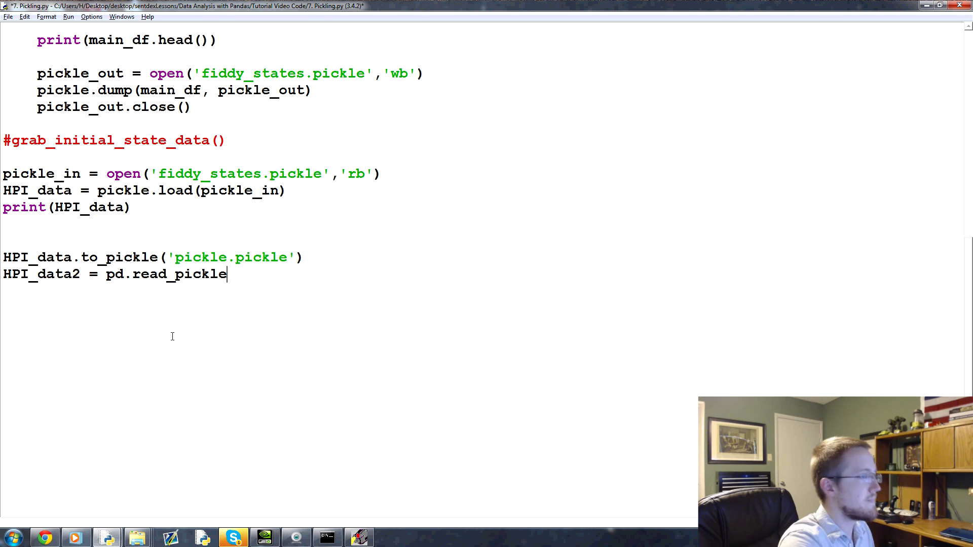
pyautogui.write('()')
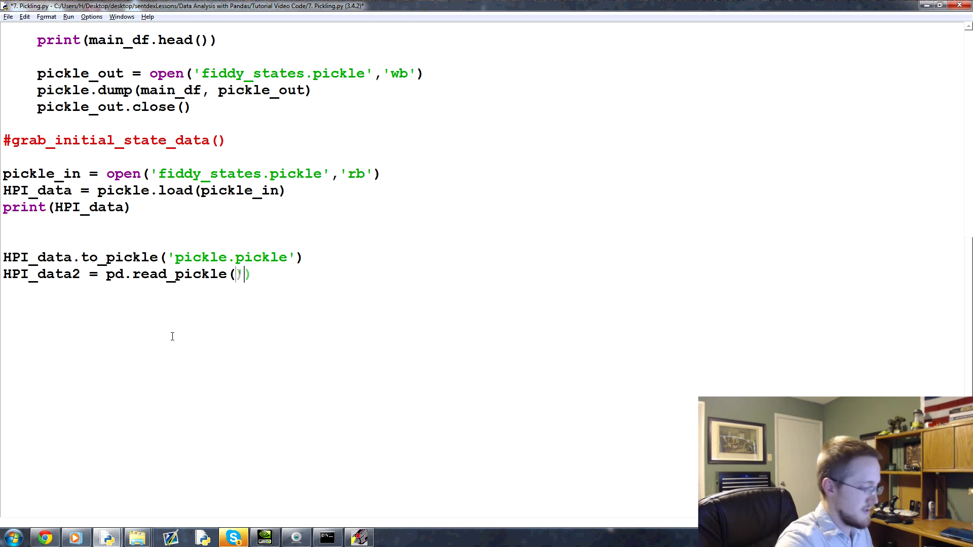
pyautogui.write("'")
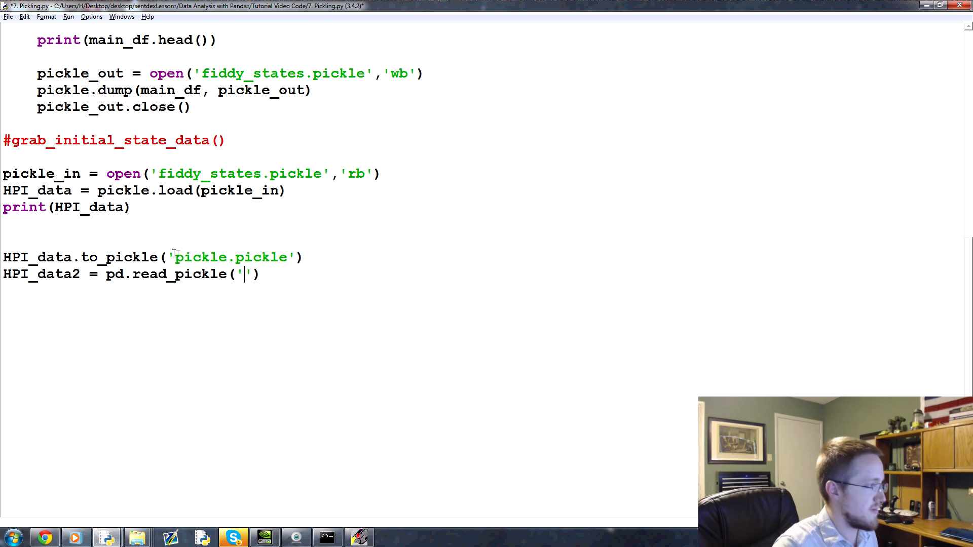
pyautogui.write('pickle.pickle')
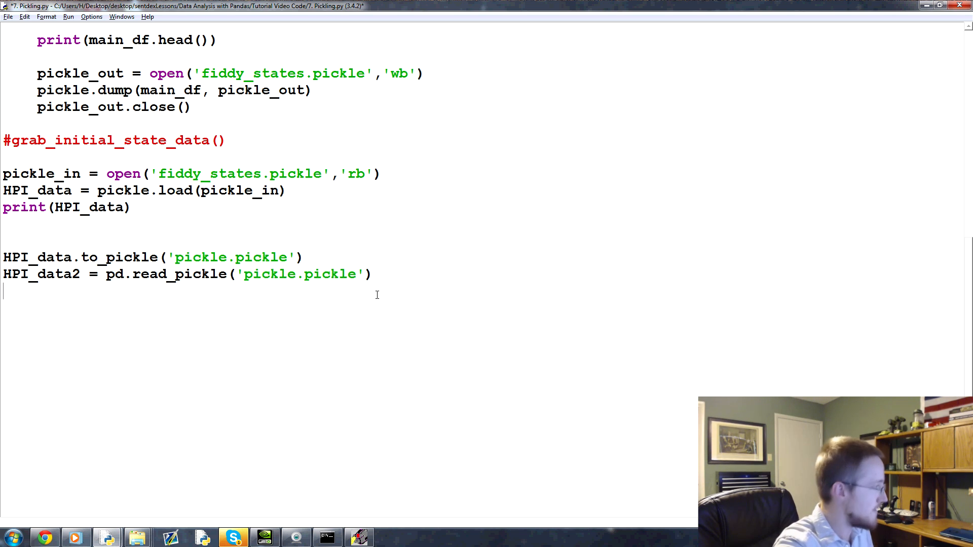
# Add print(HPI_data2) and start Run Module
pyautogui.write('pritn()')
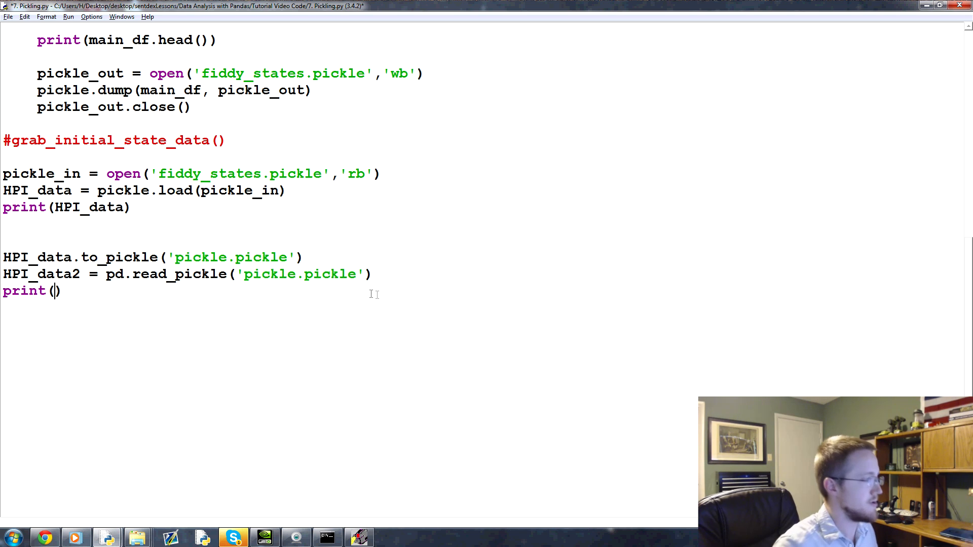
pyautogui.doubleClick(40, 274)
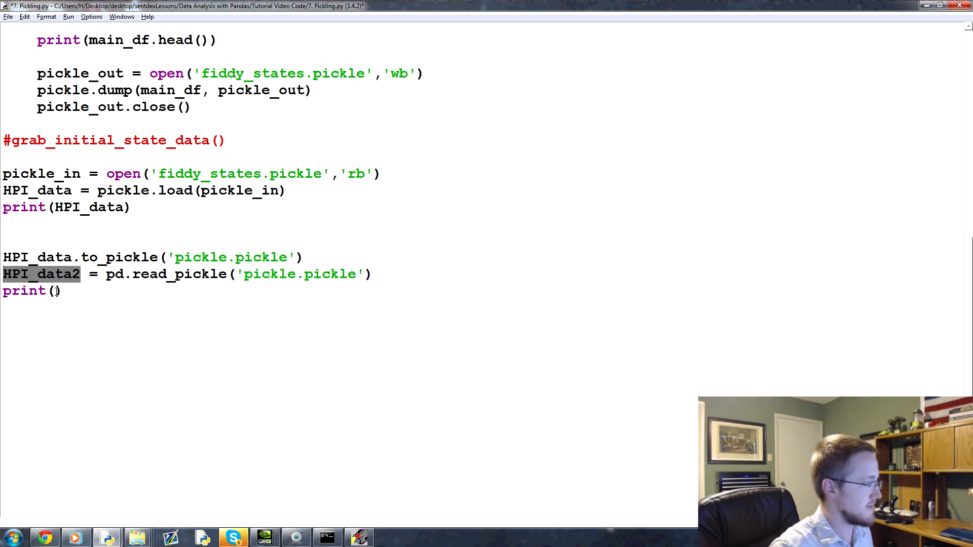
pyautogui.write('HPI_data2')
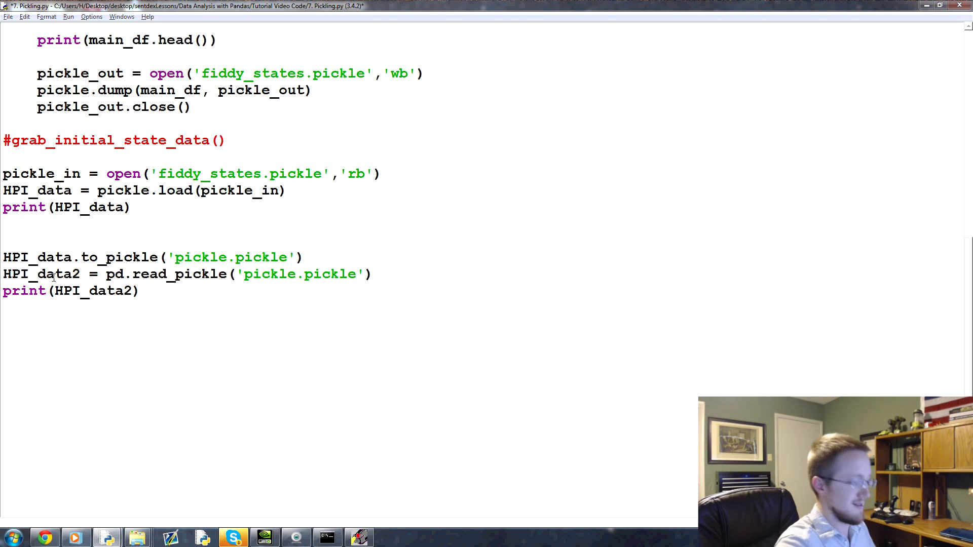
pyautogui.click(69, 17)
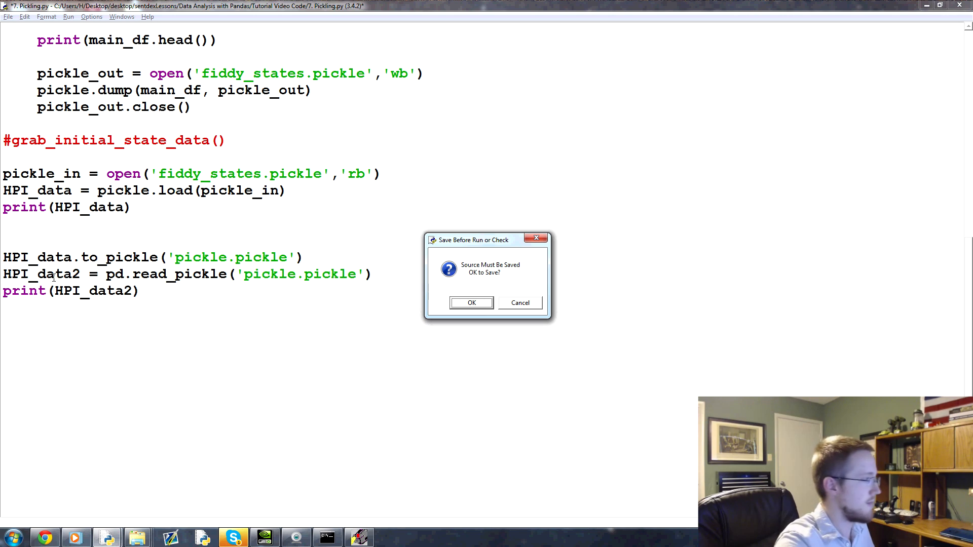
# Save before running so HPI_data2 prints as 462 rows × 50 columns, then scroll back through the code
pyautogui.click(471, 303)
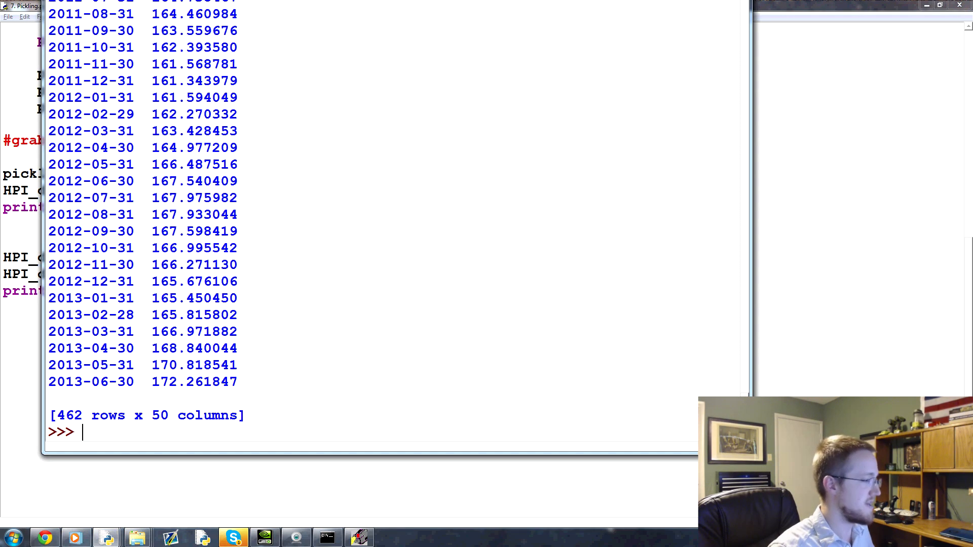
pyautogui.scroll(3)
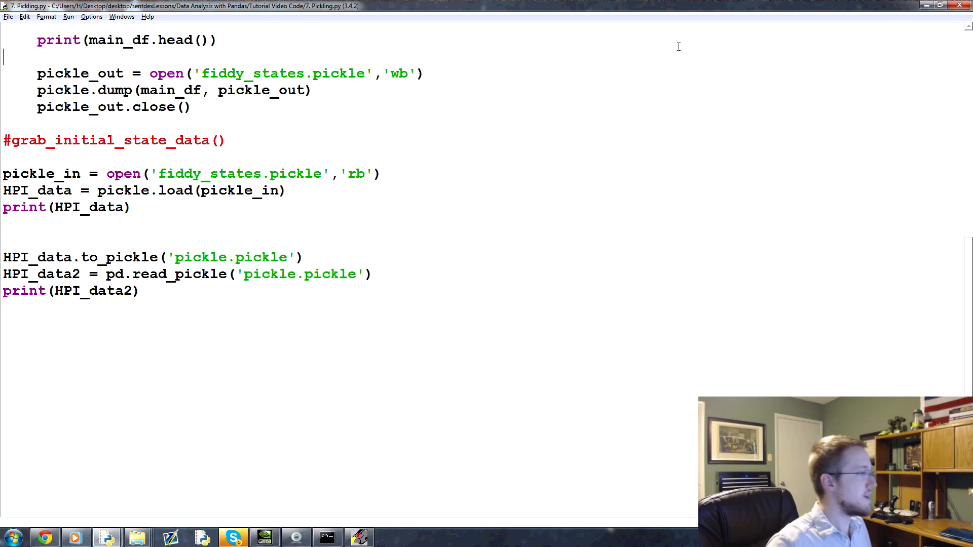
pyautogui.scroll(3)
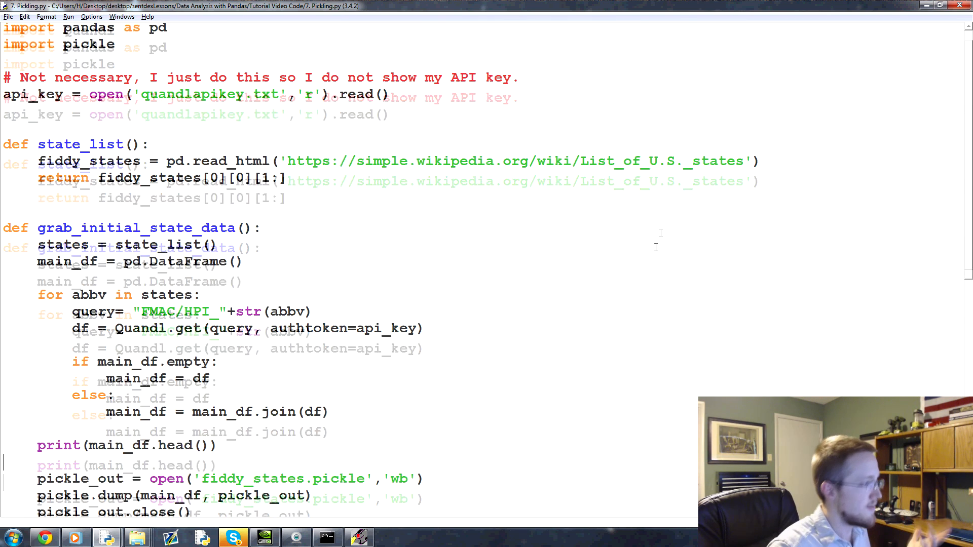
pyautogui.scroll(-3)
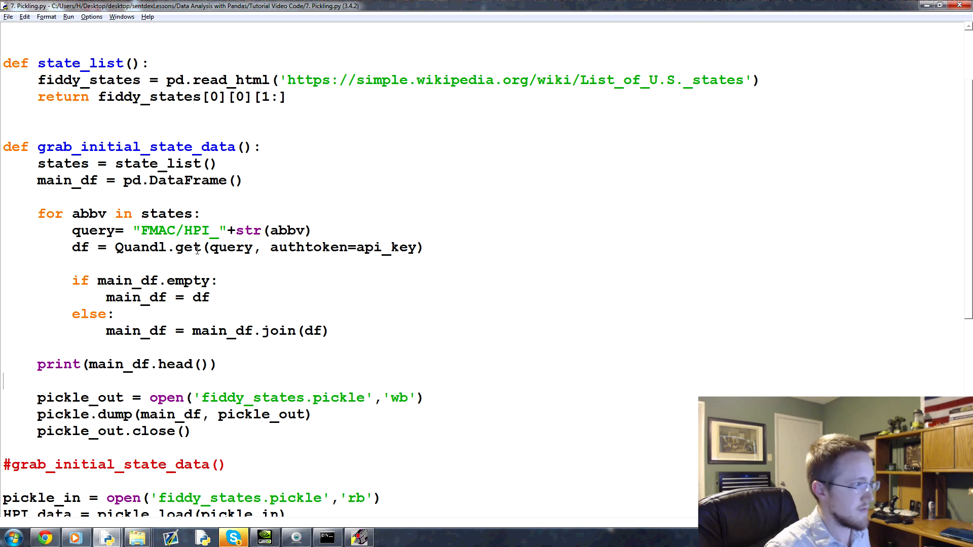